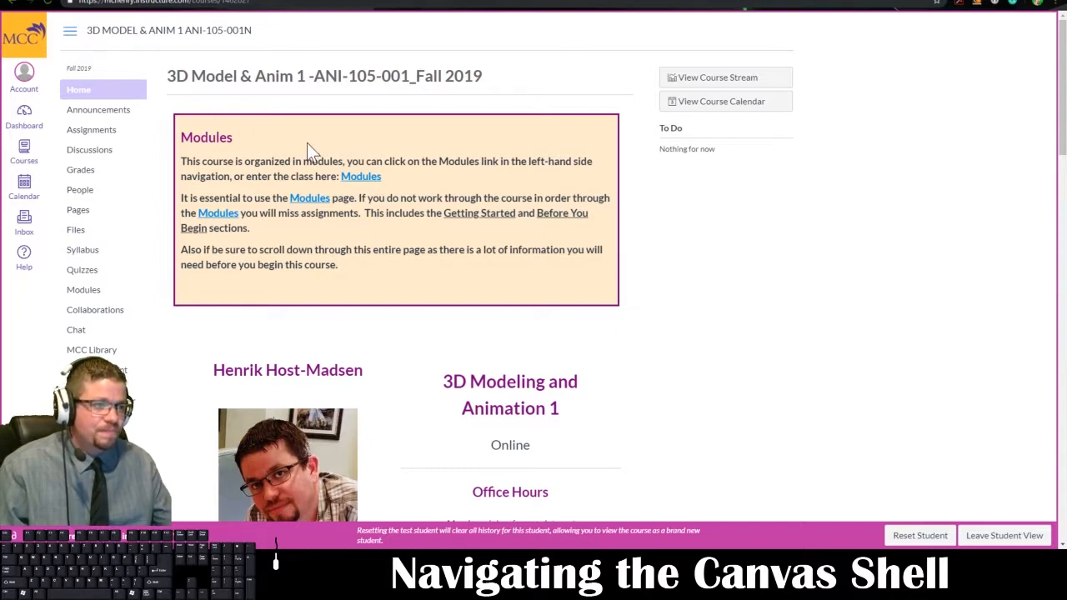
pyautogui.moveTo(253, 156)
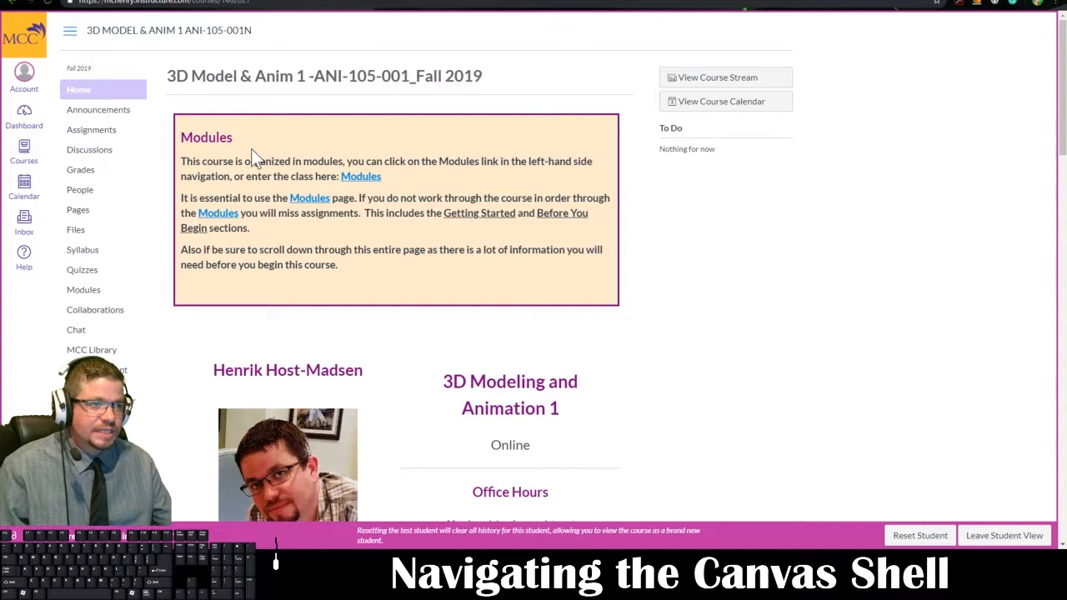
# Step: Go to the course Modules page and scroll past Getting Started and Before You Begin into the weekly units
pyautogui.moveTo(180, 160); pyautogui.dragTo(373, 160)
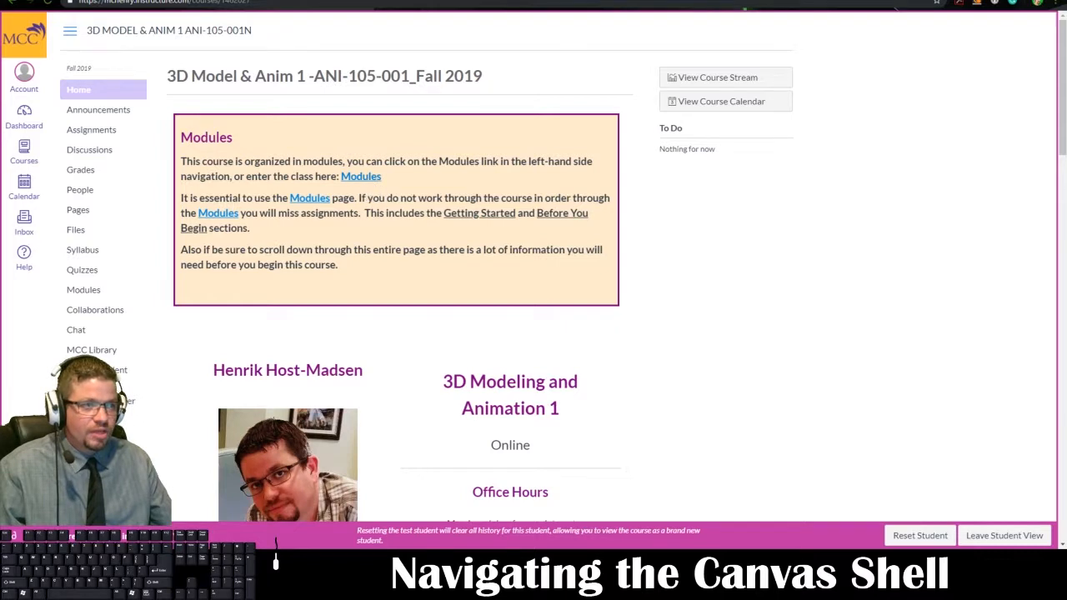
pyautogui.click(84, 290)
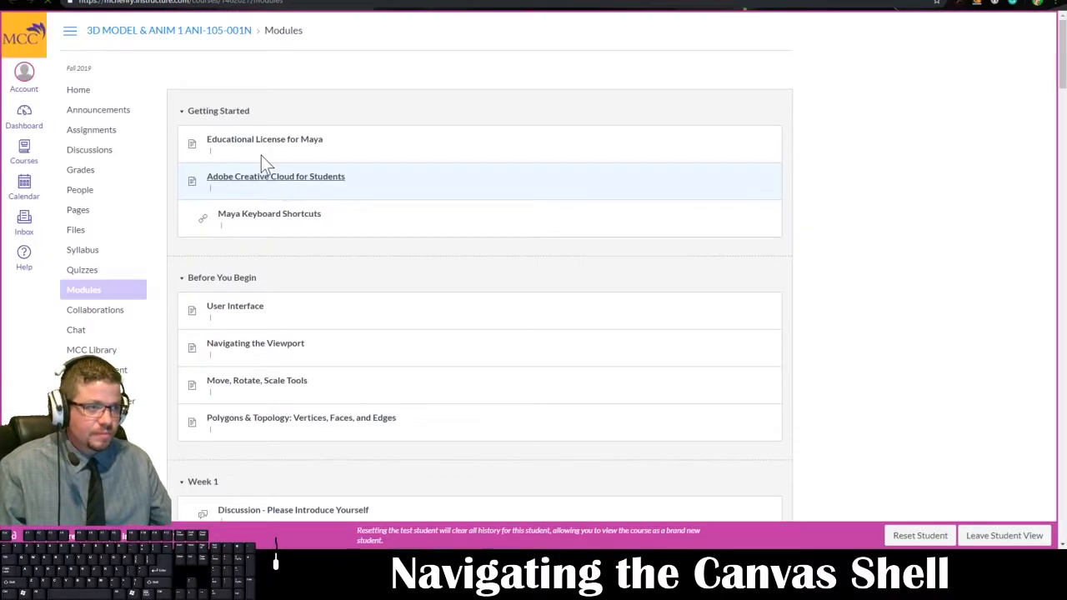
pyautogui.scroll(-3)
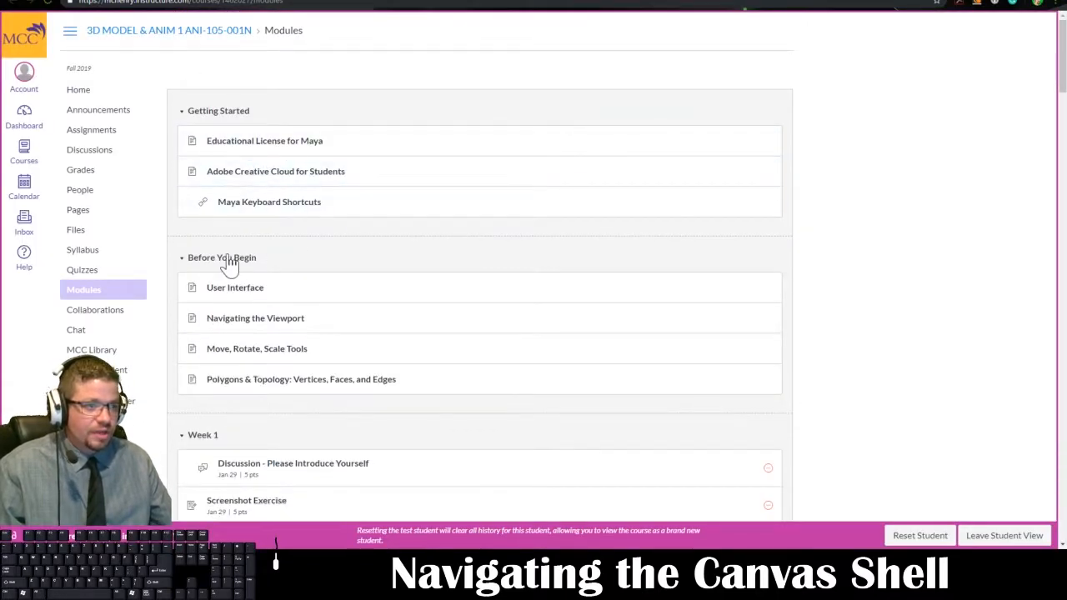
pyautogui.scroll(-3)
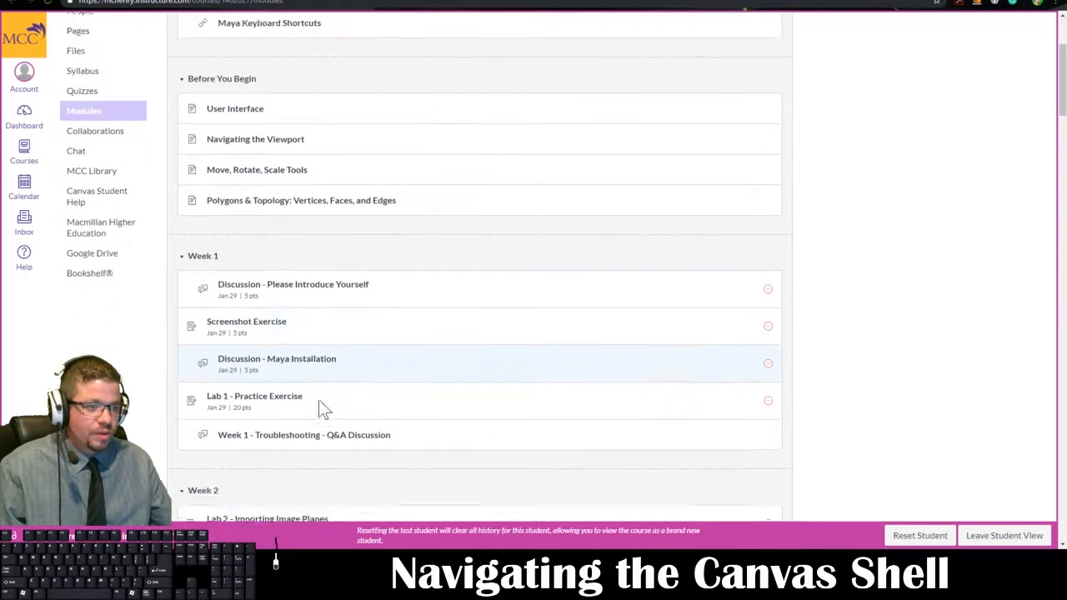
pyautogui.scroll(-3)
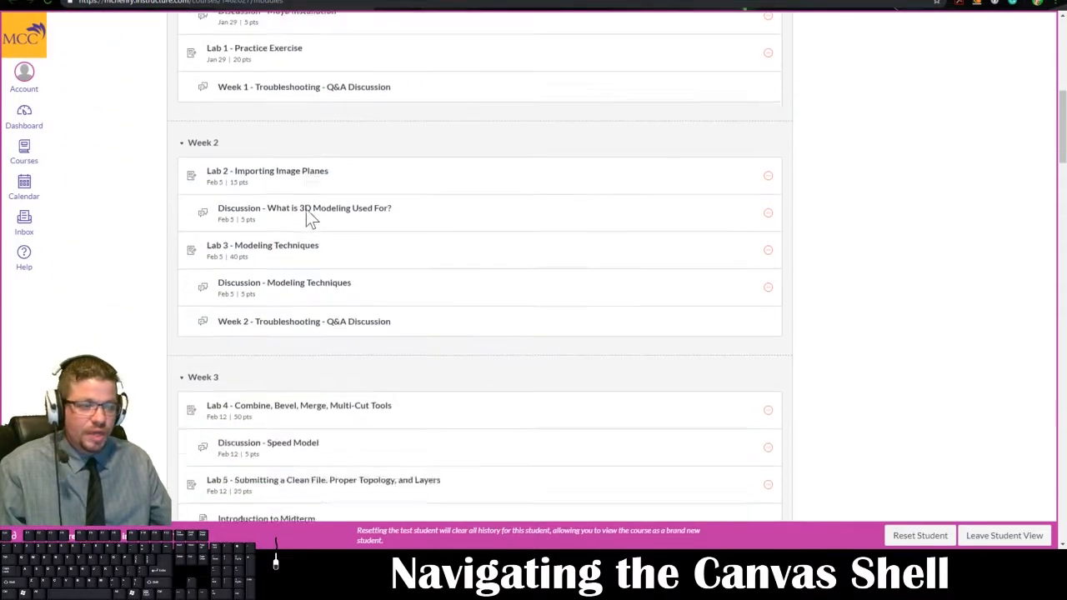
pyautogui.scroll(-3)
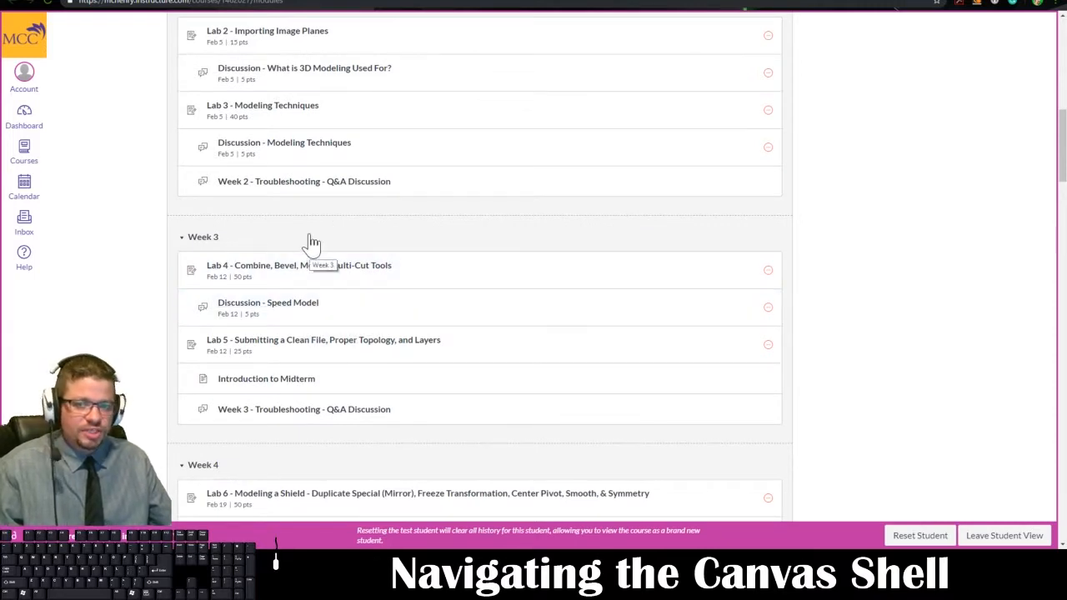
# Step: Continue down the weekly modules all the way to Week 13
pyautogui.scroll(-3)
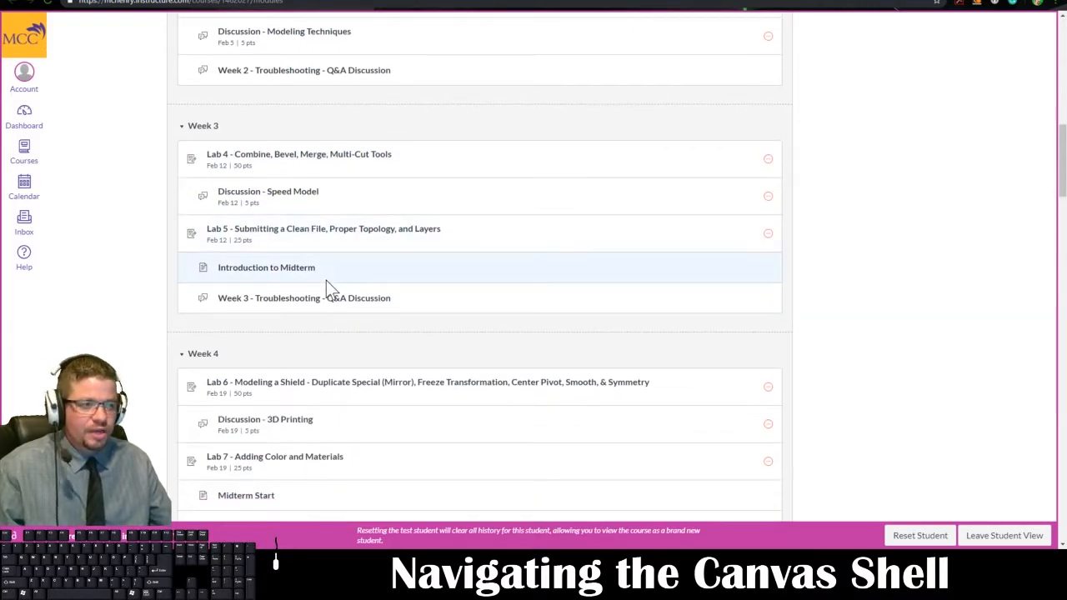
pyautogui.scroll(-3)
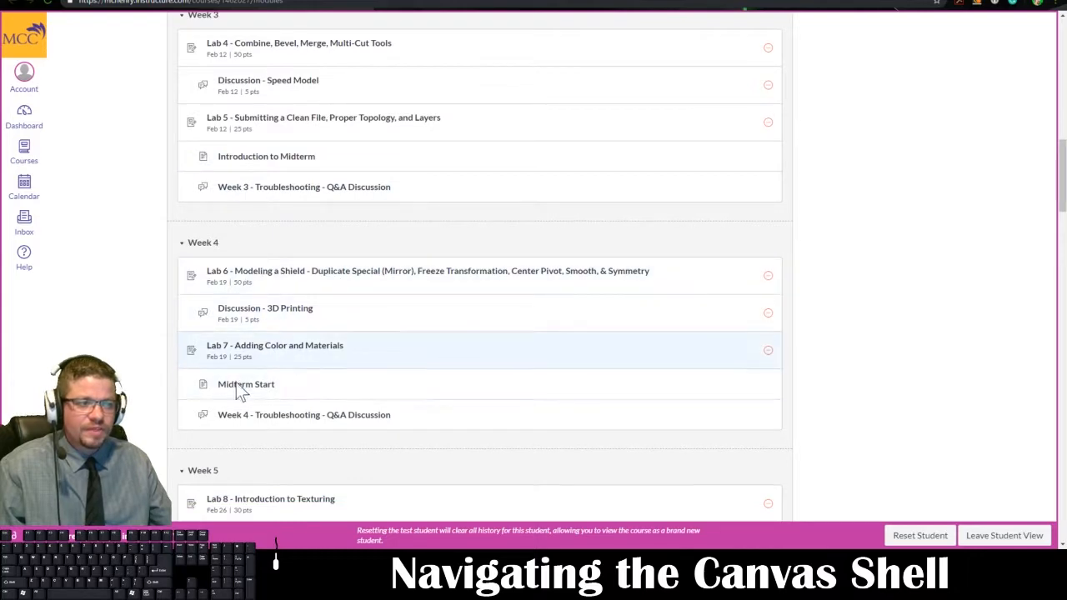
pyautogui.moveTo(300, 367)
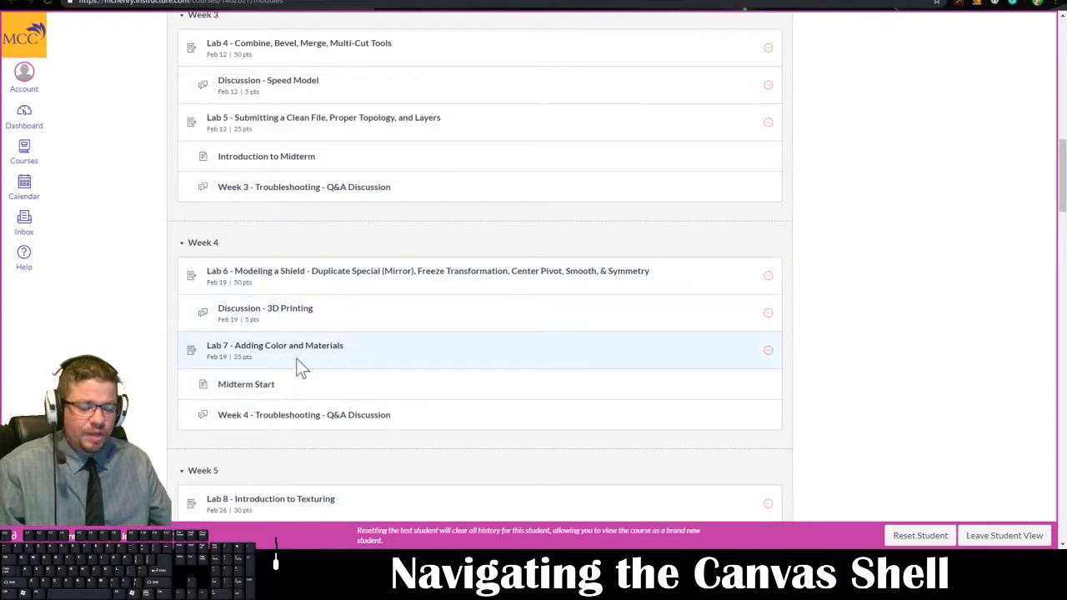
pyautogui.scroll(-3)
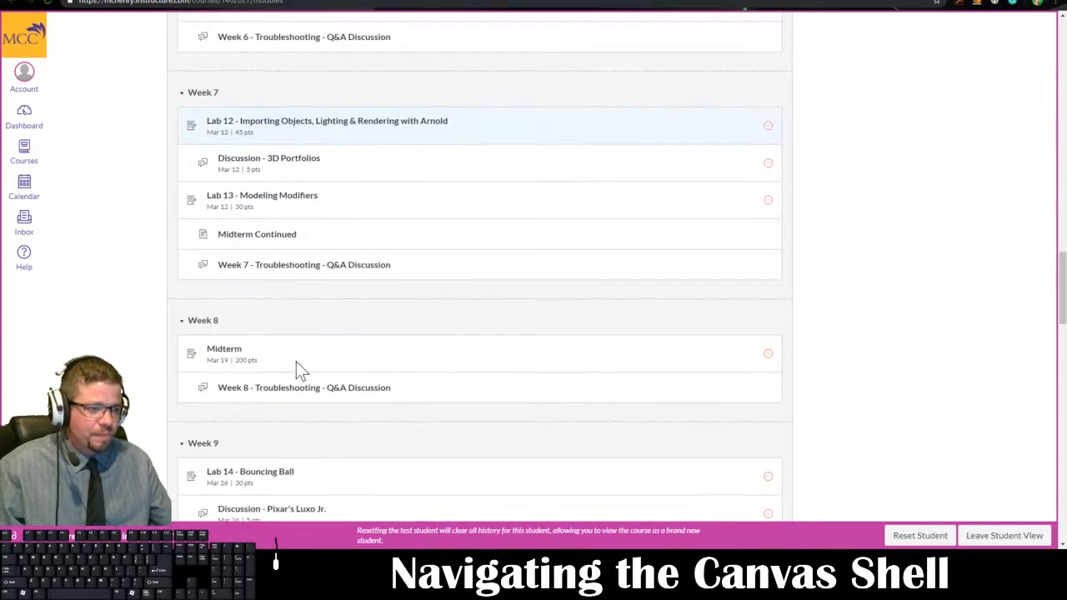
pyautogui.scroll(-3)
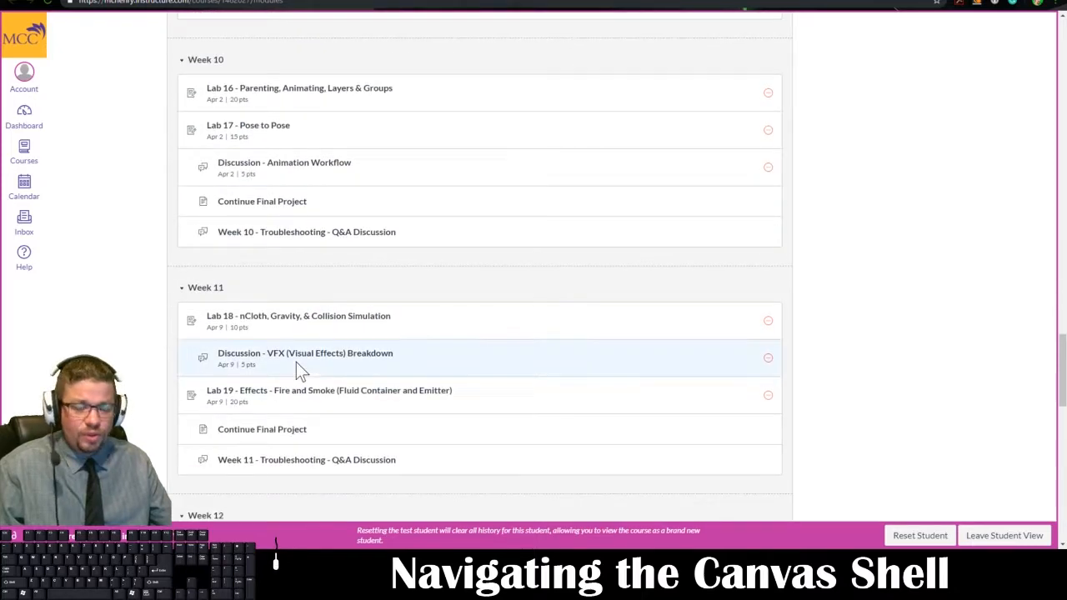
pyautogui.scroll(-3)
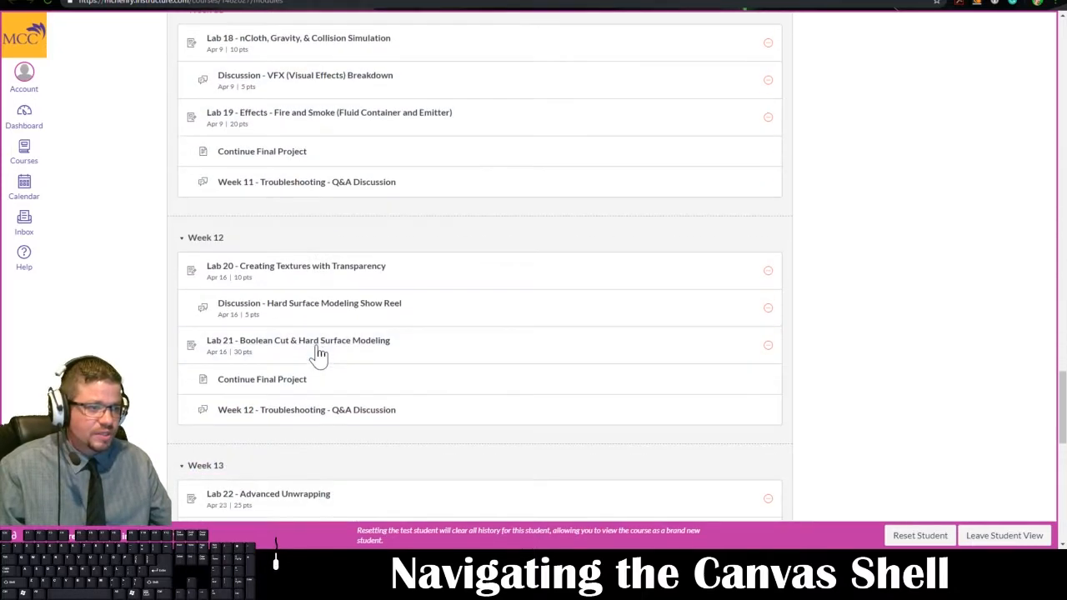
pyautogui.scroll(-3)
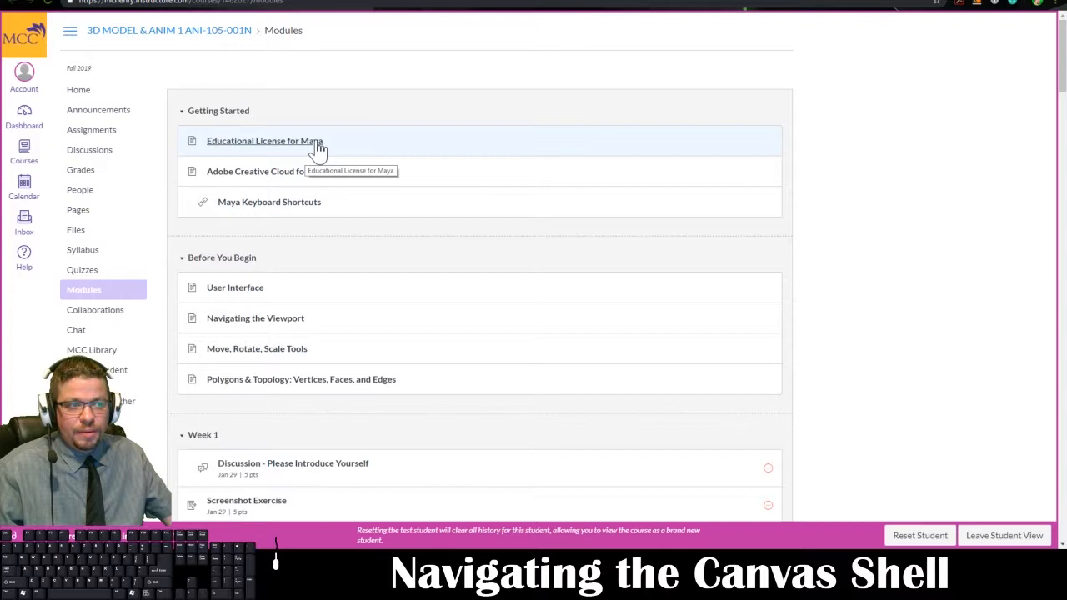
pyautogui.scroll(-3)
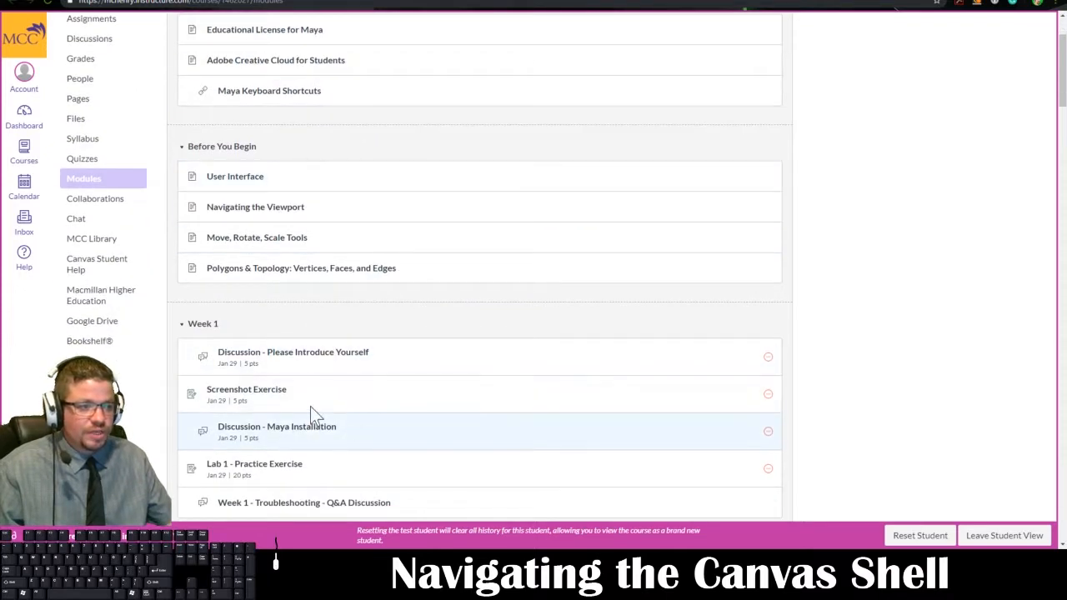
pyautogui.moveTo(310, 432)
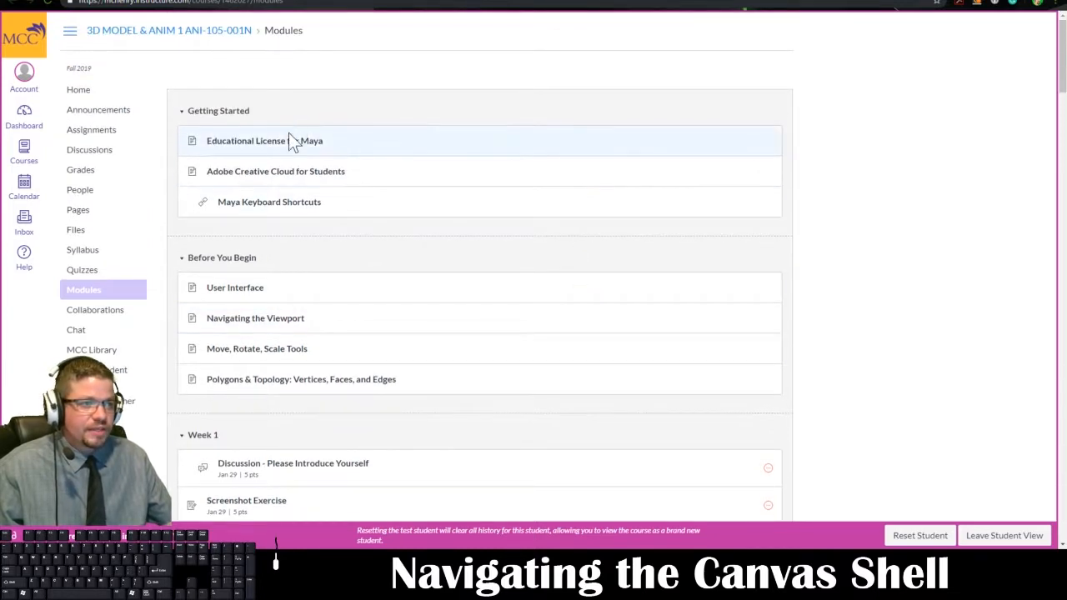
pyautogui.moveTo(275, 170)
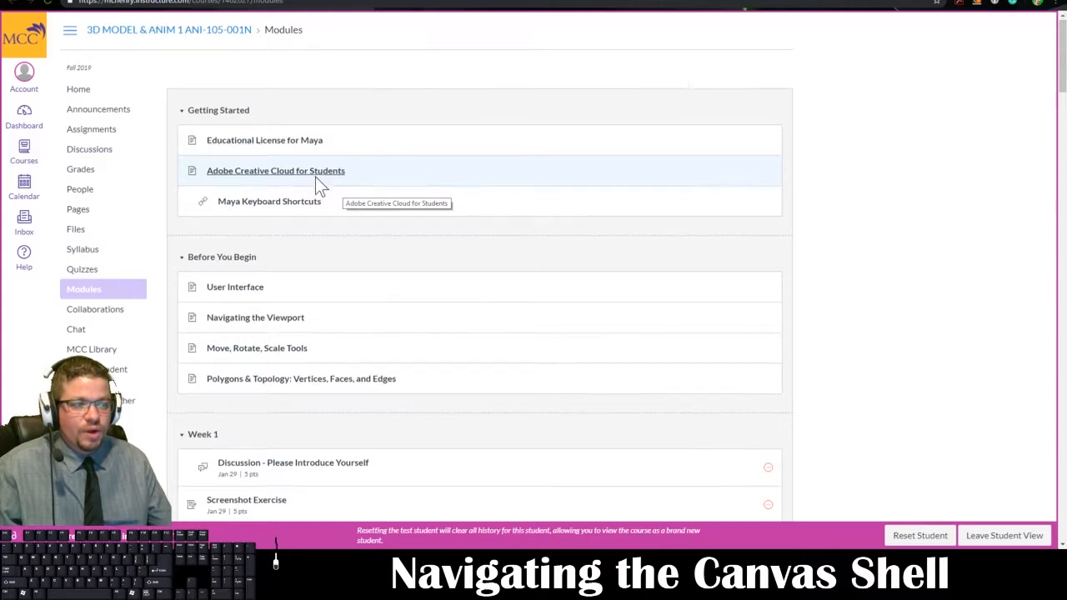
pyautogui.scroll(-3)
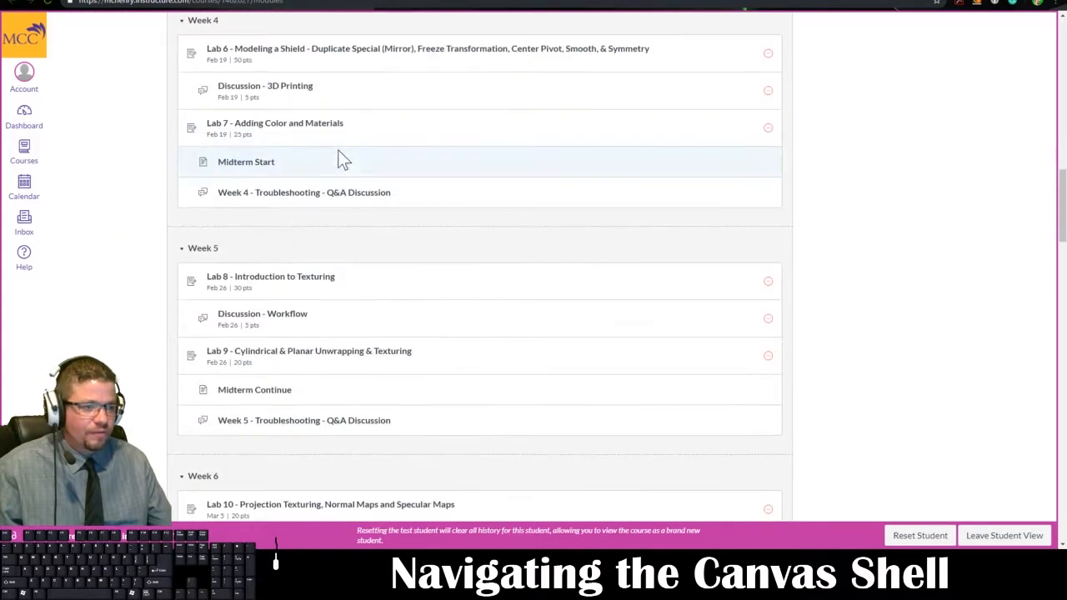
pyautogui.moveTo(298, 357)
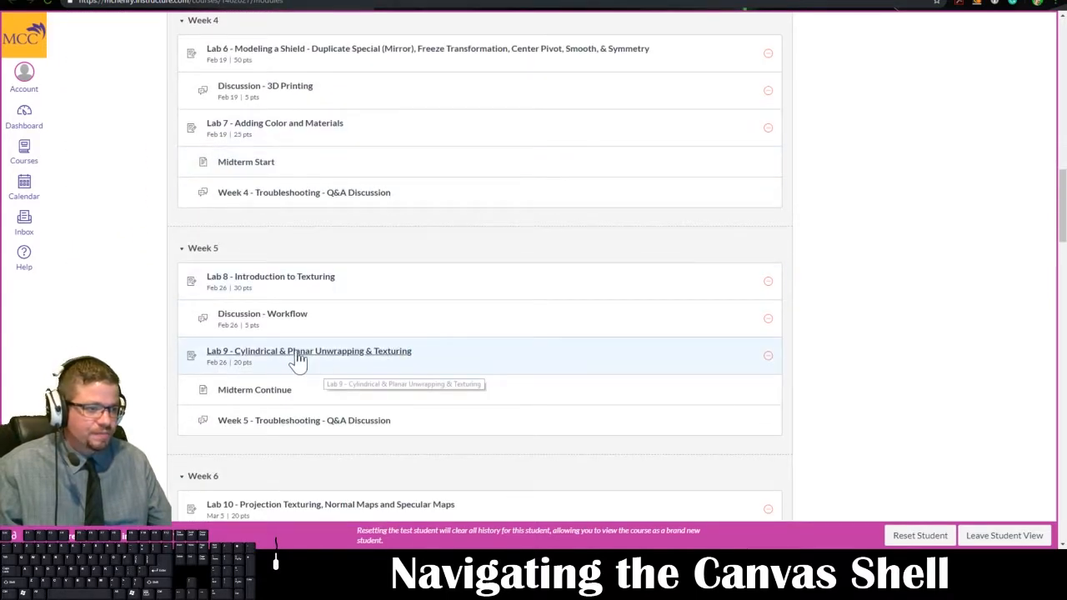
pyautogui.moveTo(356, 359)
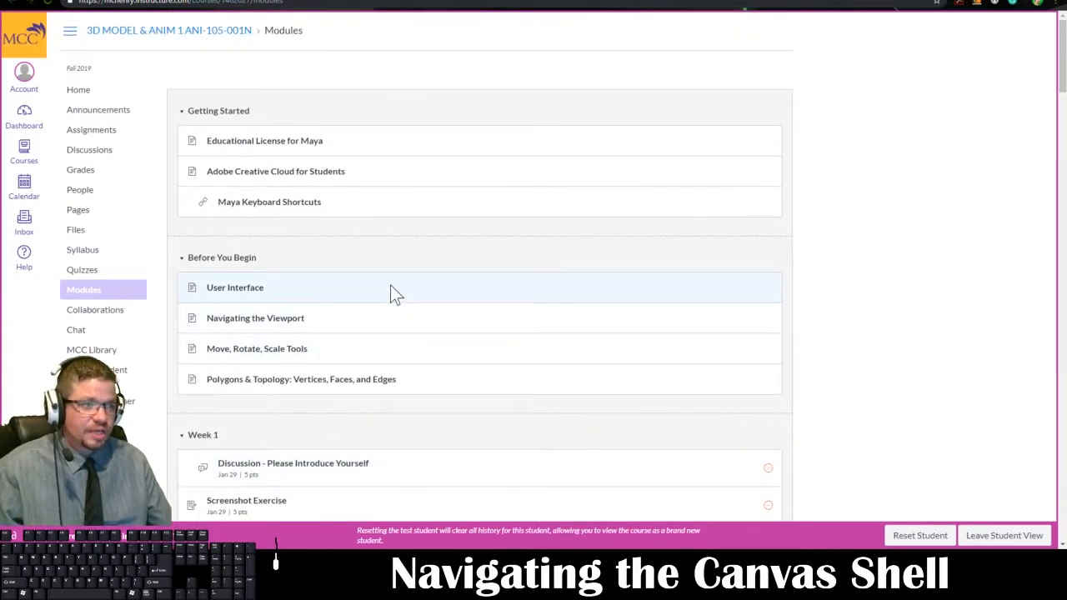
pyautogui.moveTo(390, 253)
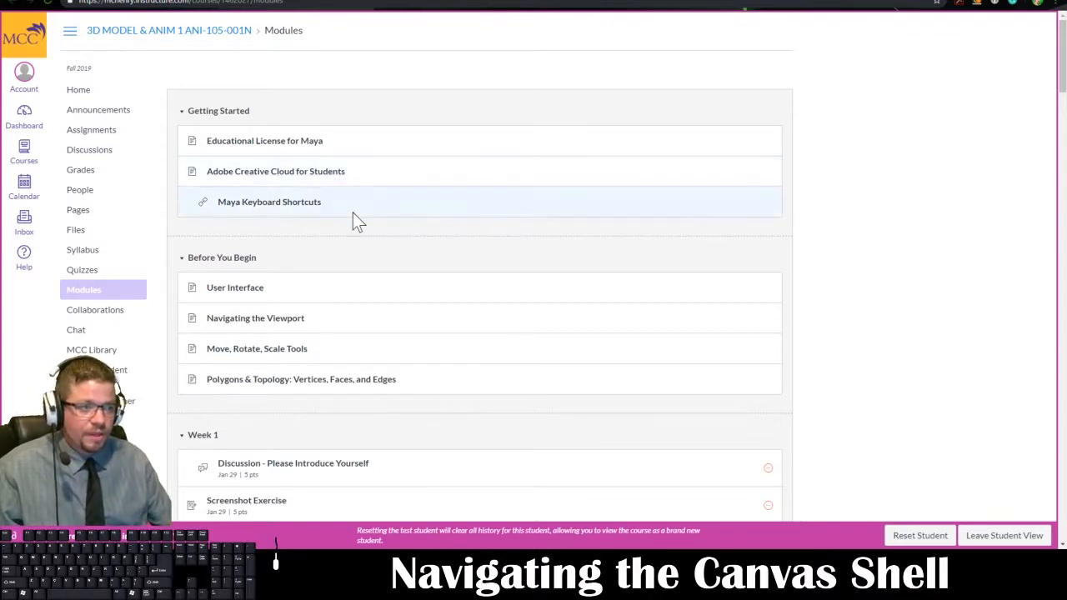
pyautogui.moveTo(270, 207)
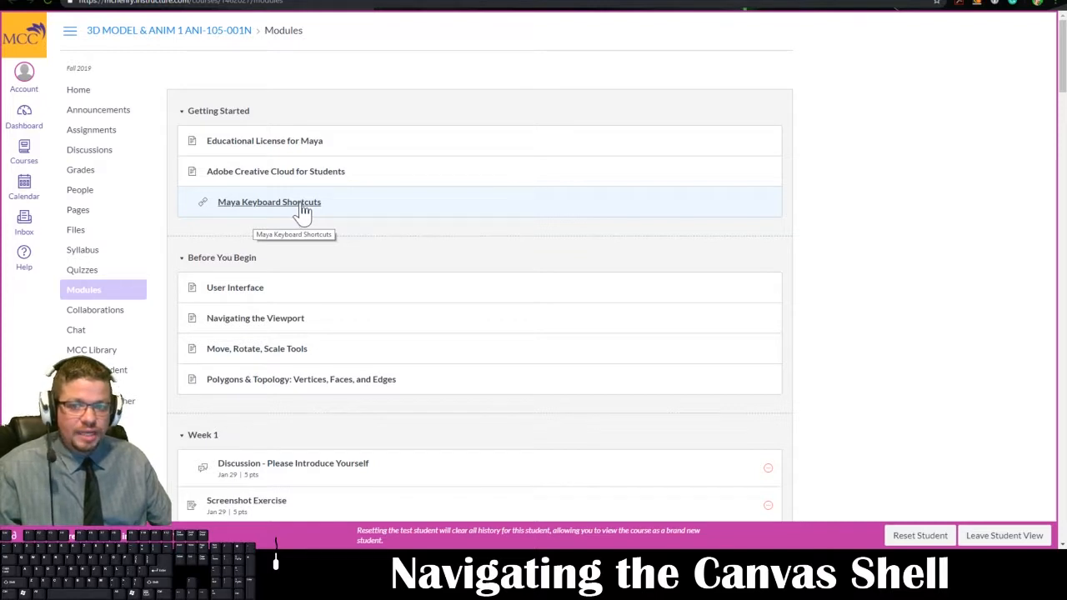
pyautogui.moveTo(283, 200)
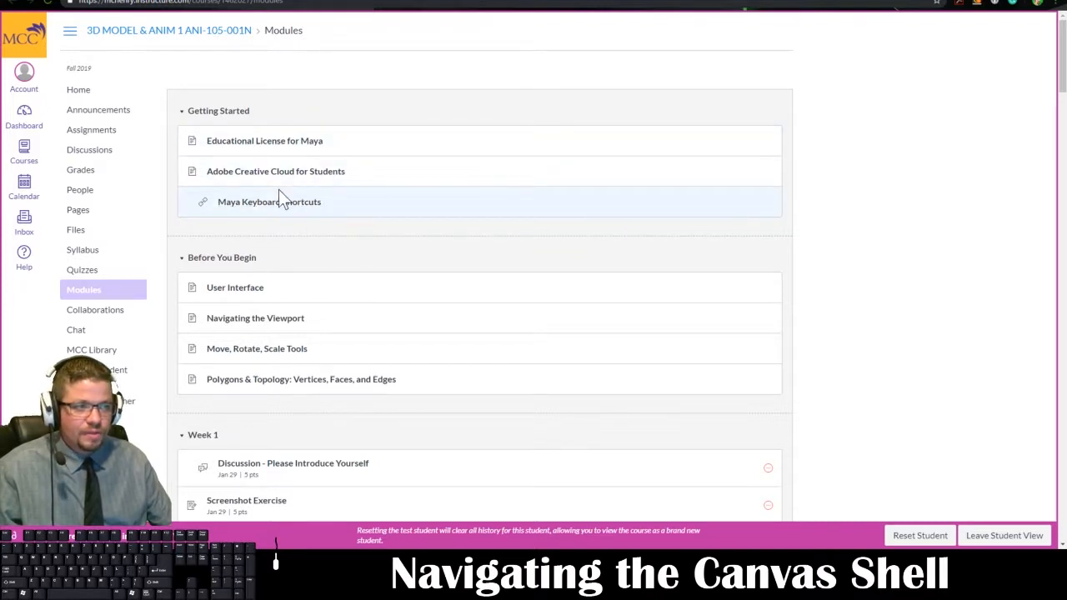
pyautogui.moveTo(284, 232)
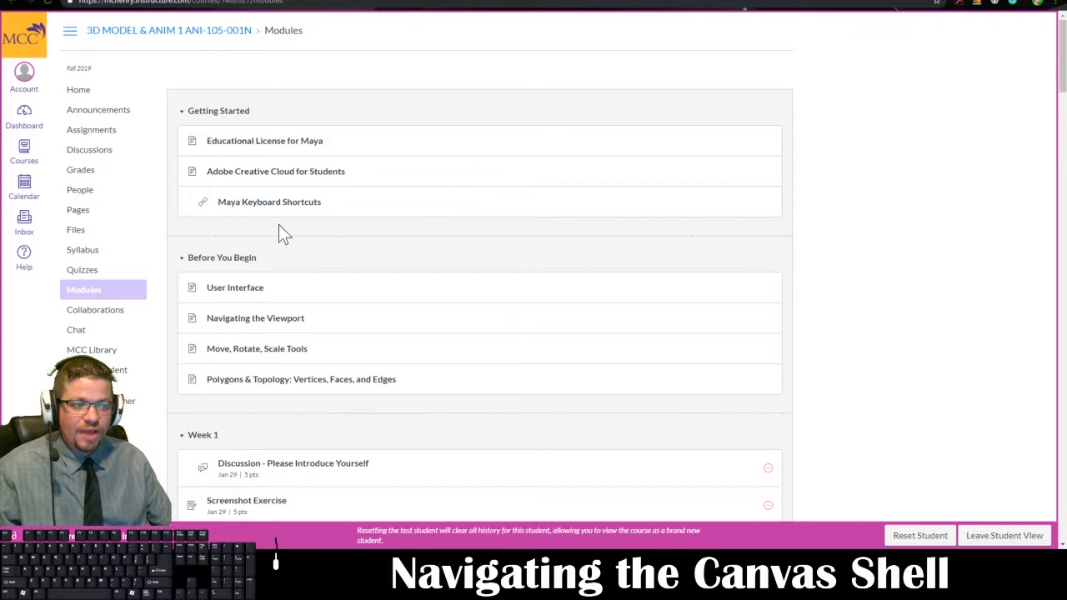
pyautogui.scroll(-3)
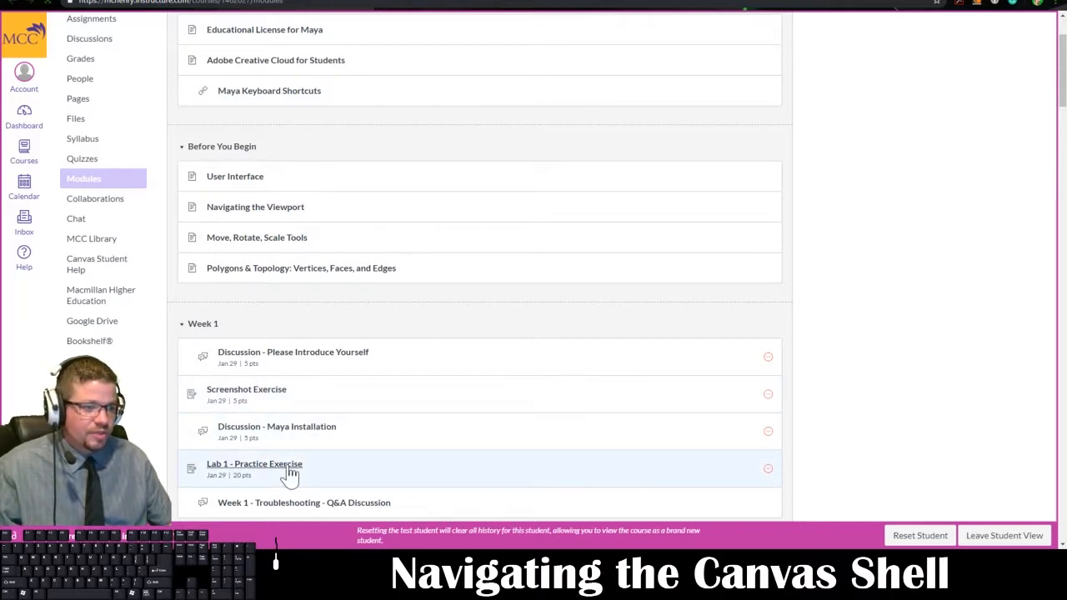
pyautogui.click(253, 464)
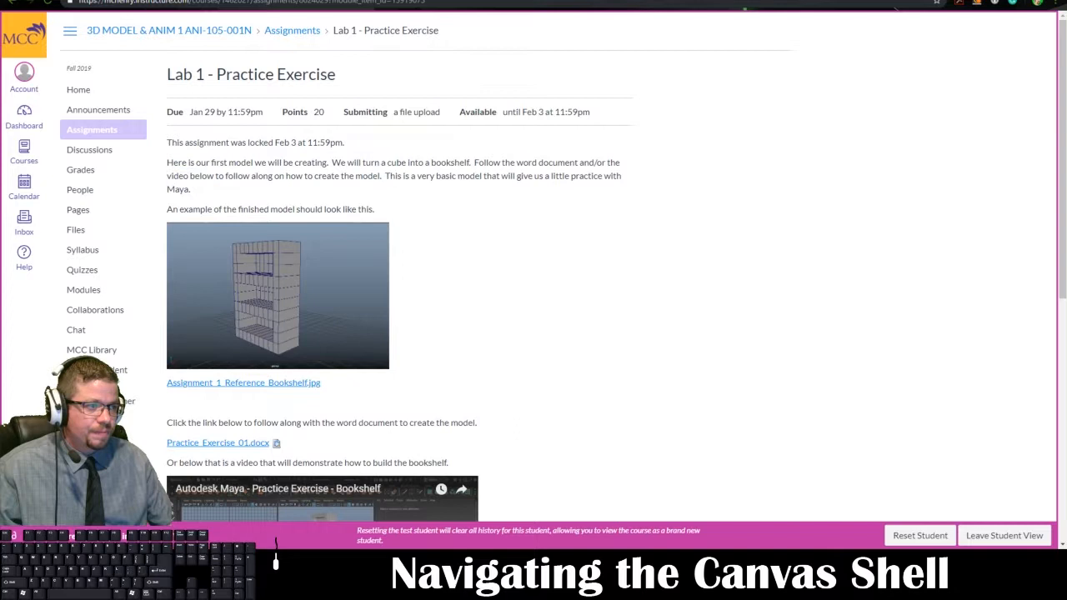
pyautogui.scroll(-3)
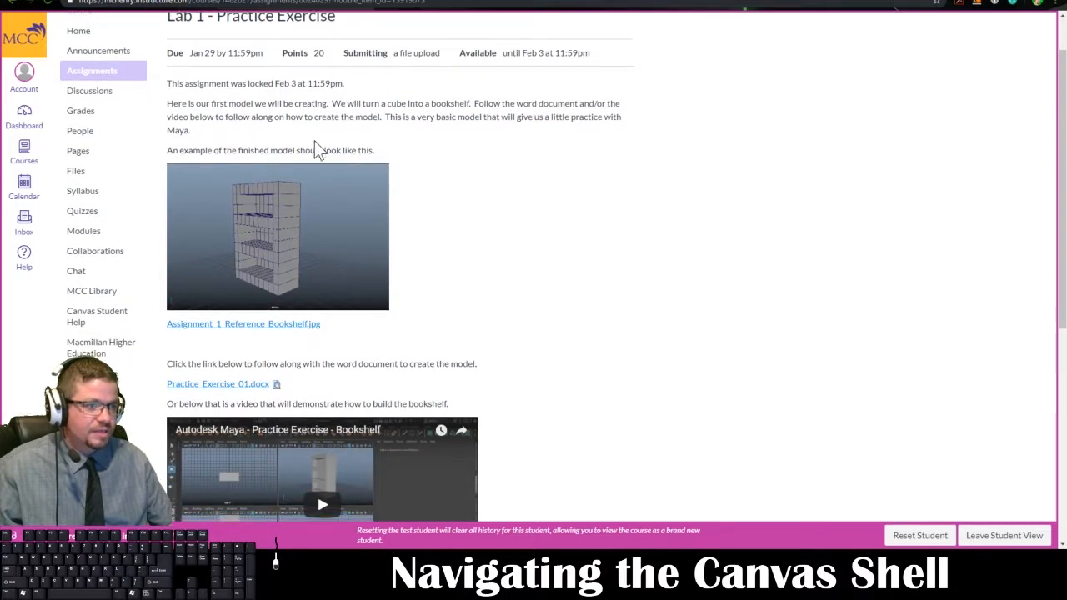
pyautogui.scroll(-3)
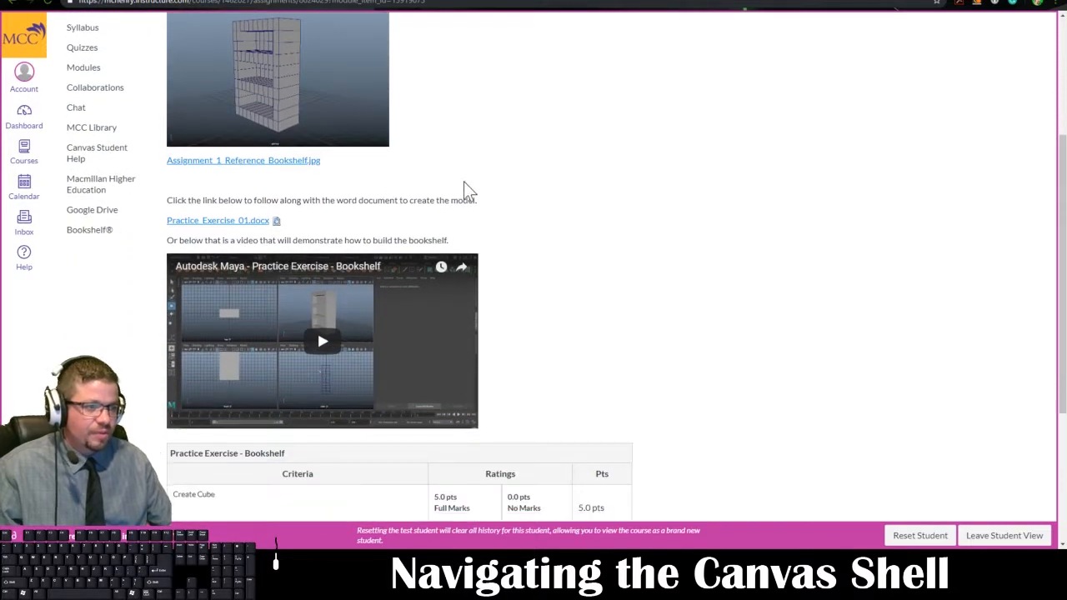
pyautogui.moveTo(280, 300)
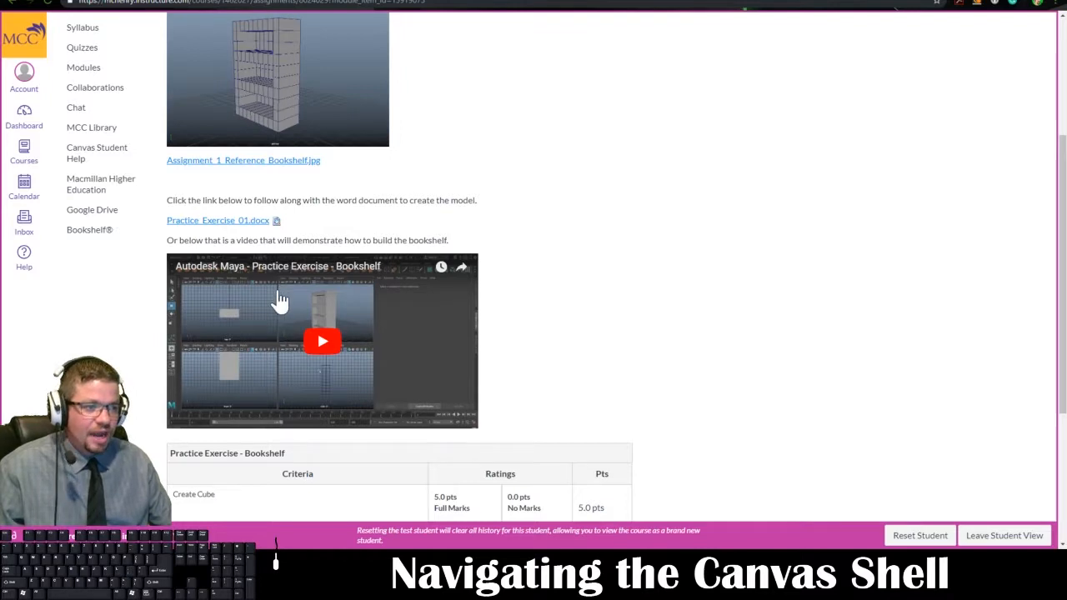
pyautogui.moveTo(291, 307)
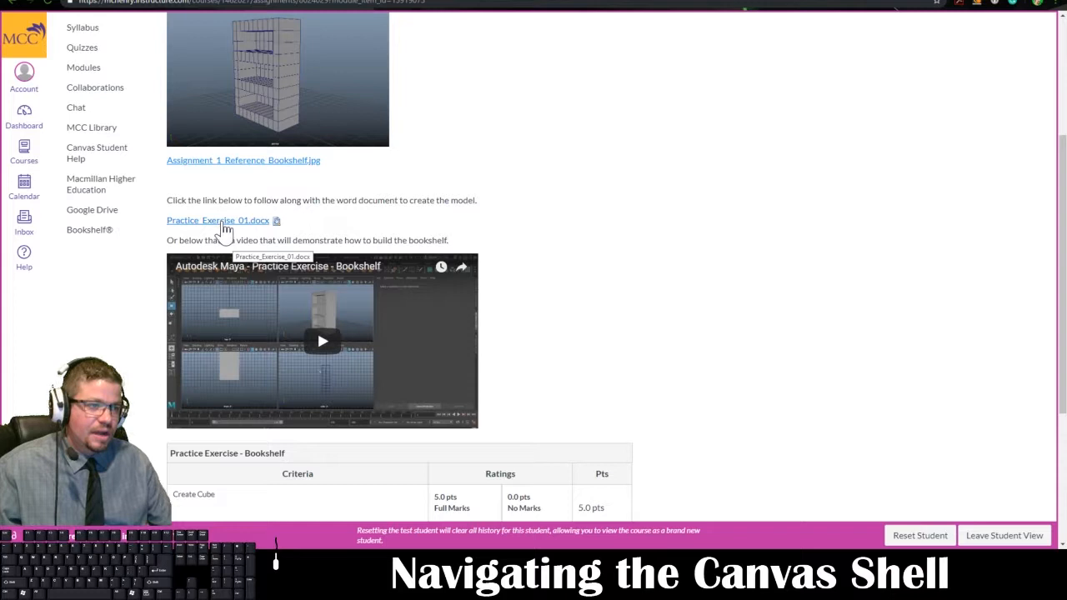
pyautogui.scroll(-3)
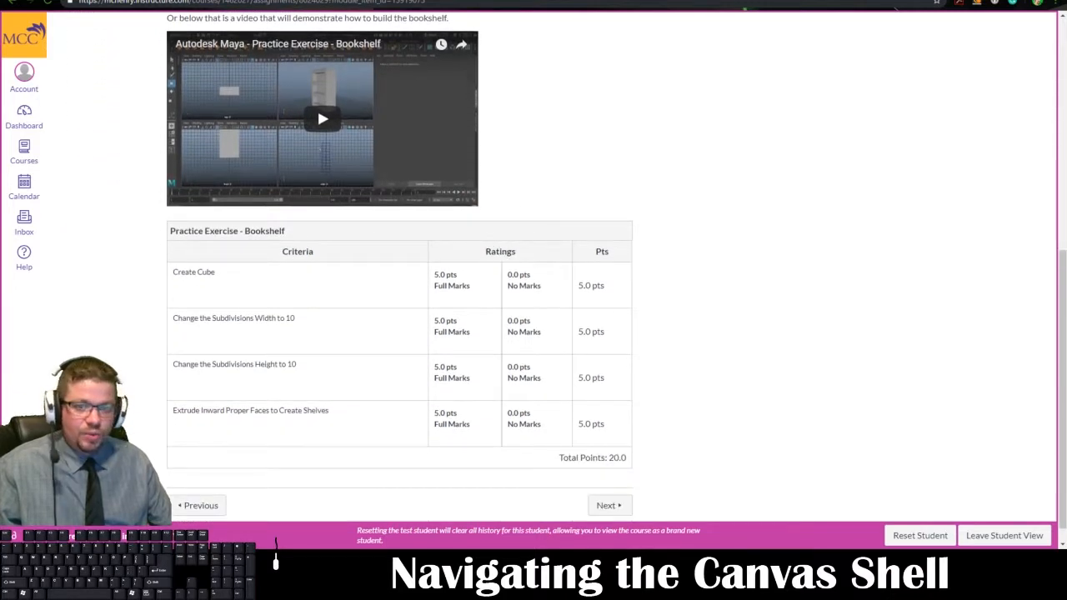
pyautogui.scroll(-3)
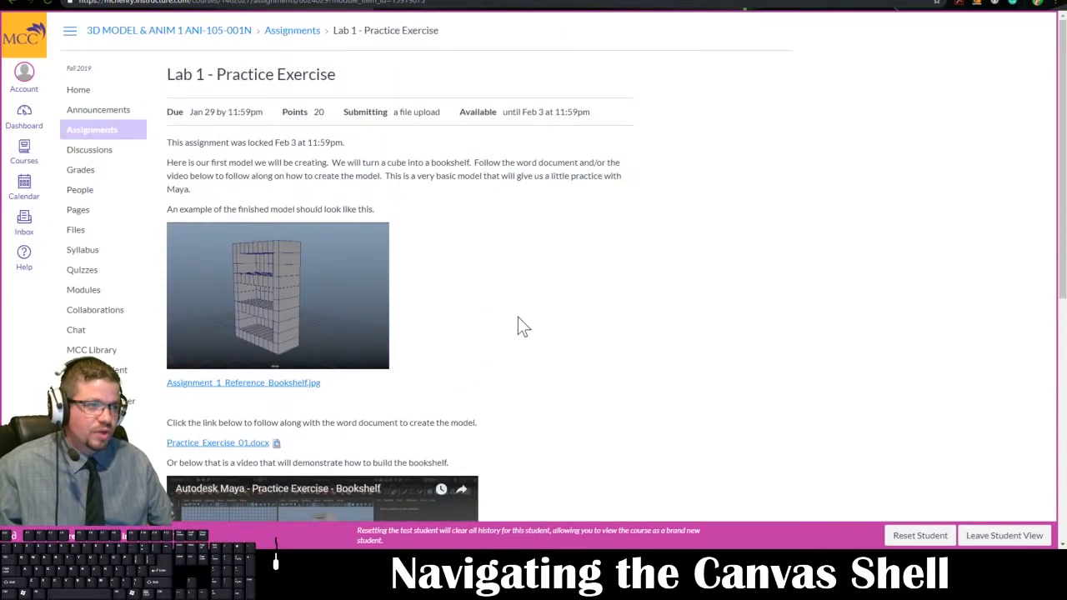
pyautogui.scroll(-3)
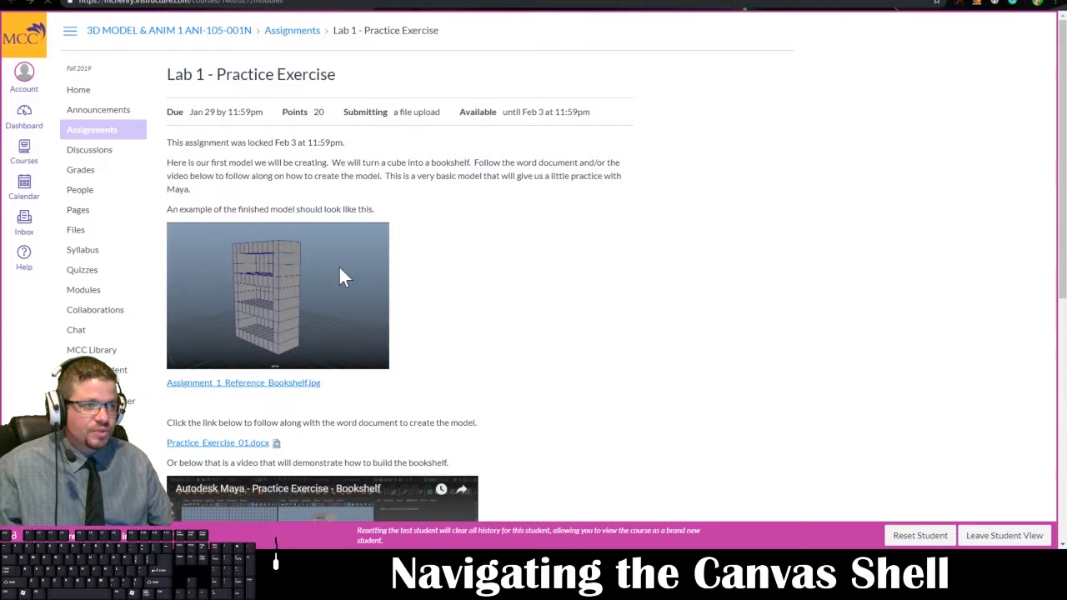
# Step: Return from the Lab 1 assignment to the course Modules list
pyautogui.click(83, 290)
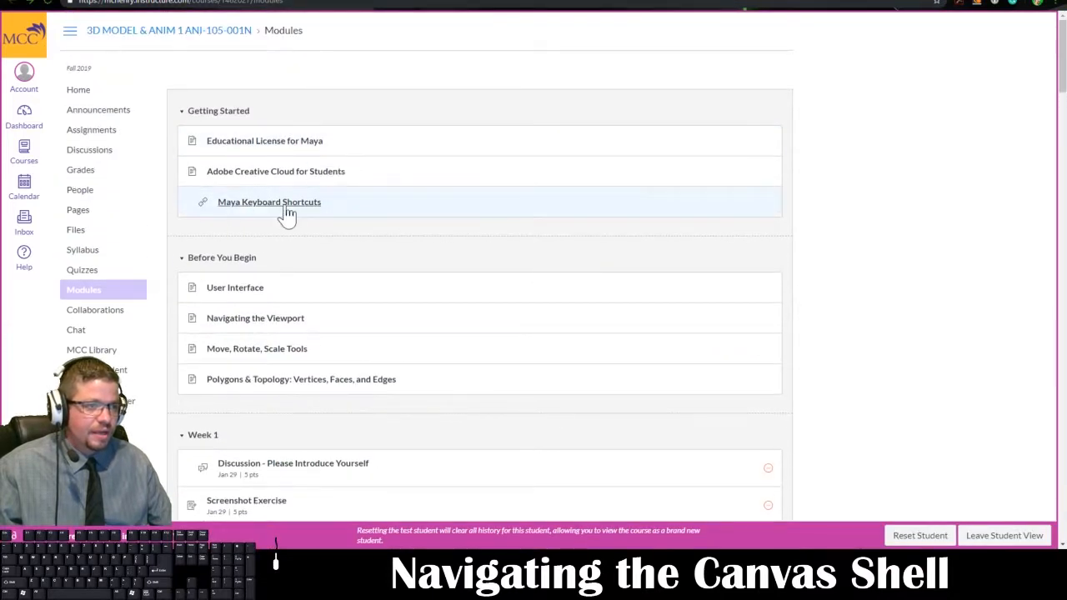
pyautogui.moveTo(291, 208)
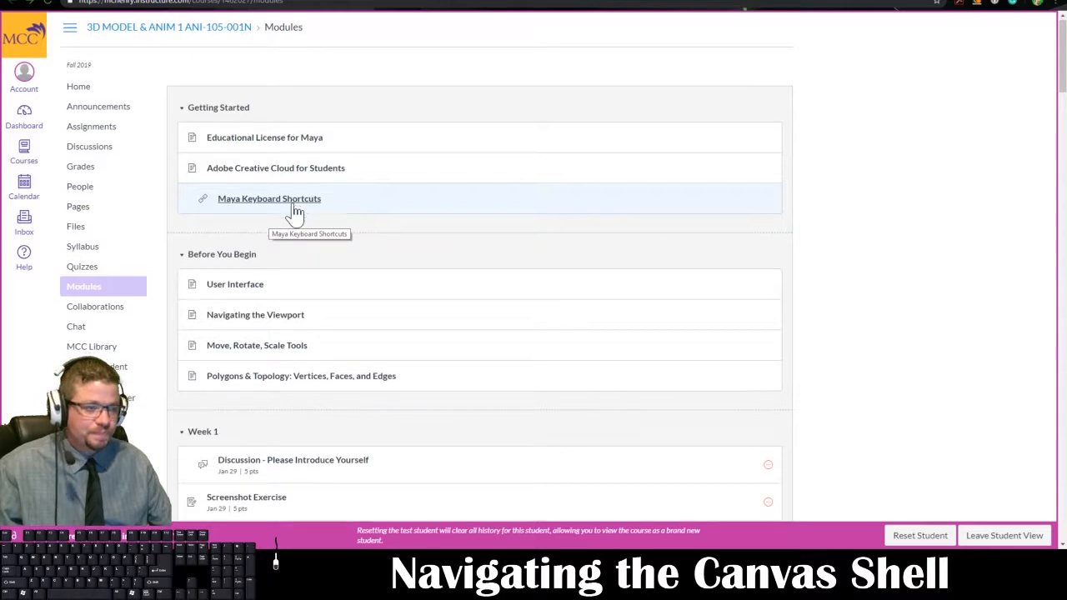
pyautogui.scroll(-3)
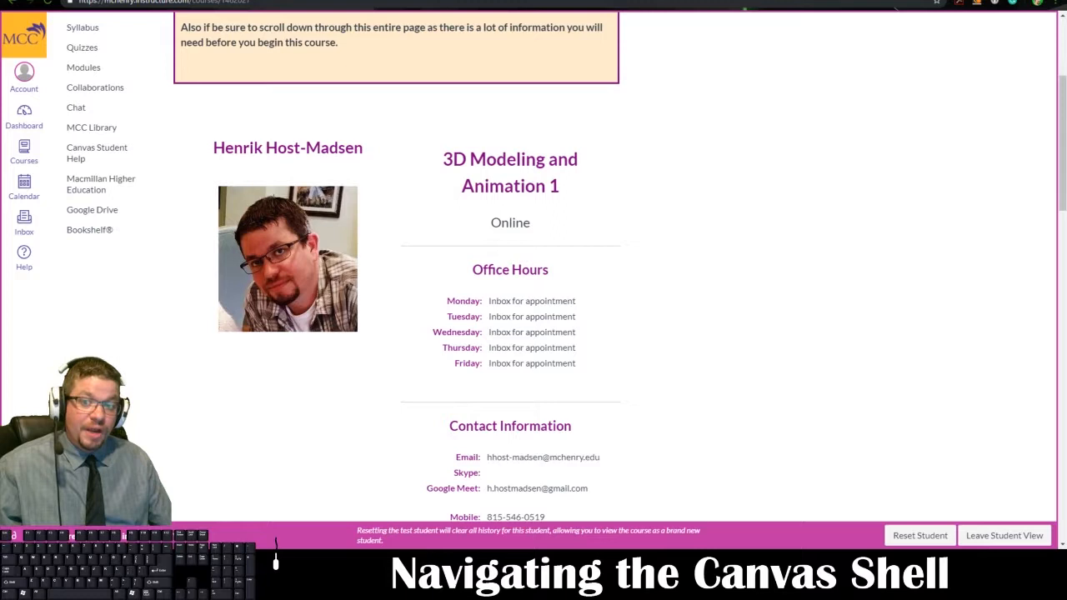
pyautogui.moveTo(433, 153)
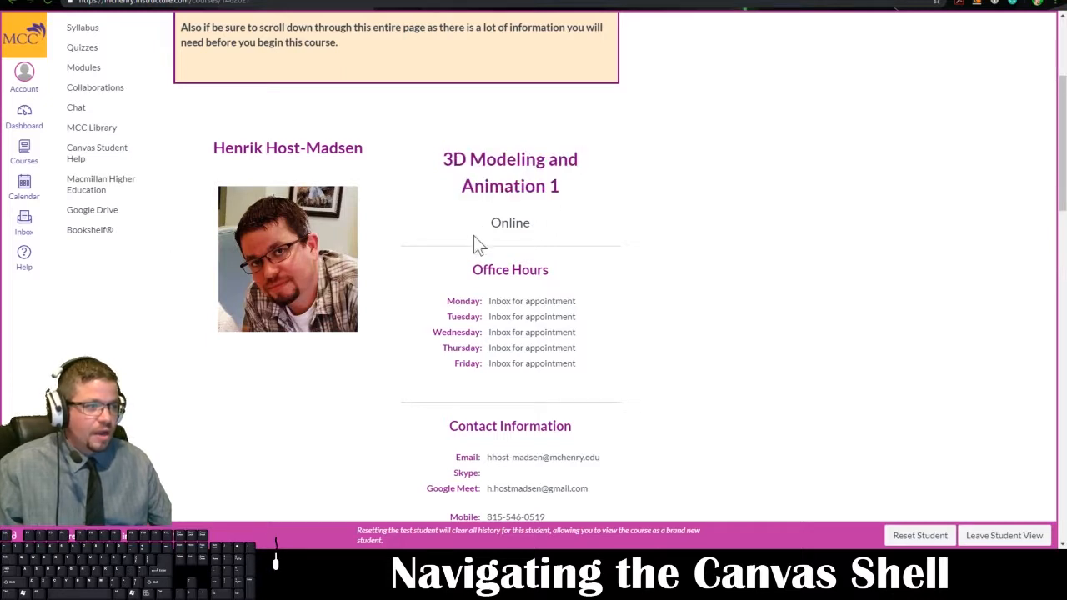
pyautogui.scroll(-3)
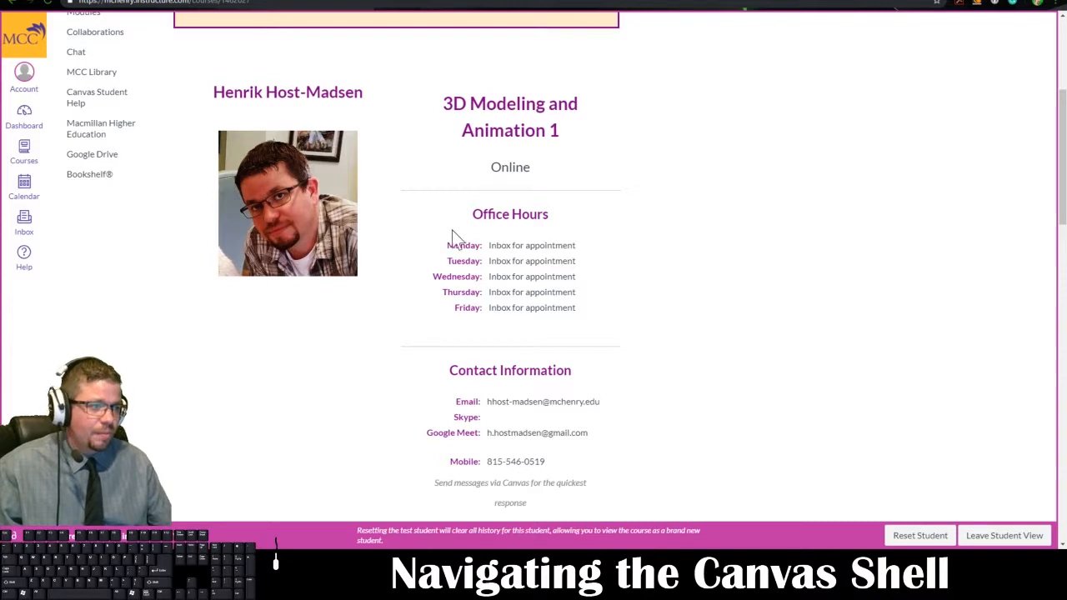
pyautogui.doubleClick(500, 245)
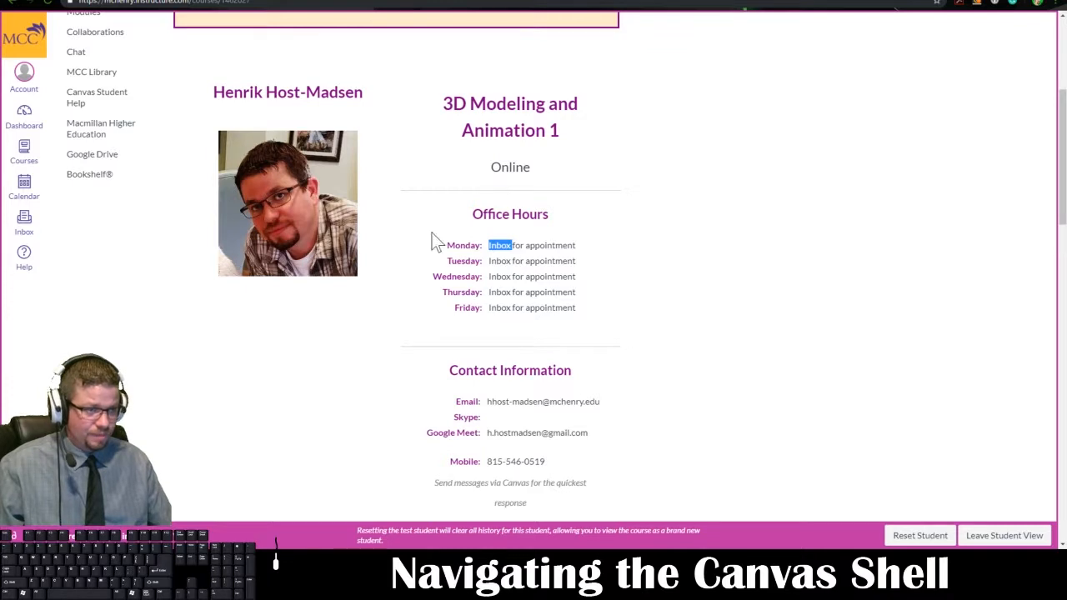
pyautogui.moveTo(23, 220)
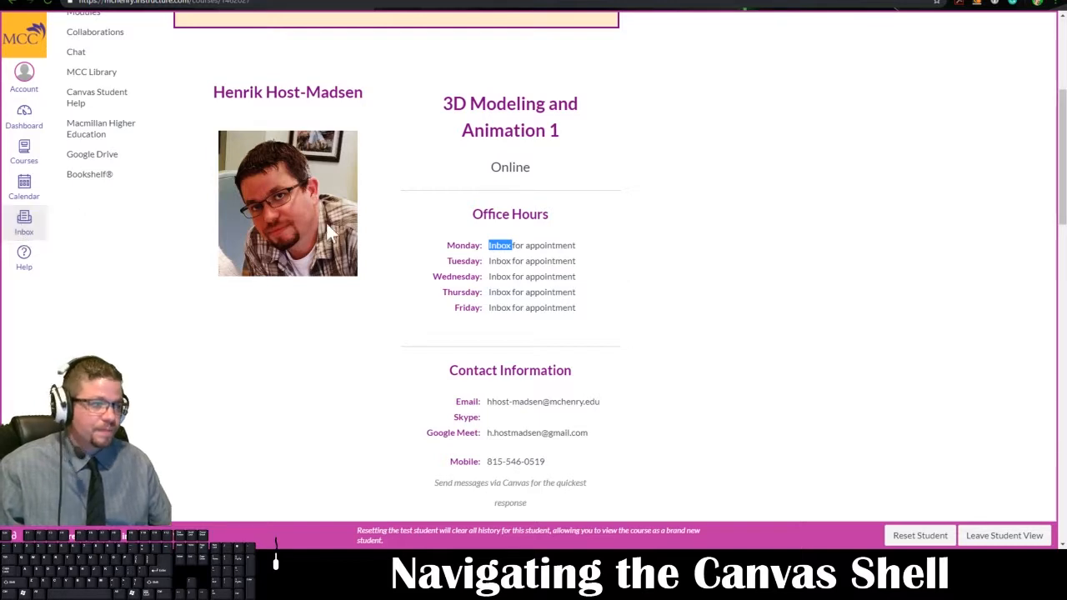
# Step: Scroll to the Contact Information section and highlight the Google Meet contact address
pyautogui.scroll(-3)
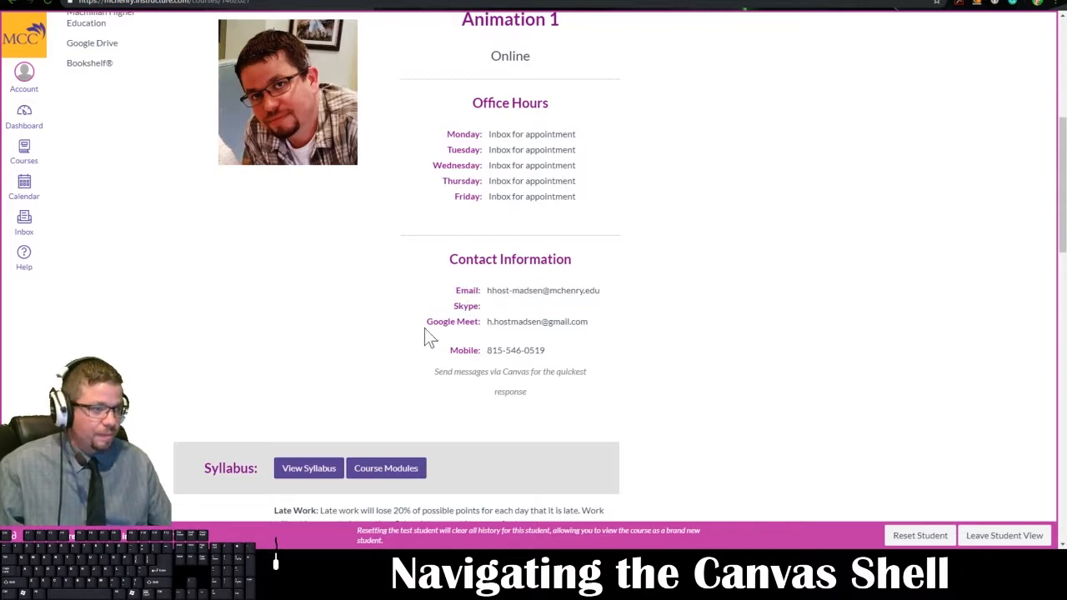
pyautogui.doubleClick(446, 320)
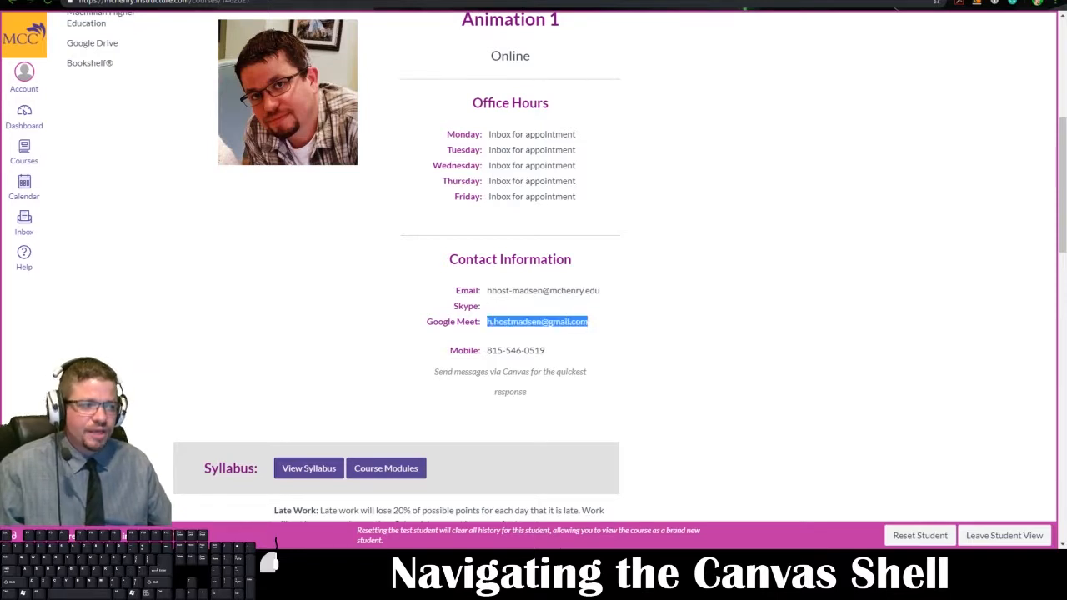
pyautogui.scroll(-3)
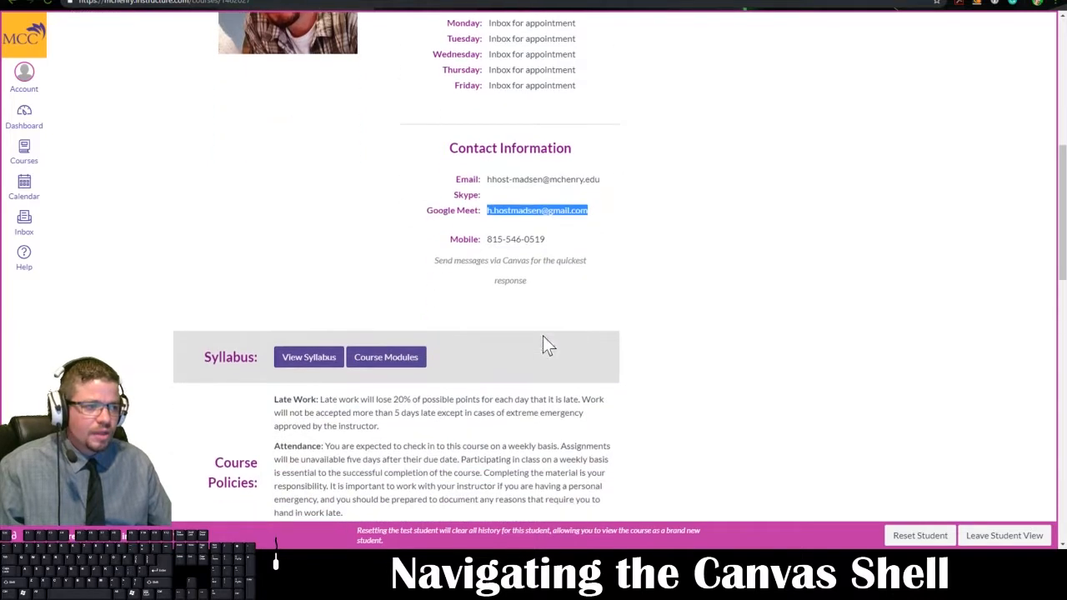
pyautogui.moveTo(559, 220)
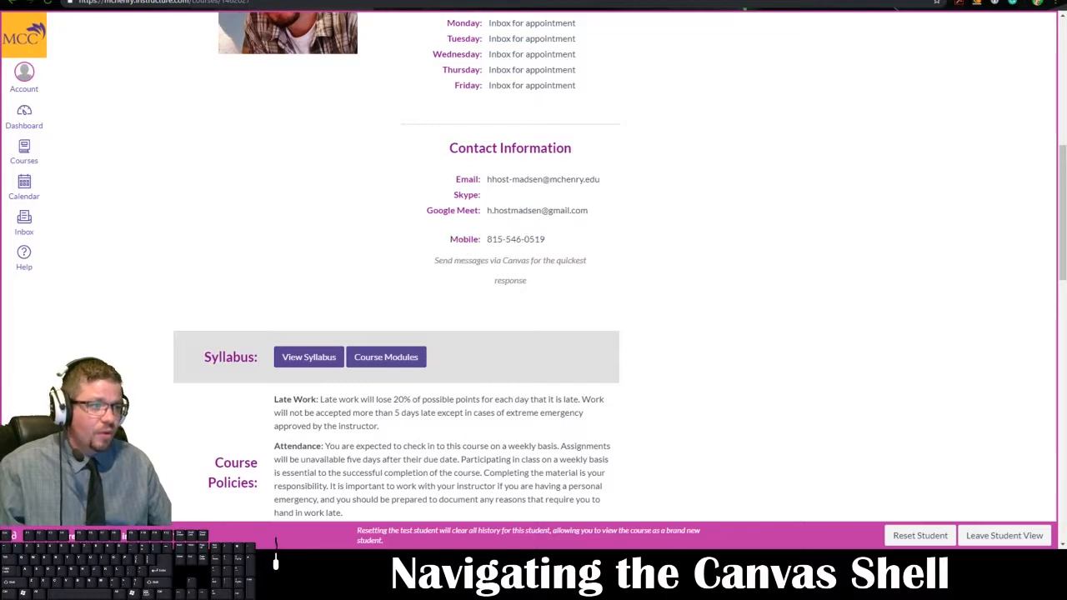
# Step: Continue down to the Syllabus links and Course Policies section
pyautogui.doubleClick(515, 240)
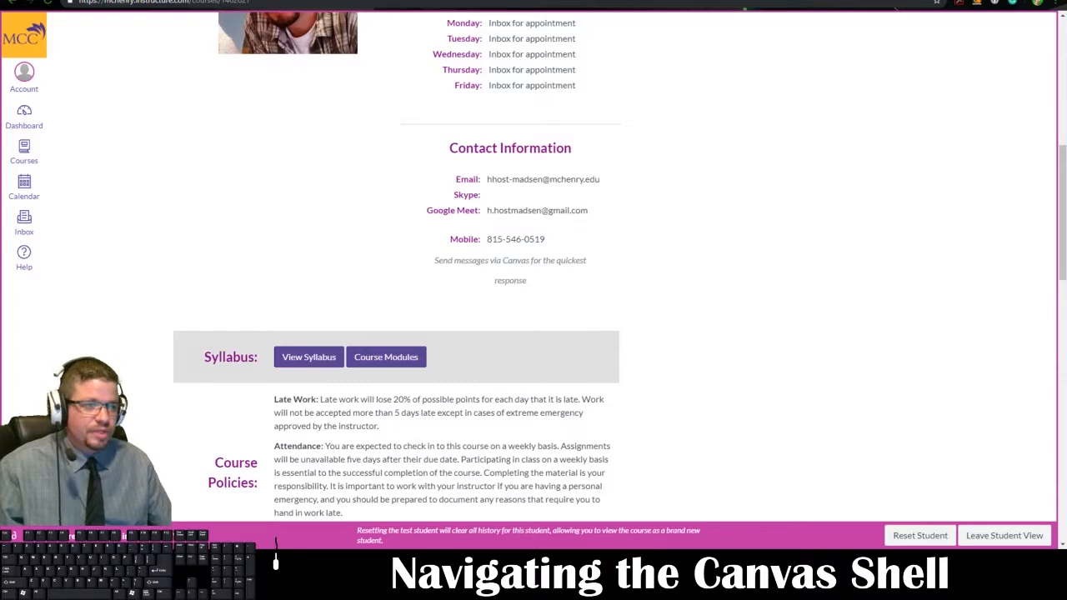
pyautogui.moveTo(453, 253)
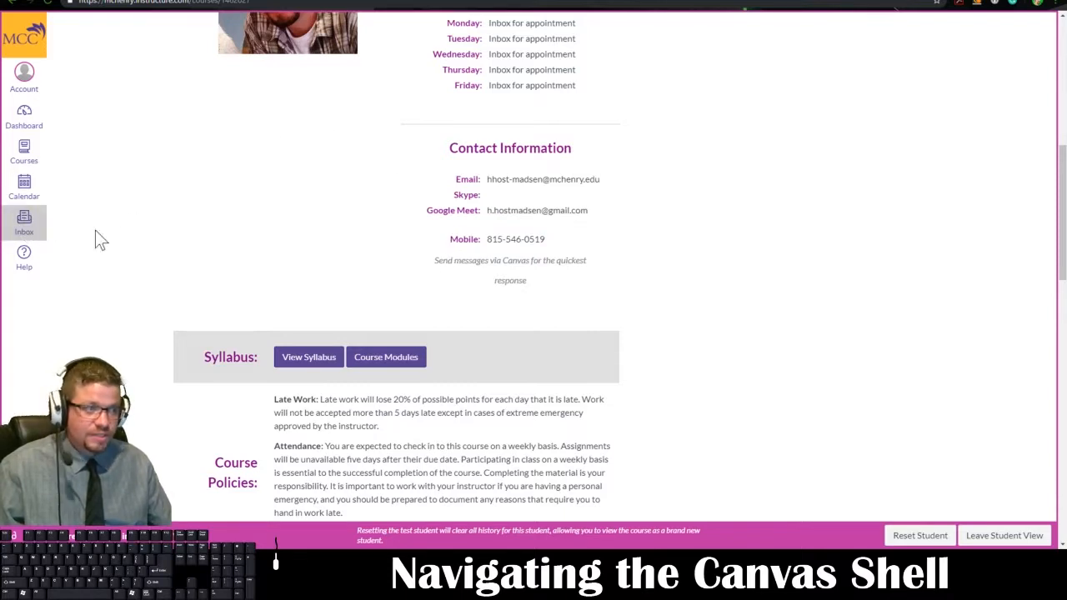
pyautogui.doubleClick(515, 240)
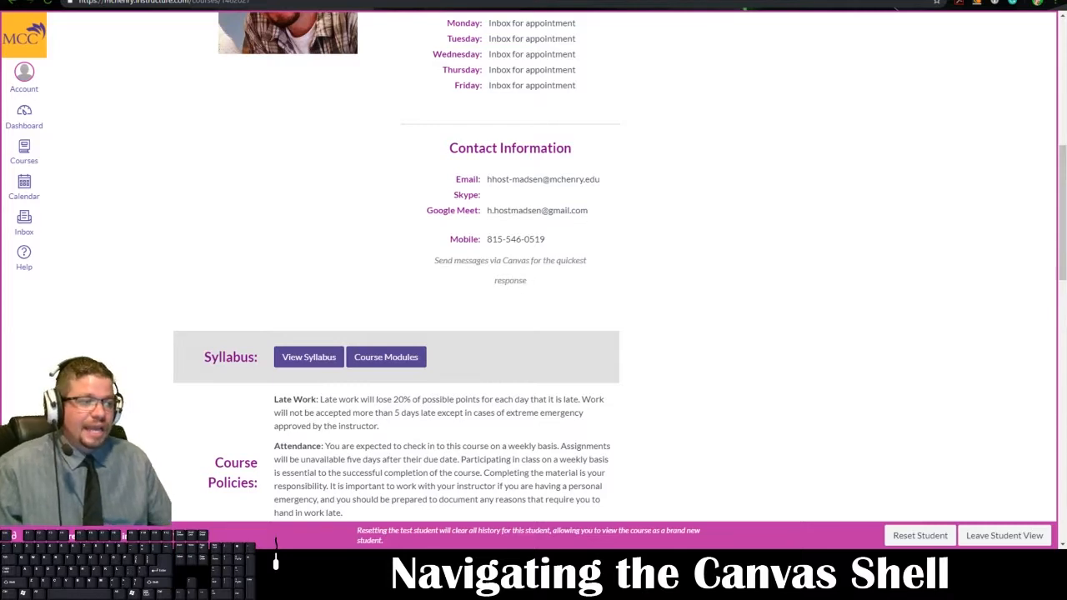
pyautogui.moveTo(556, 287)
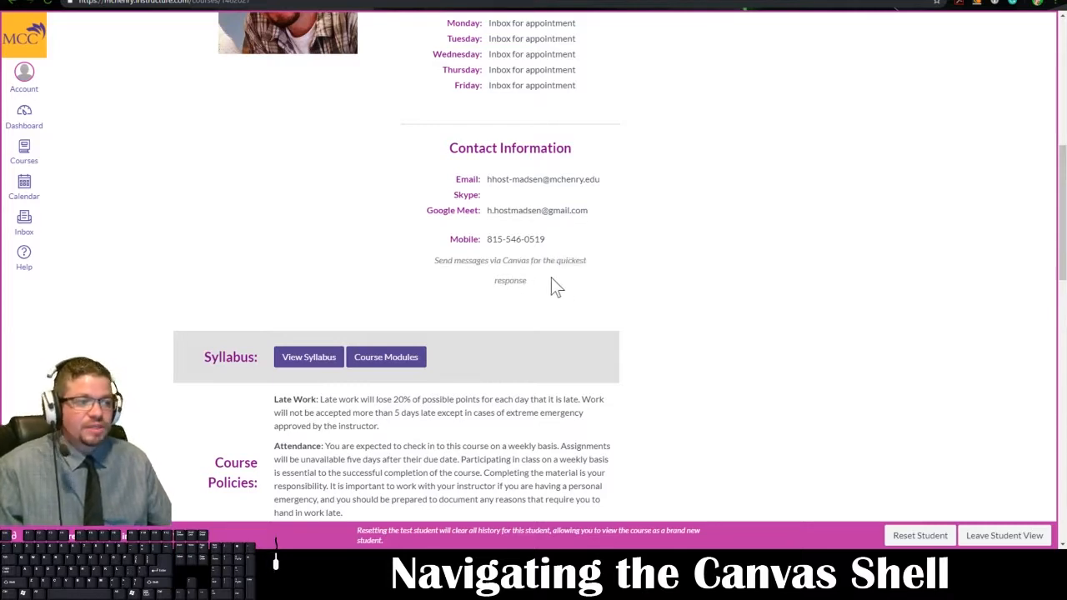
pyautogui.moveTo(464, 241)
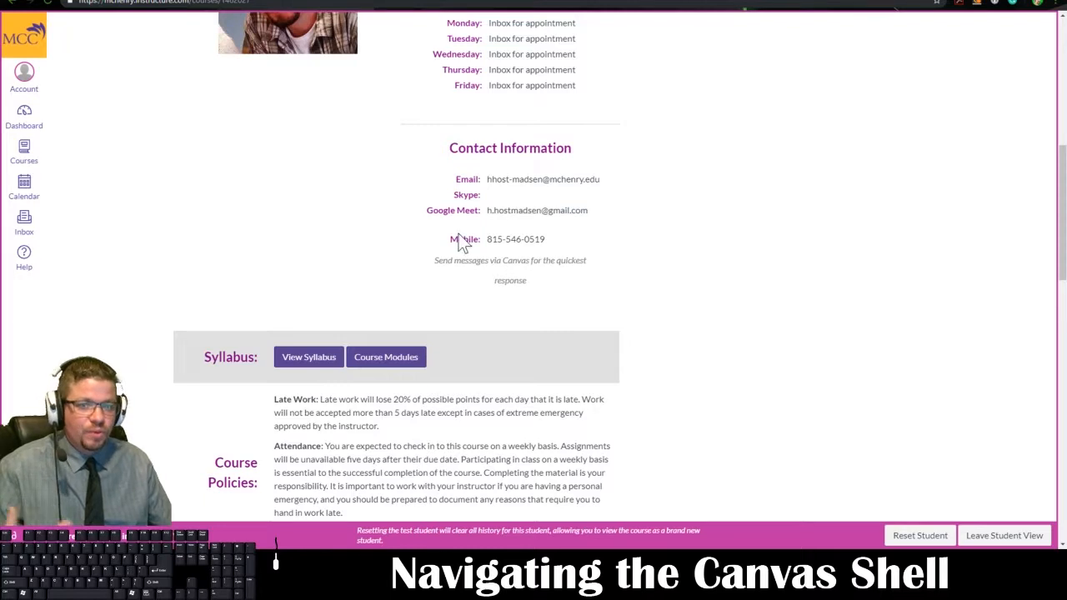
pyautogui.moveTo(420, 223)
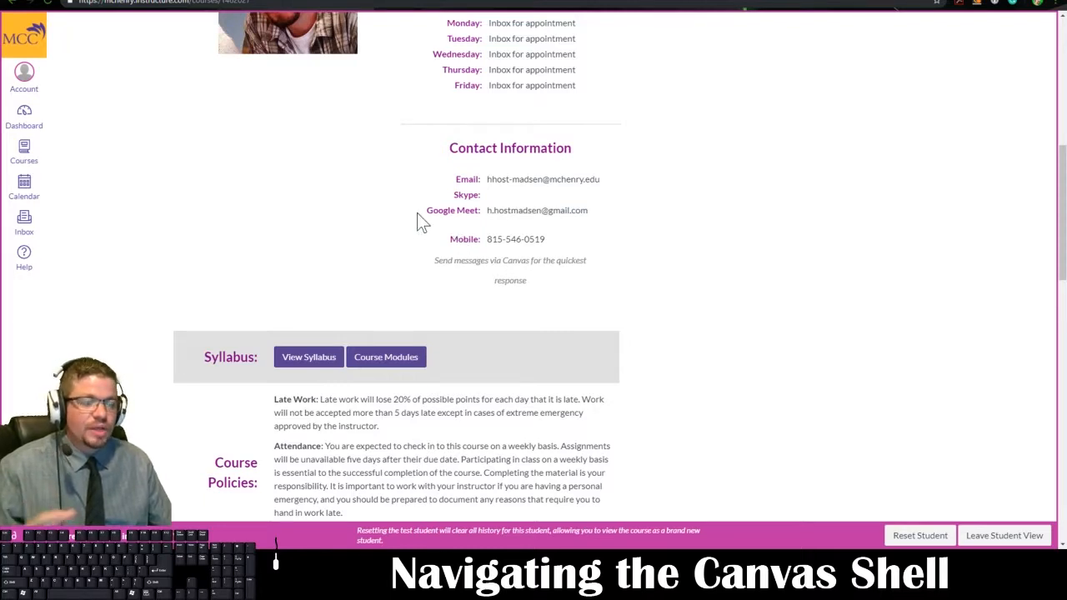
pyautogui.moveTo(370, 233)
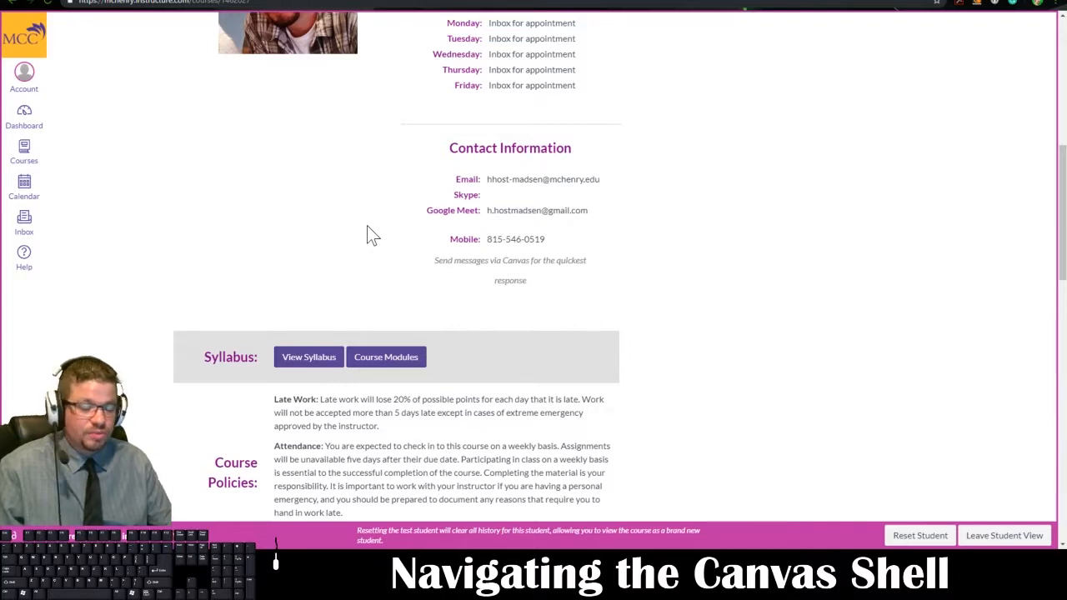
pyautogui.scroll(-3)
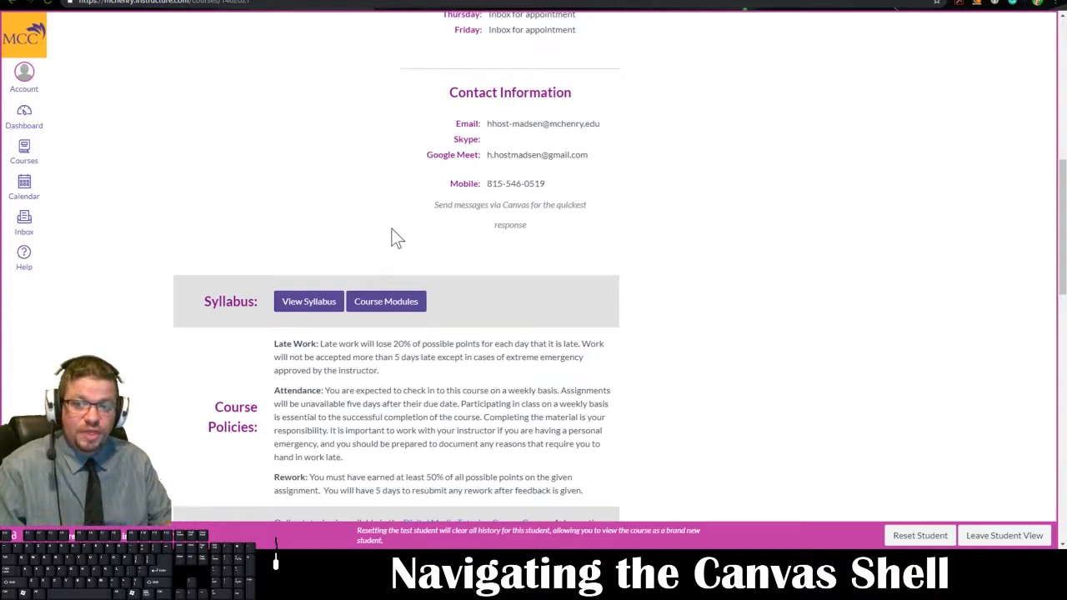
pyautogui.moveTo(386, 234)
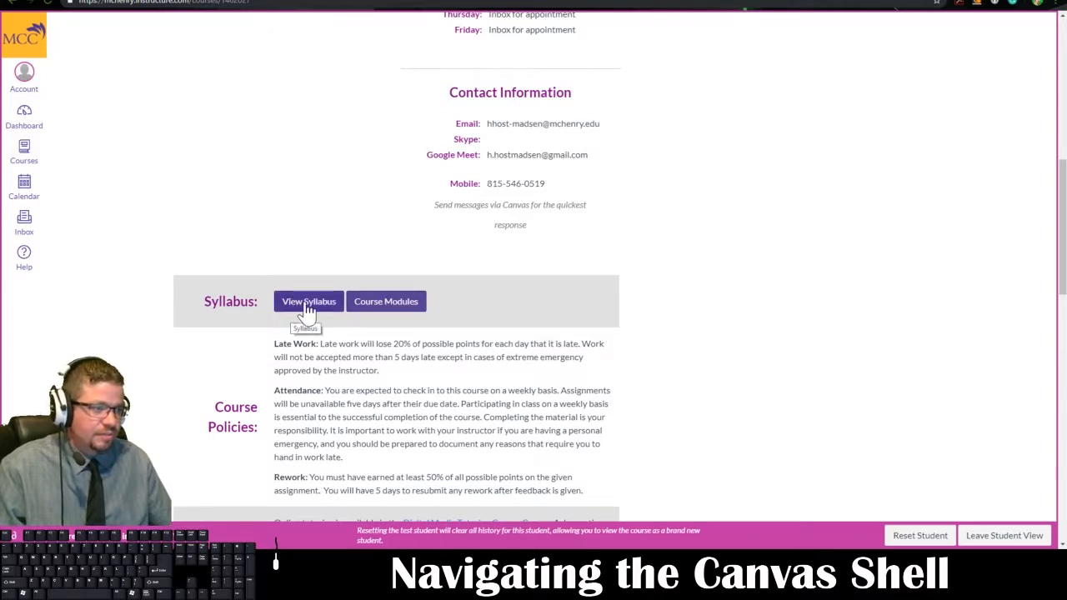
pyautogui.moveTo(207, 58)
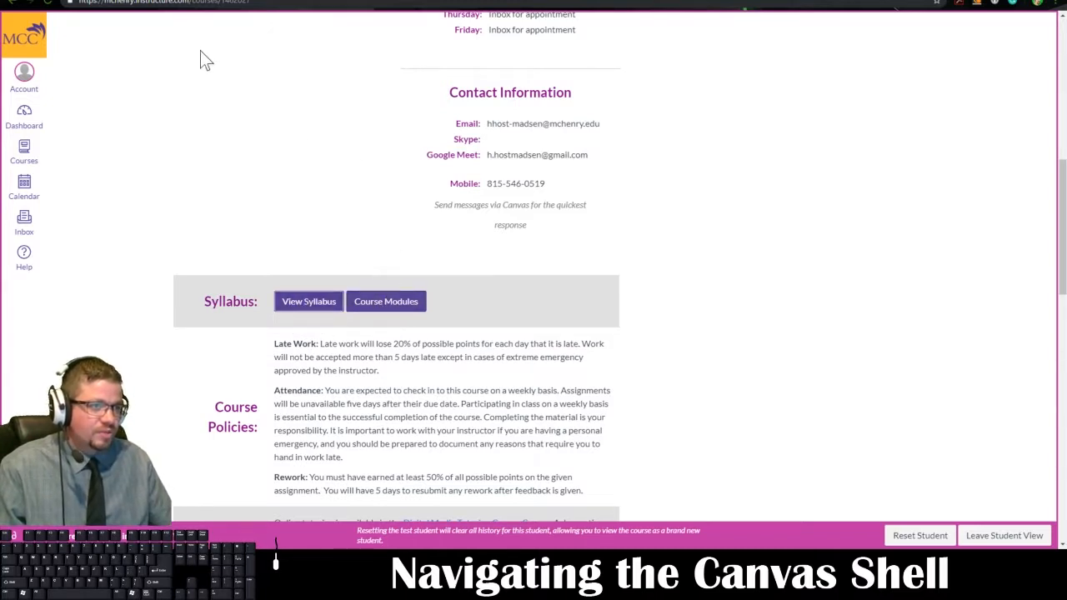
pyautogui.click(309, 300)
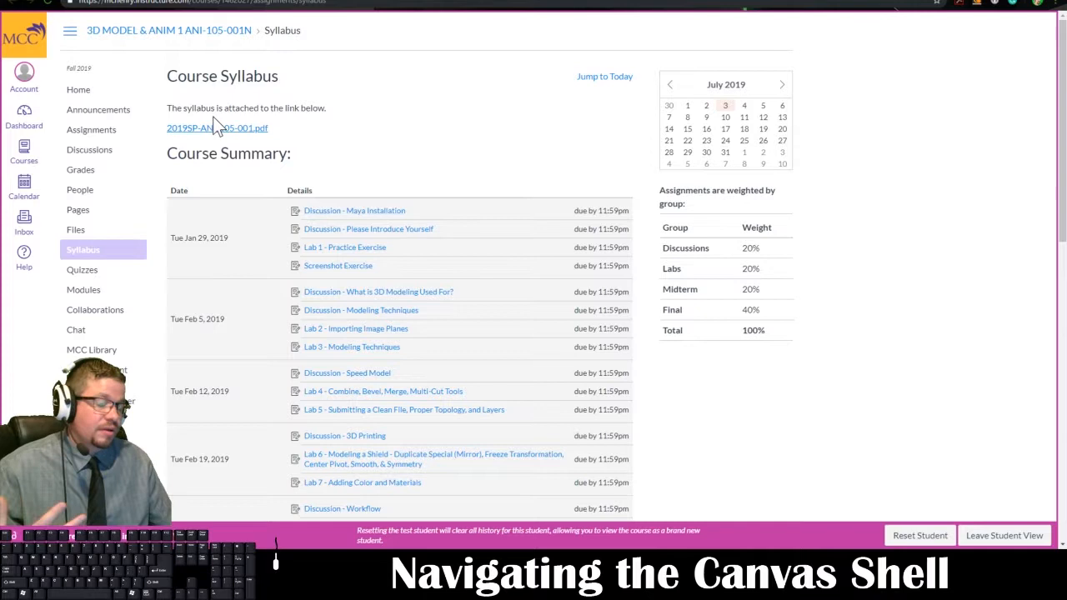
pyautogui.moveTo(227, 133)
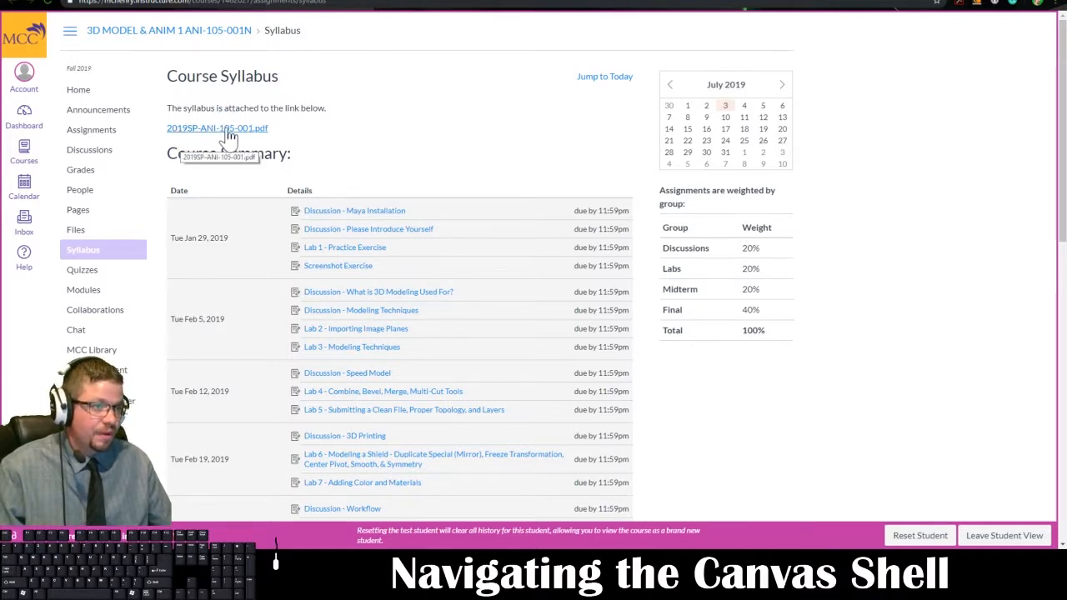
pyautogui.moveTo(185, 133)
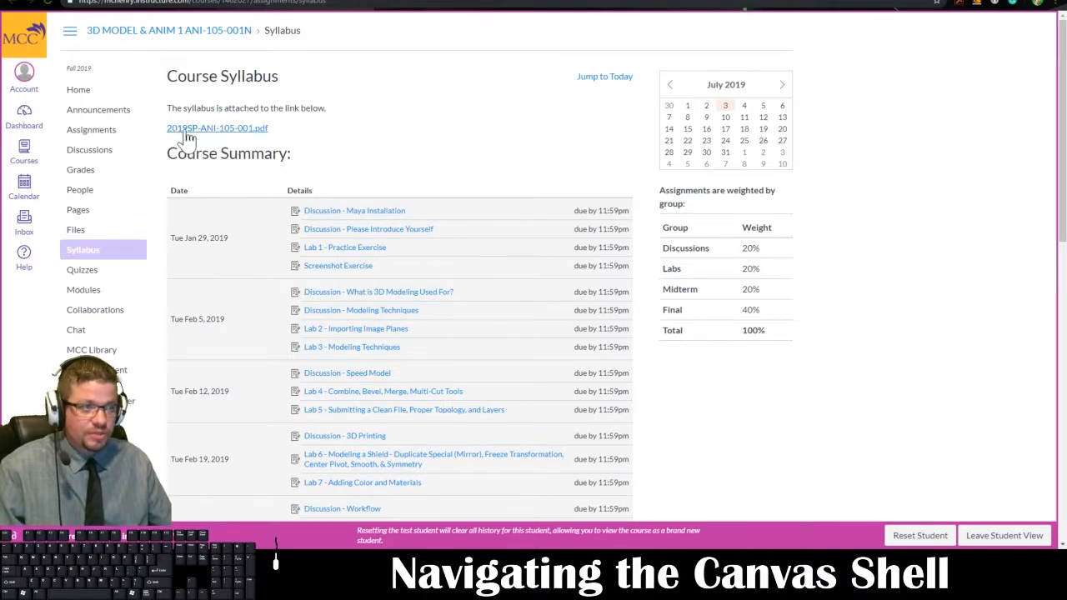
pyautogui.moveTo(237, 137)
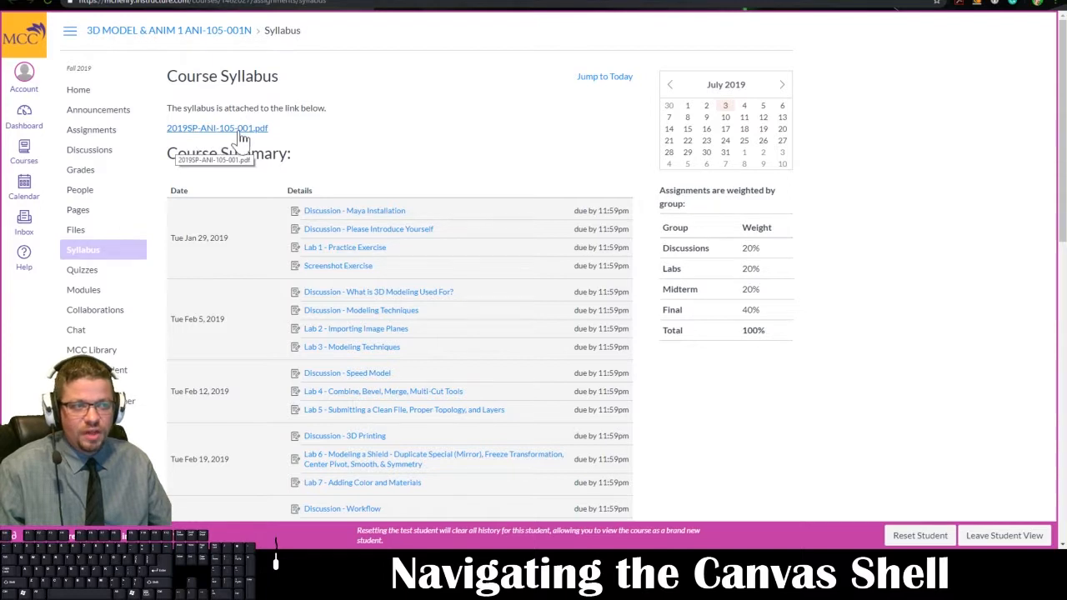
pyautogui.moveTo(265, 136)
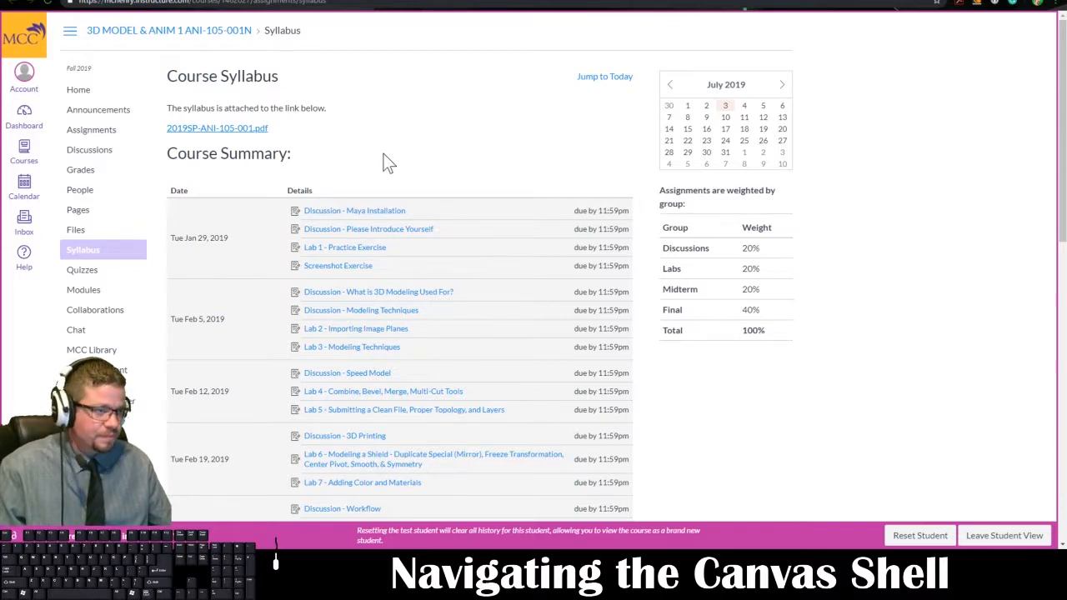
pyautogui.moveTo(313, 180)
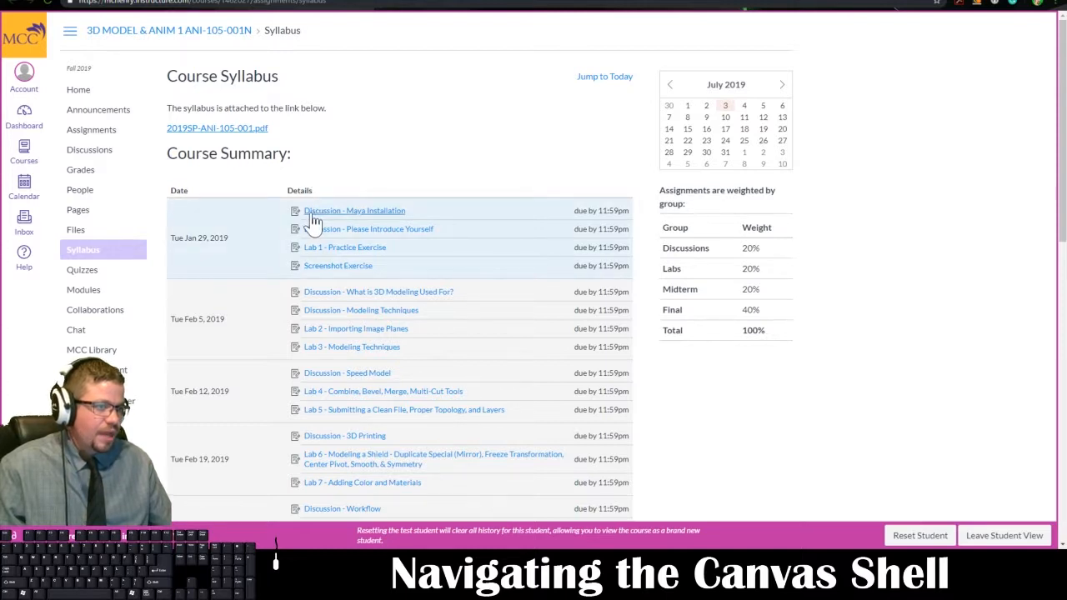
pyautogui.moveTo(397, 225)
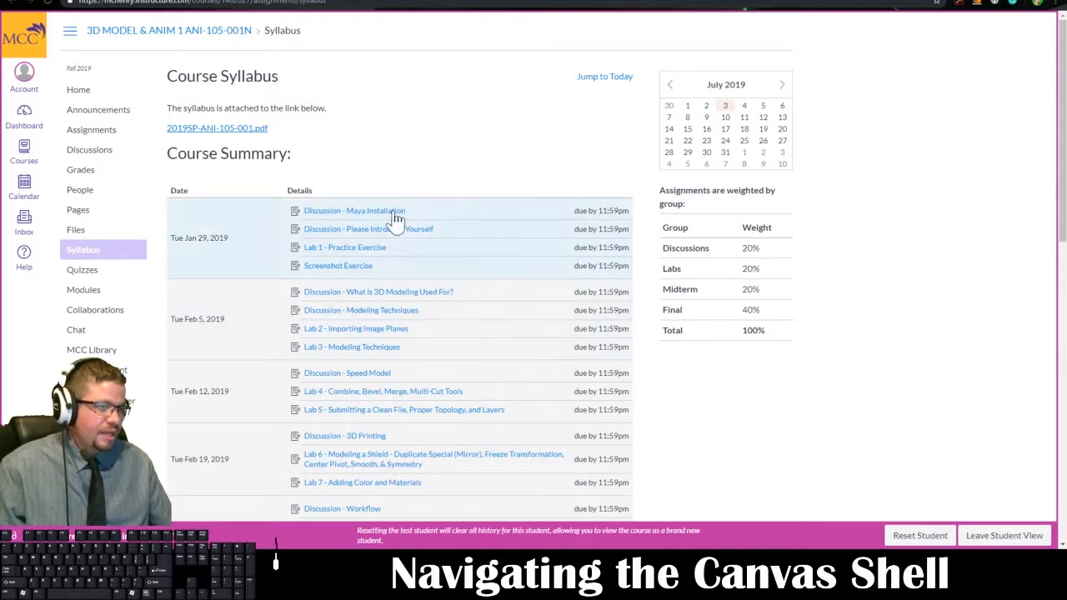
pyautogui.scroll(-3)
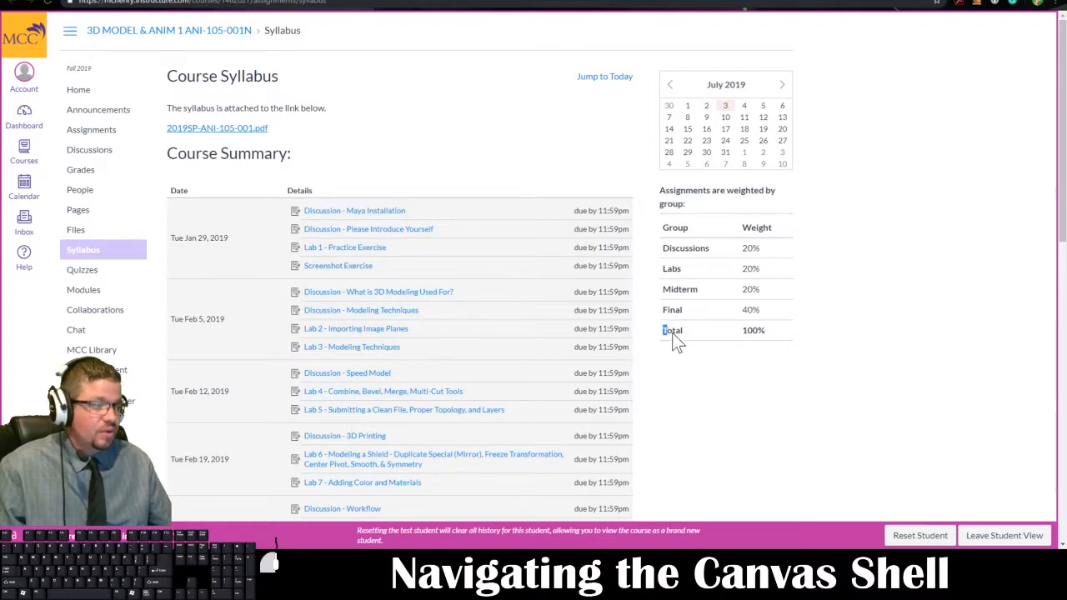
pyautogui.moveTo(730, 240)
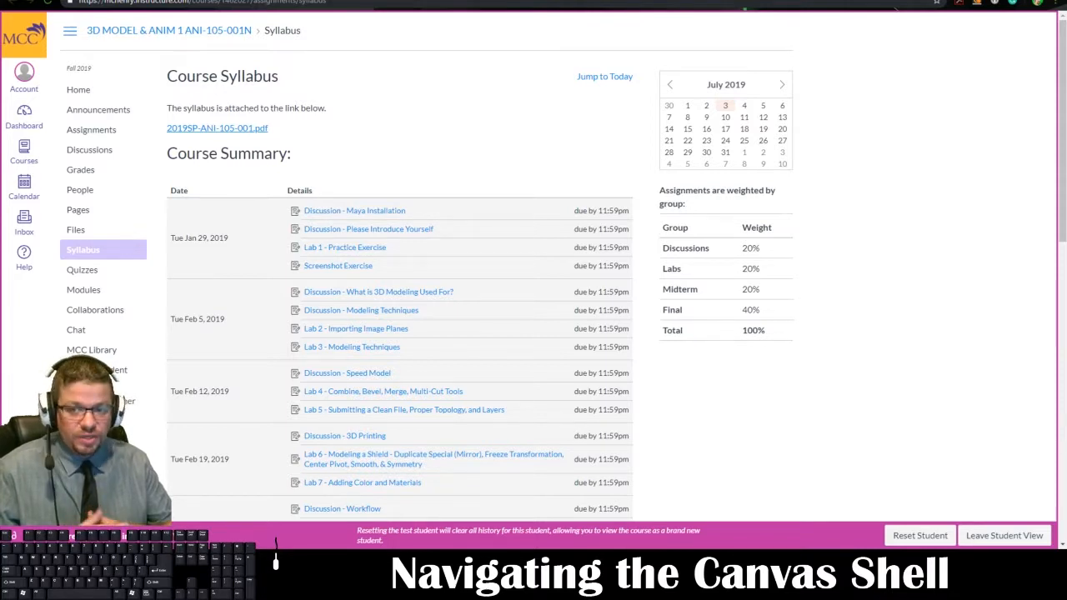
pyautogui.moveTo(708, 268)
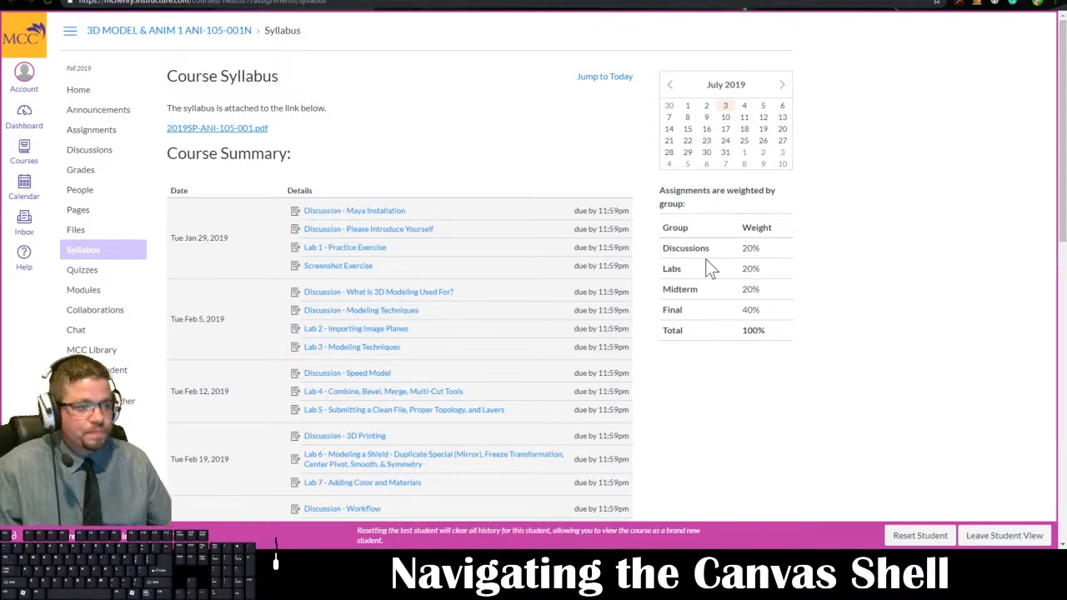
pyautogui.scroll(-3)
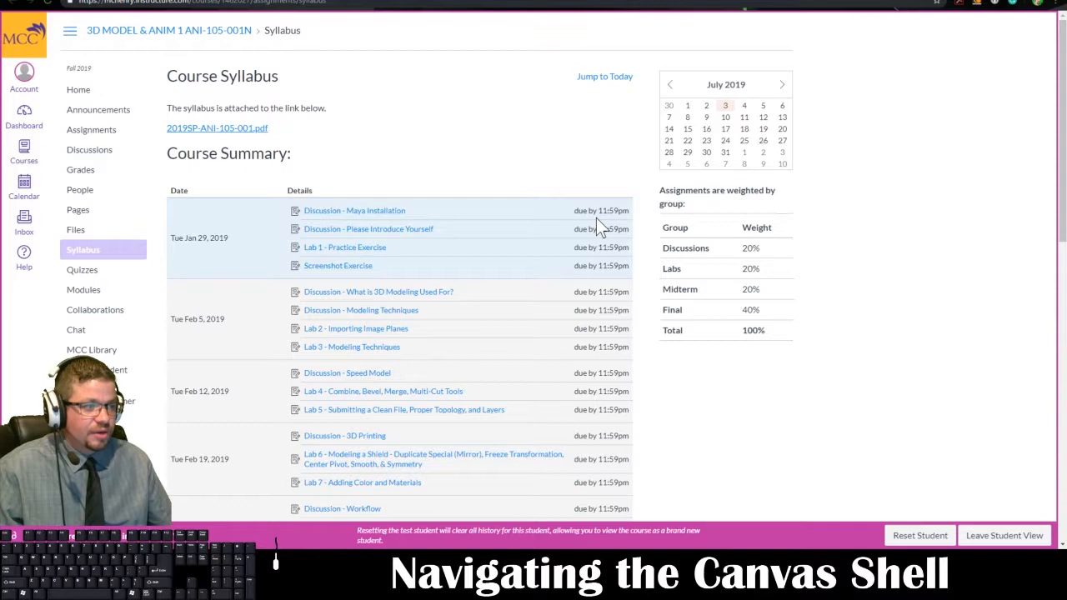
pyautogui.moveTo(365, 125)
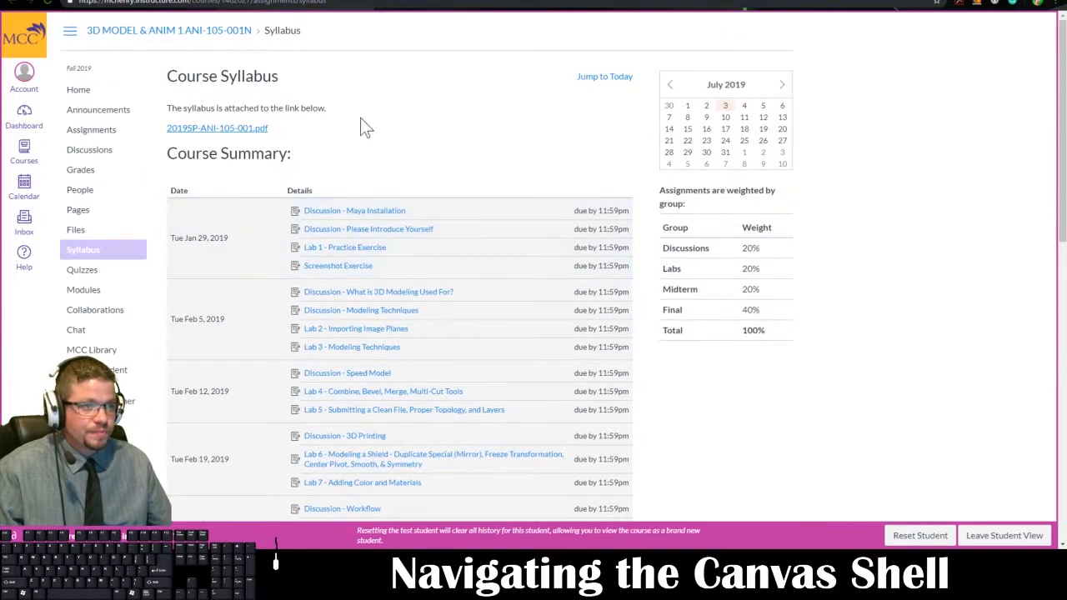
pyautogui.scroll(-3)
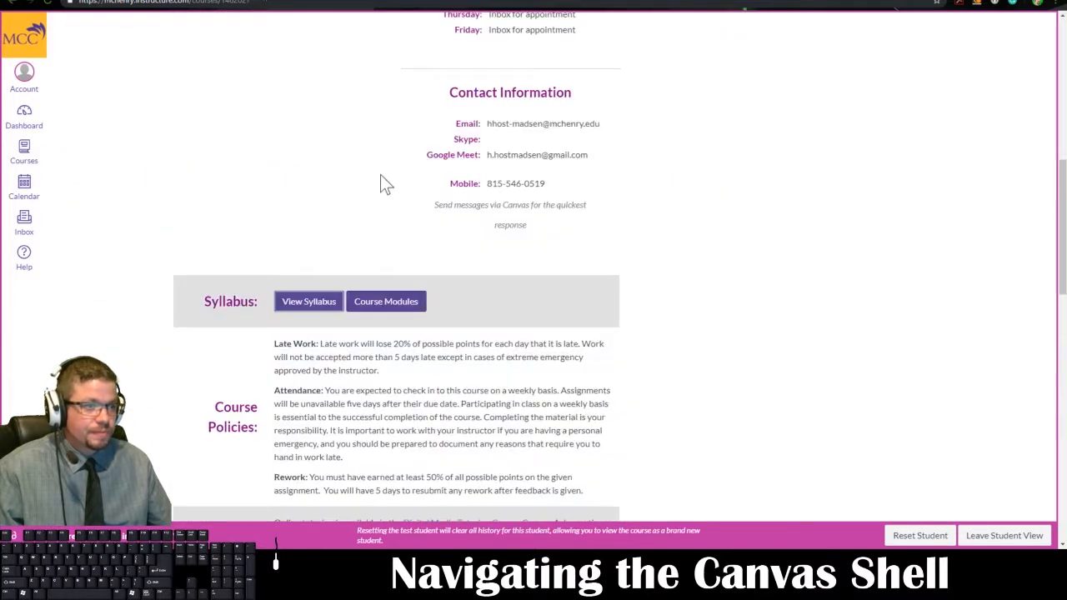
pyautogui.scroll(-3)
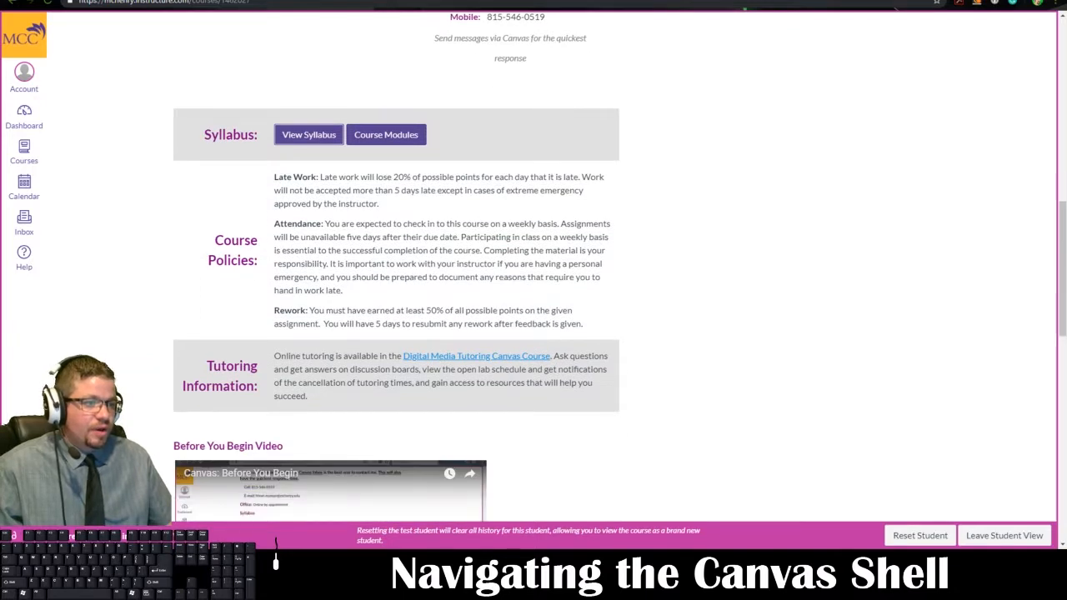
pyautogui.moveTo(265, 227)
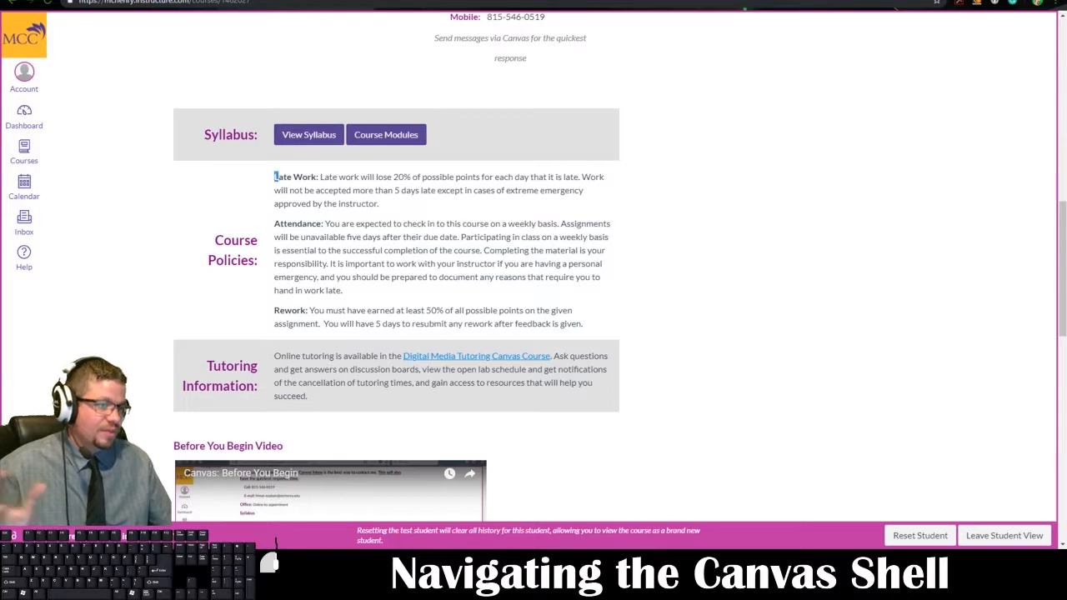
pyautogui.moveTo(274, 177); pyautogui.dragTo(420, 190)
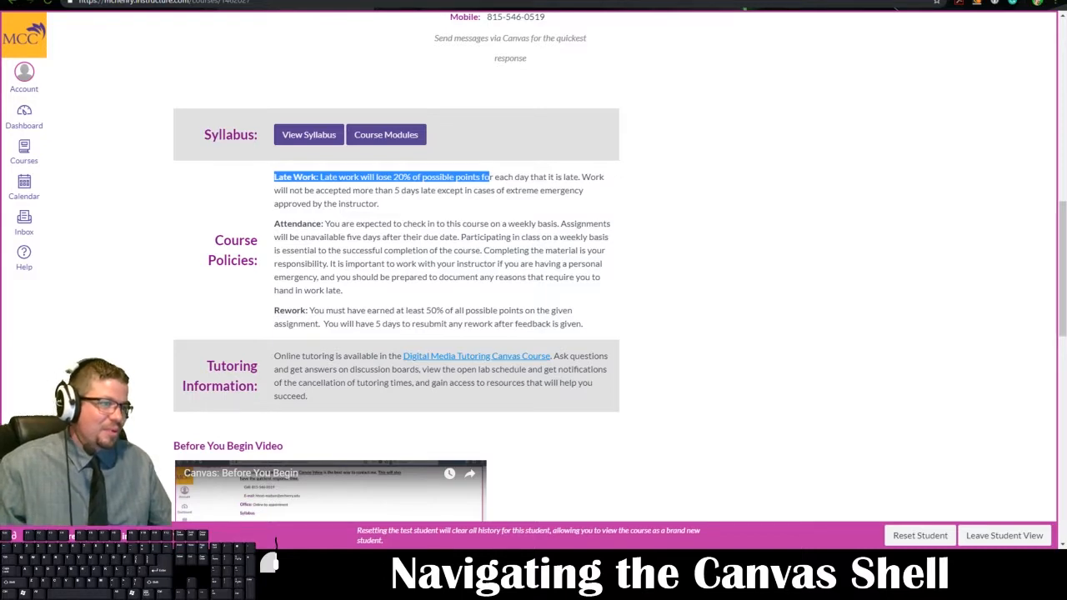
pyautogui.moveTo(491, 177); pyautogui.dragTo(550, 190)
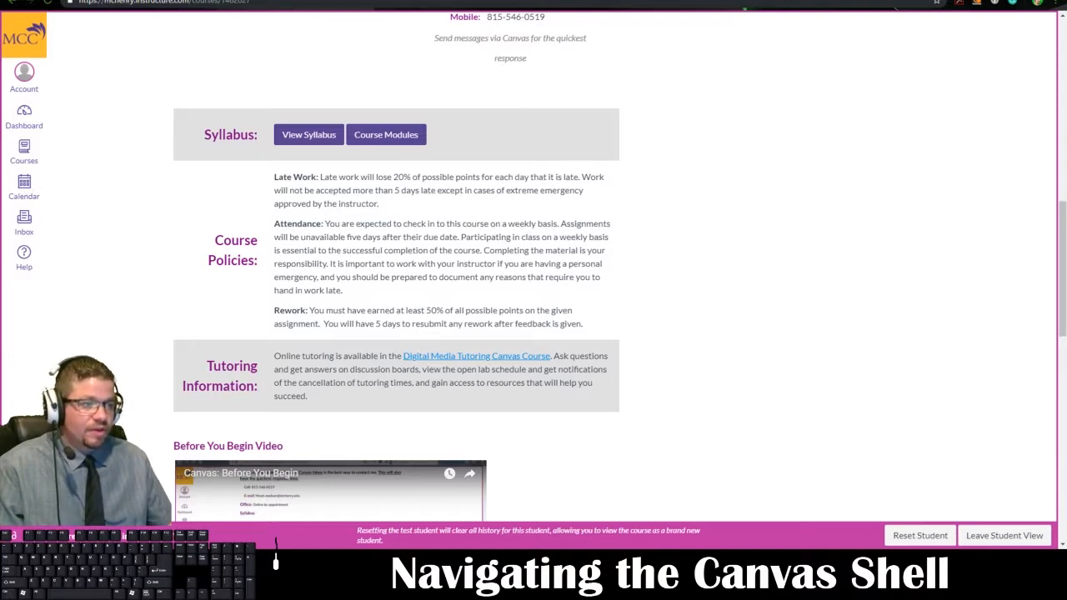
pyautogui.doubleClick(477, 237)
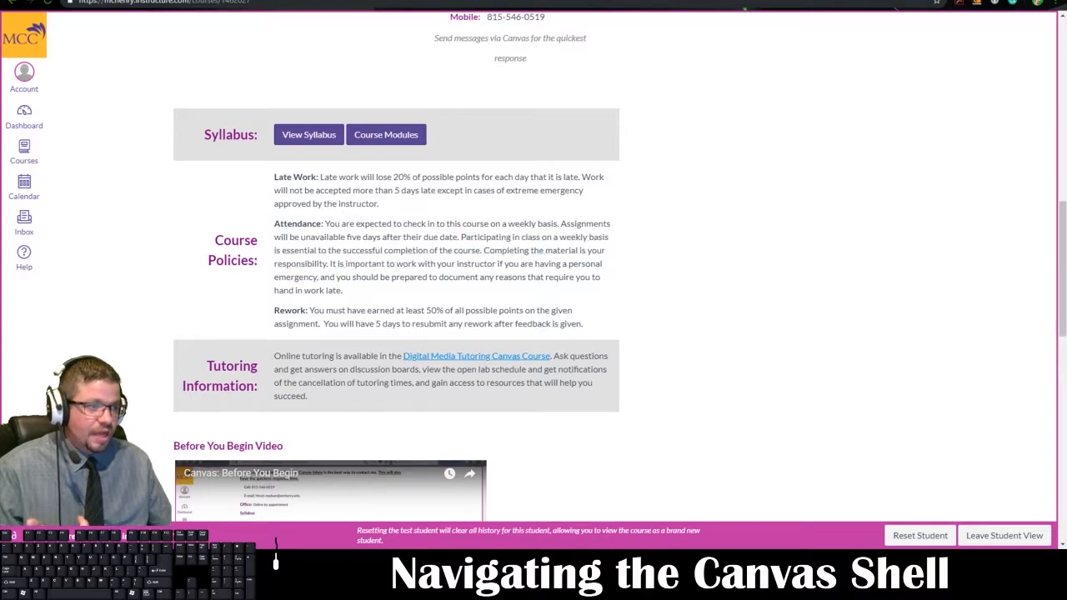
pyautogui.moveTo(440, 280)
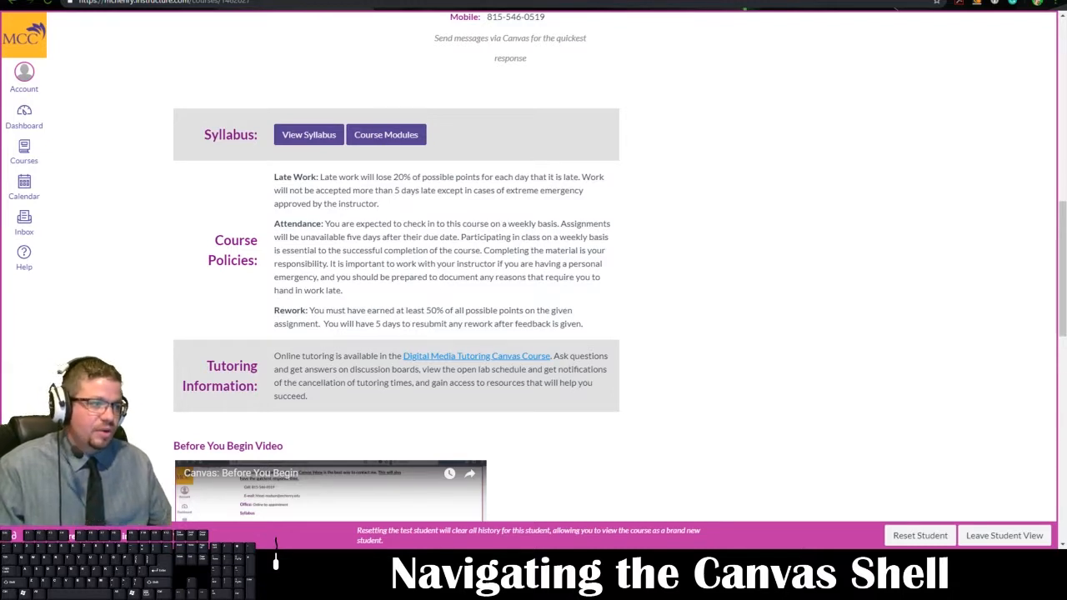
pyautogui.moveTo(353, 277); pyautogui.dragTo(479, 277)
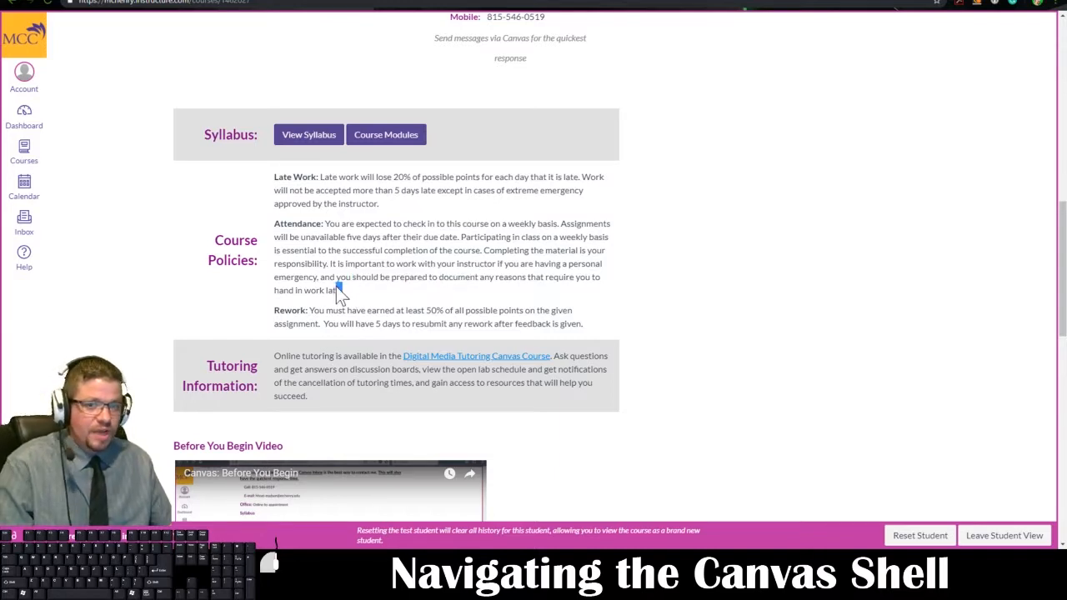
pyautogui.scroll(-3)
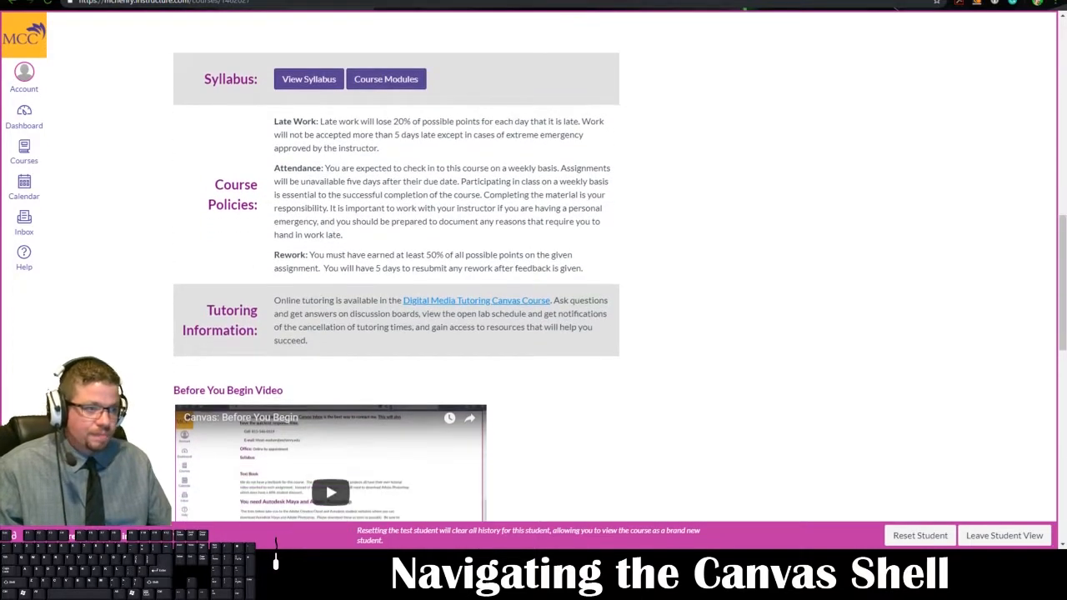
pyautogui.moveTo(454, 315)
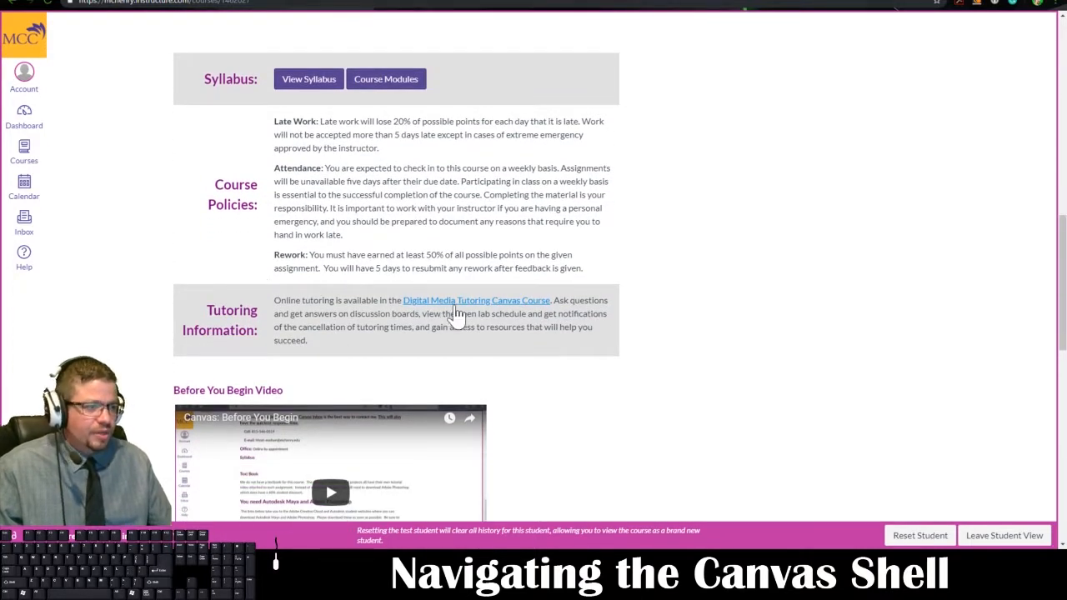
pyautogui.moveTo(470, 308)
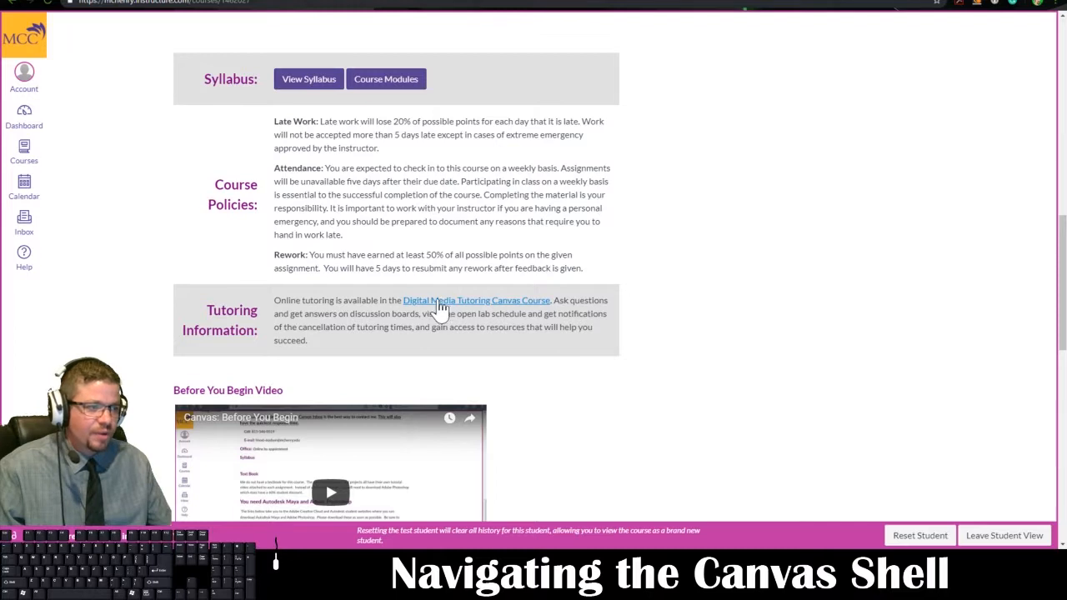
pyautogui.moveTo(346, 283)
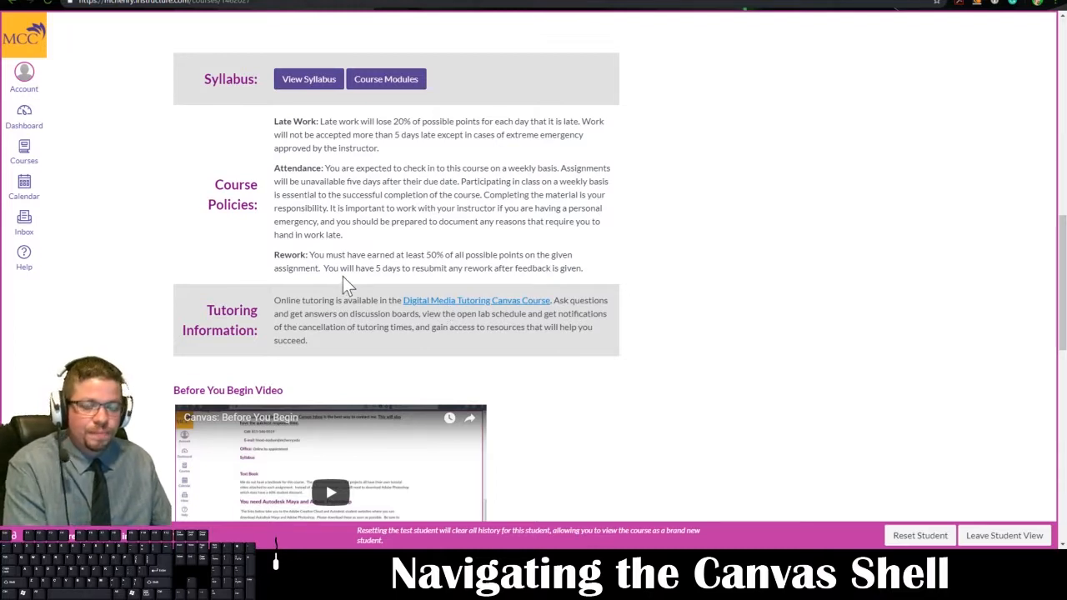
pyautogui.moveTo(430, 315)
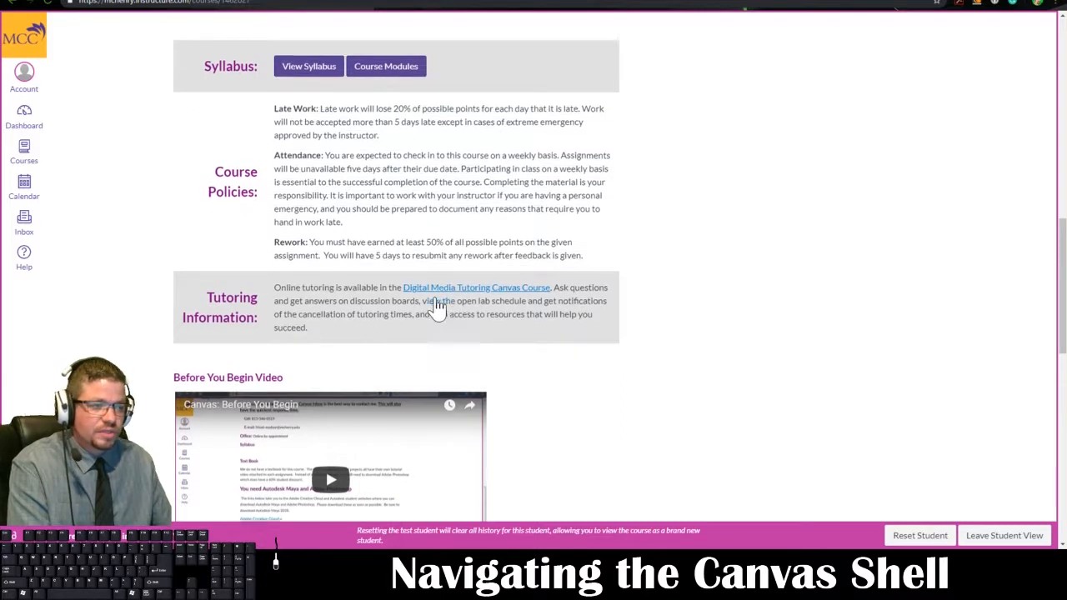
# Step: Scroll past the Before You Begin video to the free-trial links, Contact Information, Syllabus and Text Book sections
pyautogui.scroll(-3)
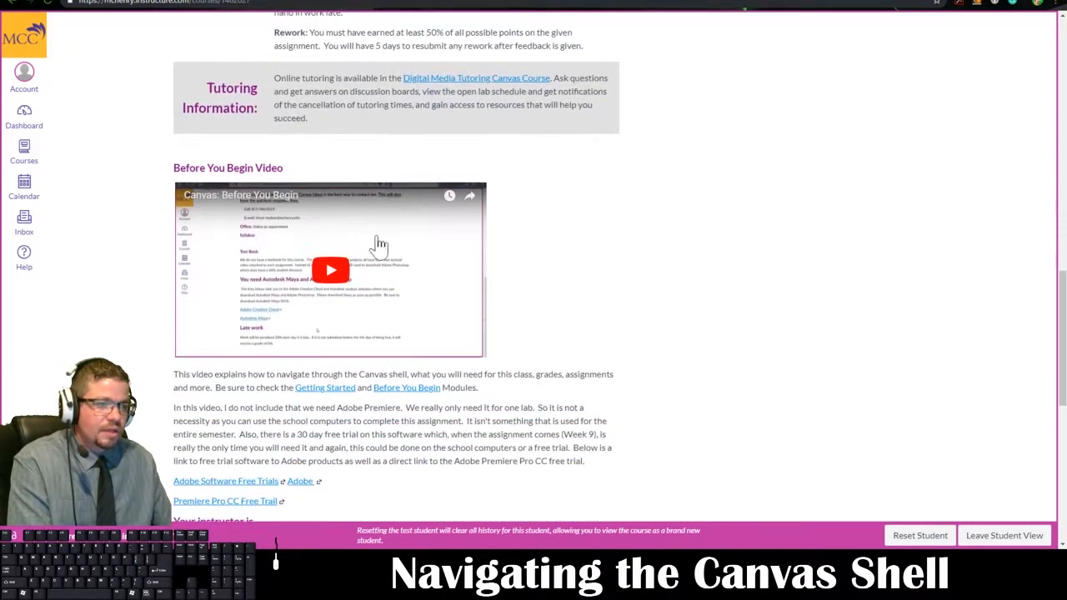
pyautogui.moveTo(290, 203)
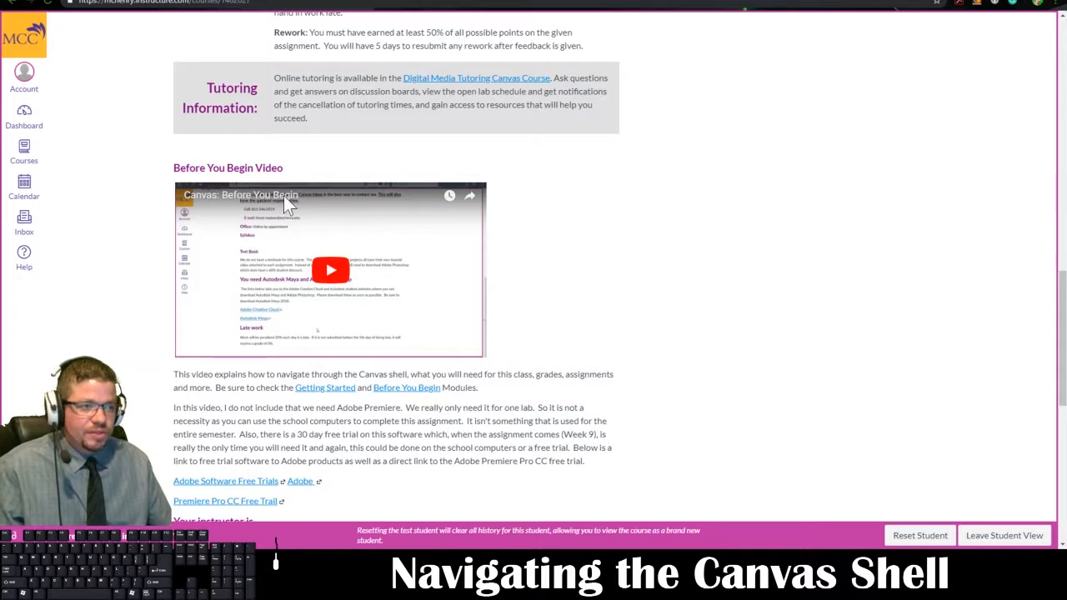
pyautogui.scroll(3)
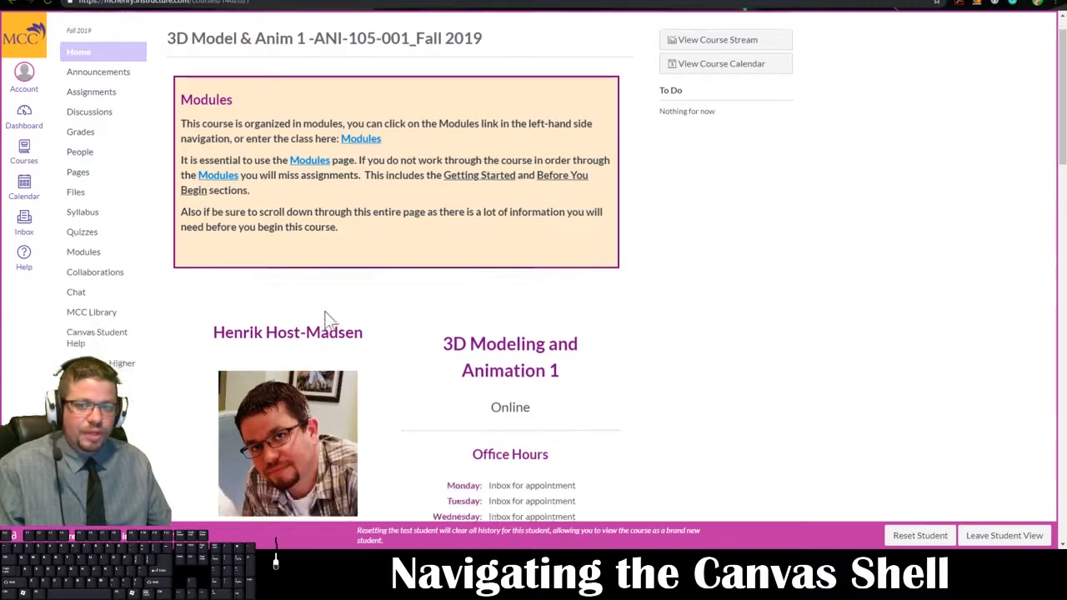
pyautogui.scroll(-3)
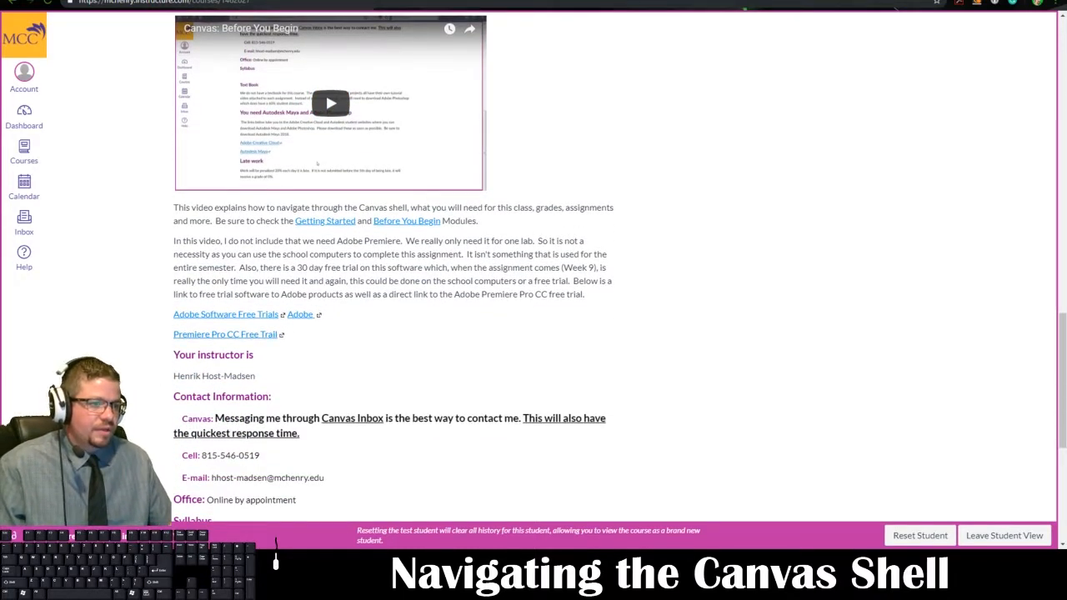
pyautogui.scroll(-3)
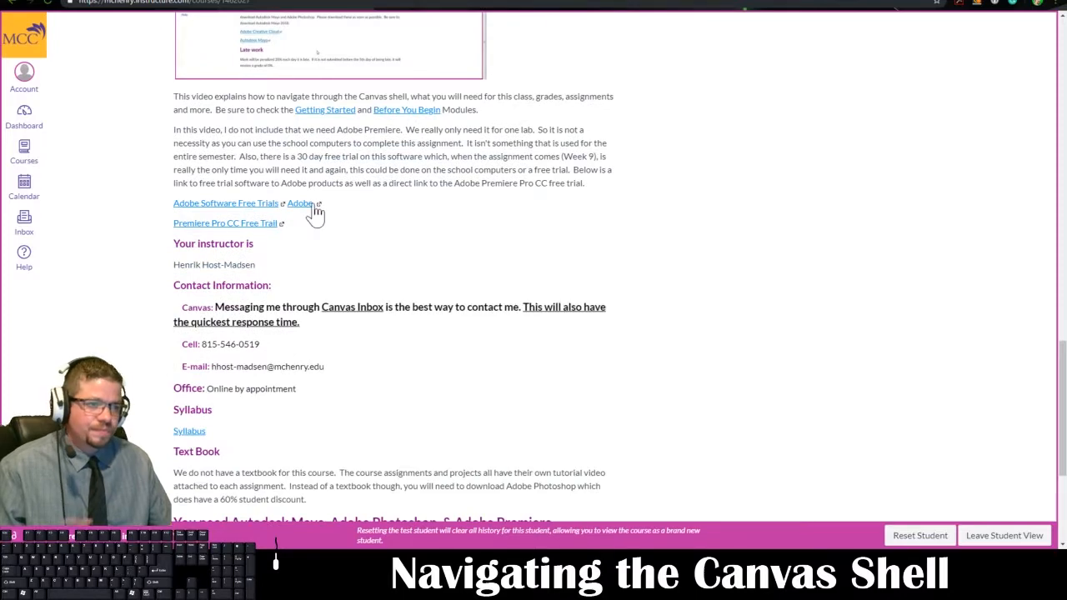
pyautogui.moveTo(240, 242)
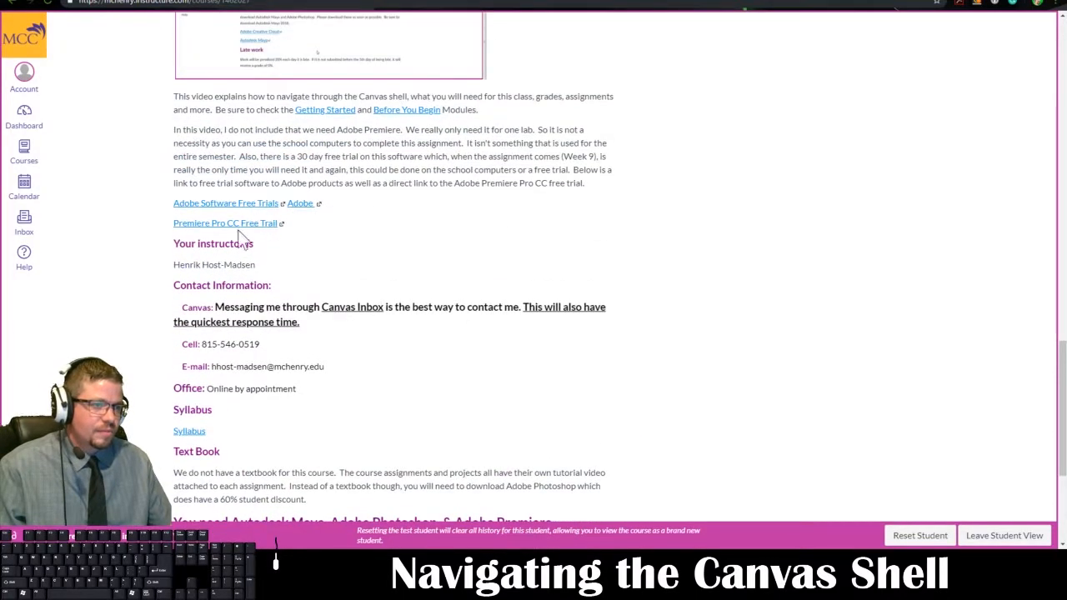
pyautogui.moveTo(359, 223)
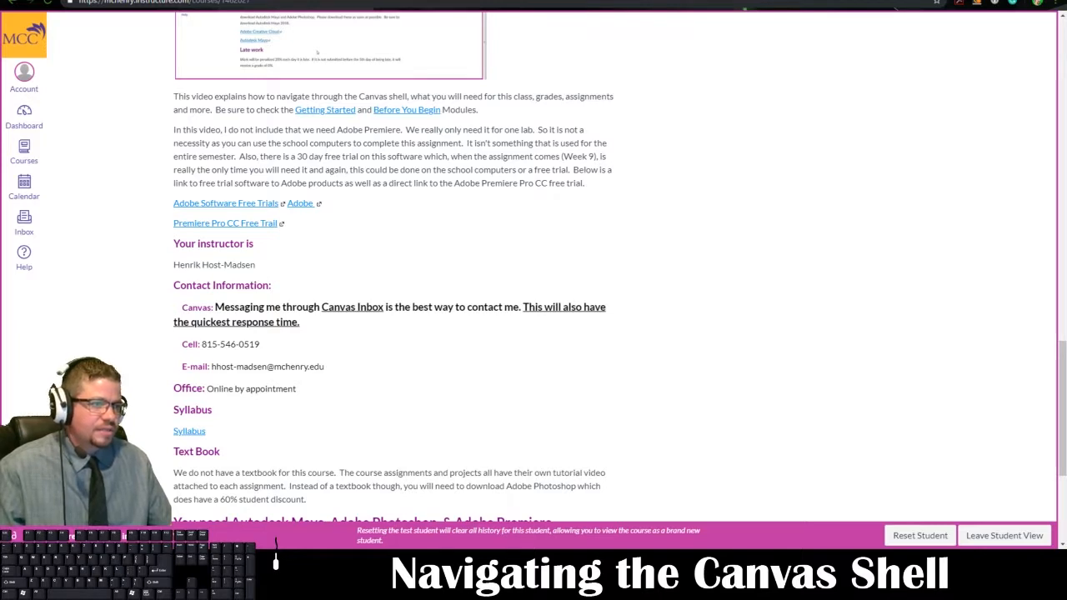
pyautogui.moveTo(248, 210)
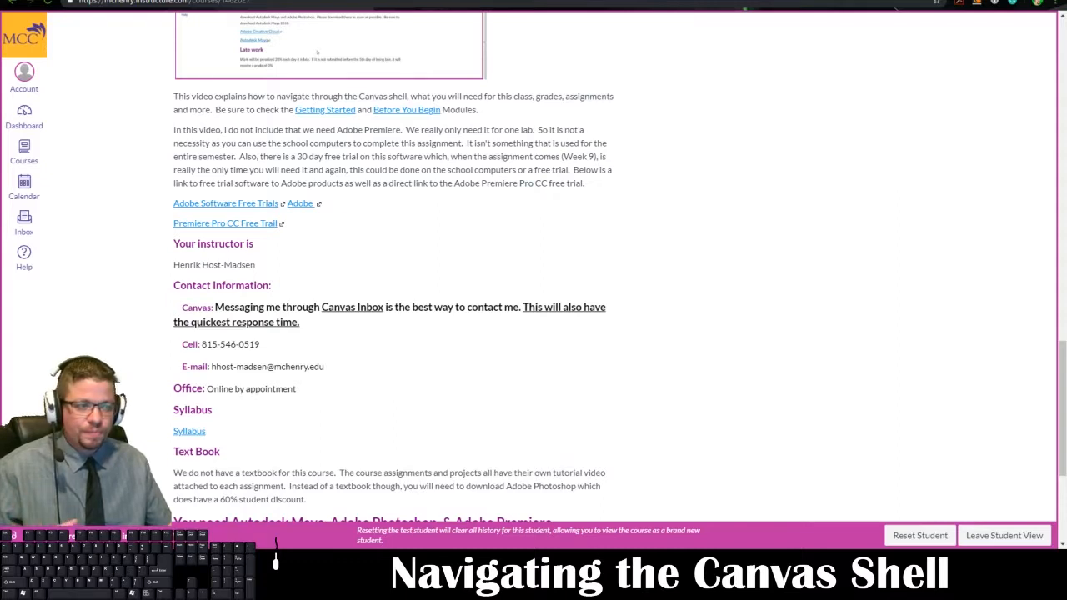
pyautogui.moveTo(190, 233)
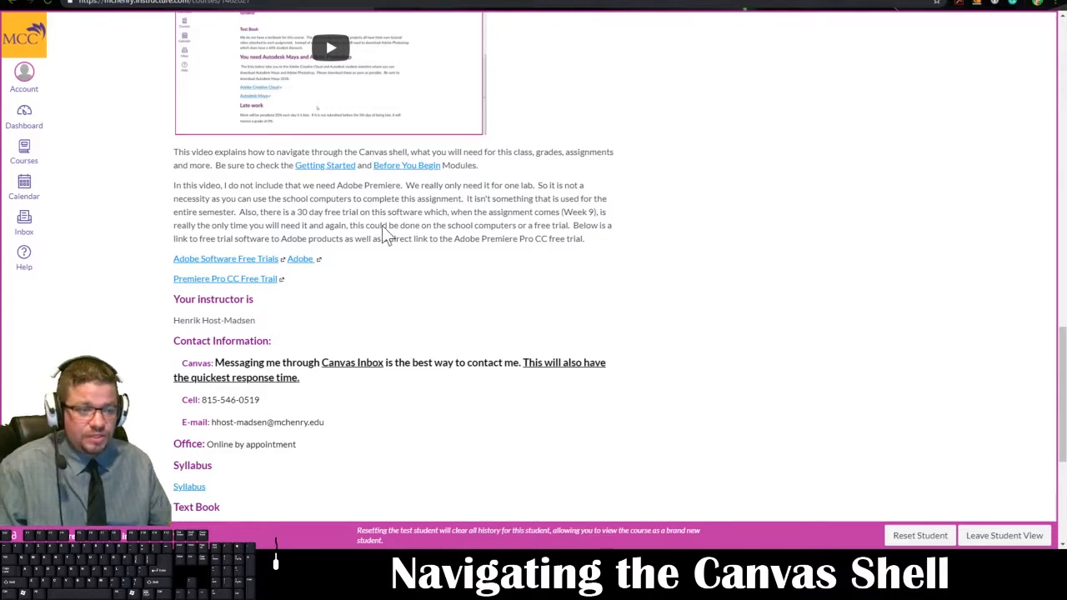
pyautogui.scroll(-3)
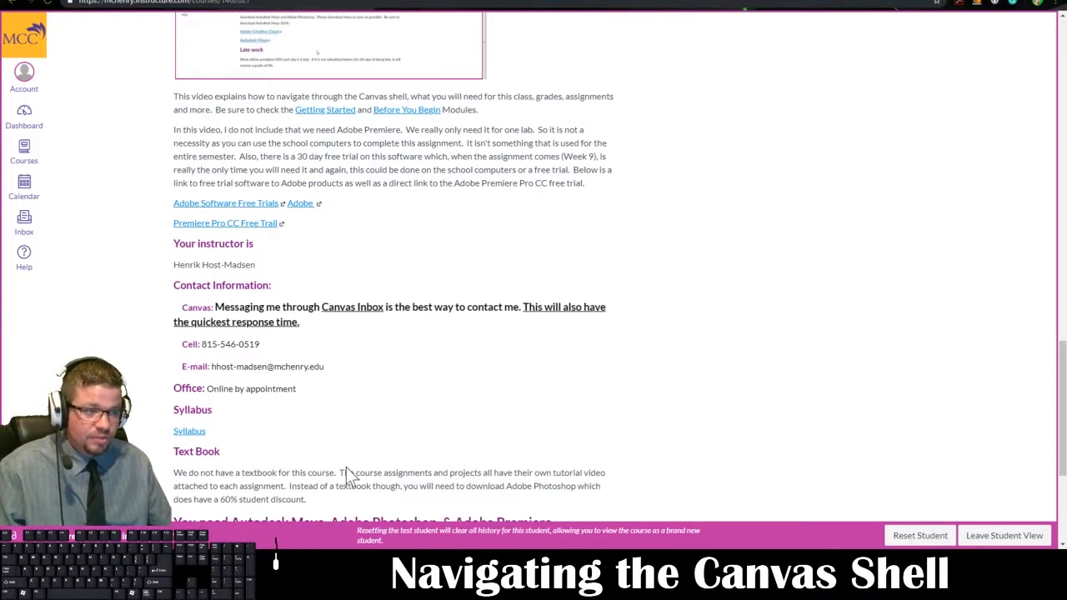
pyautogui.moveTo(325, 231)
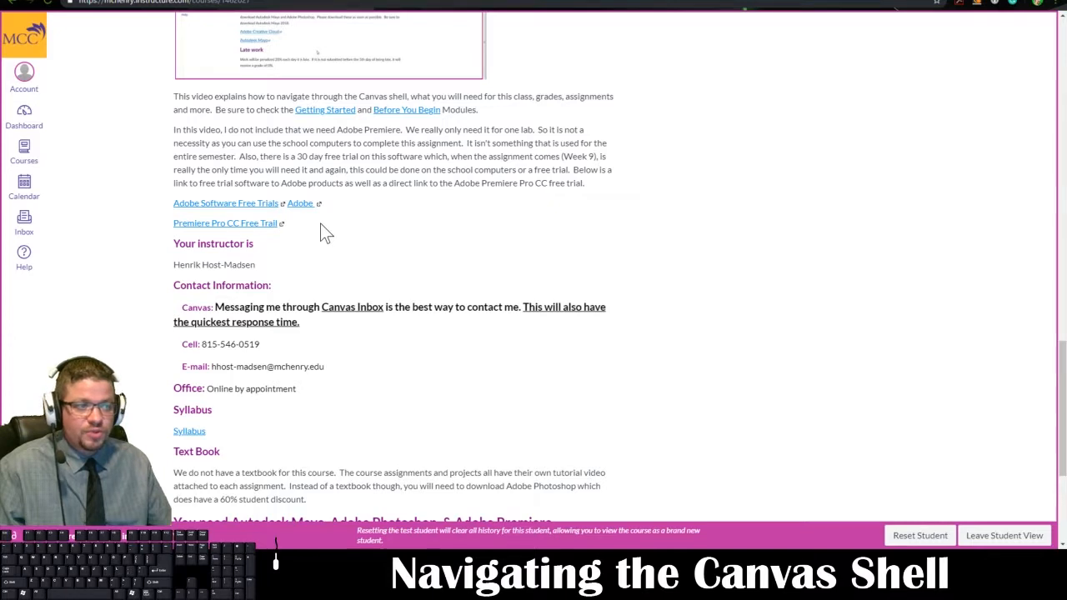
pyautogui.moveTo(237, 241)
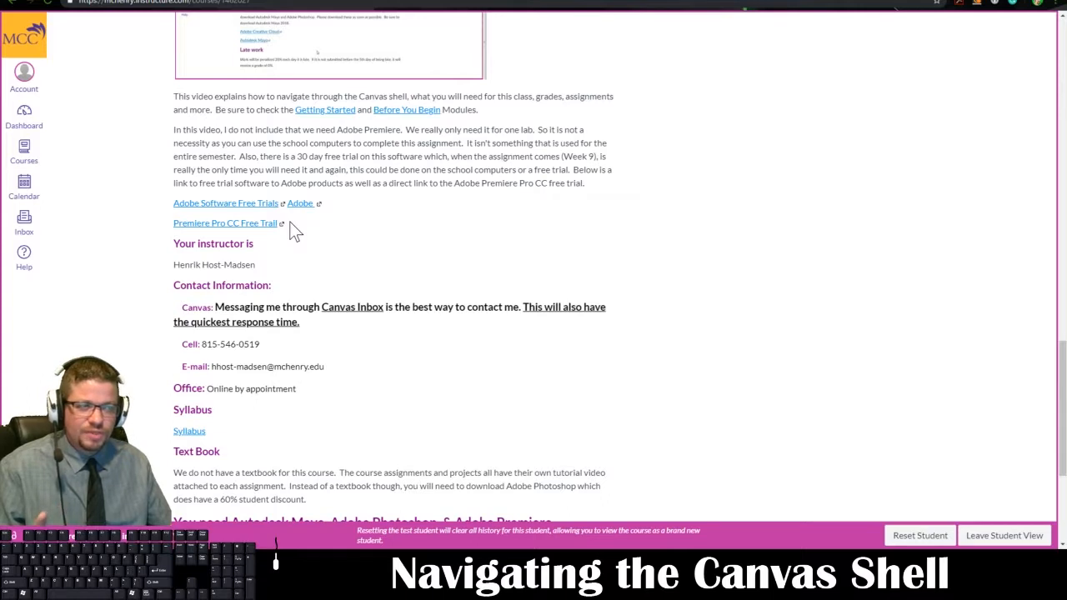
pyautogui.moveTo(263, 237)
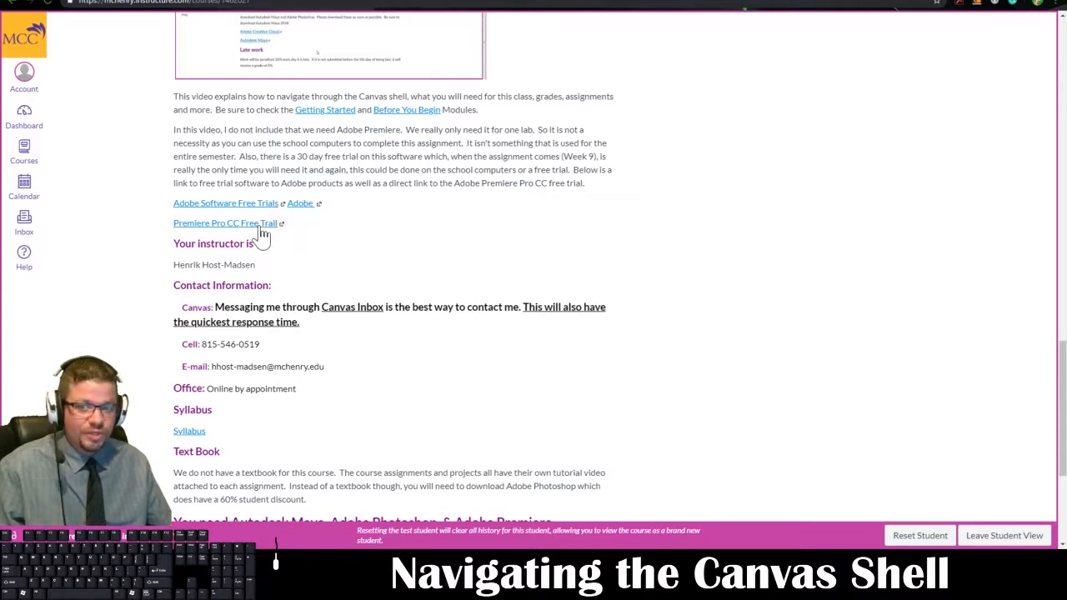
pyautogui.moveTo(357, 207)
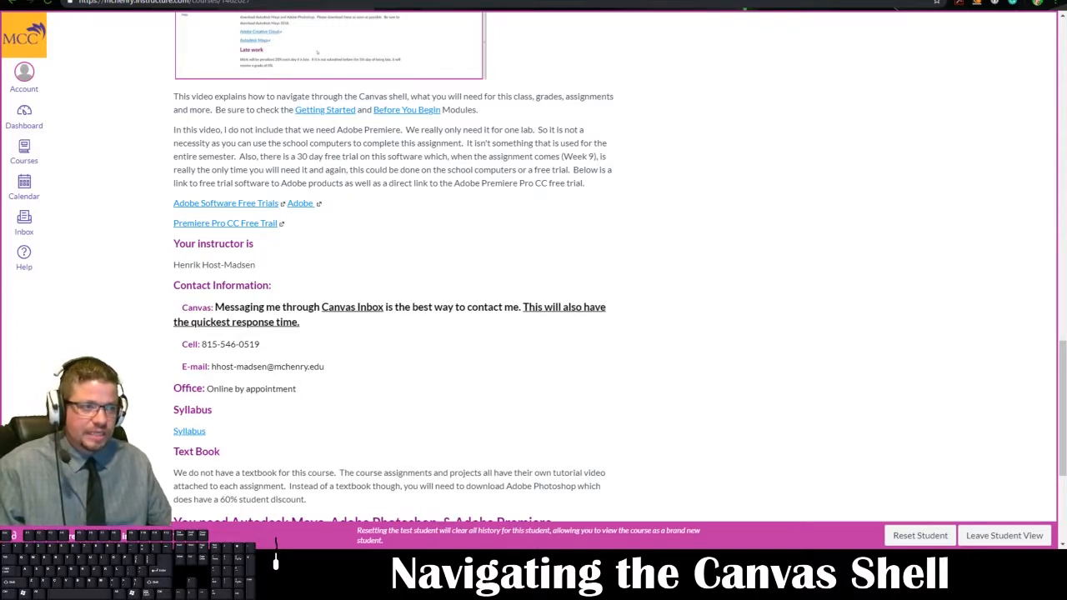
pyautogui.moveTo(315, 210)
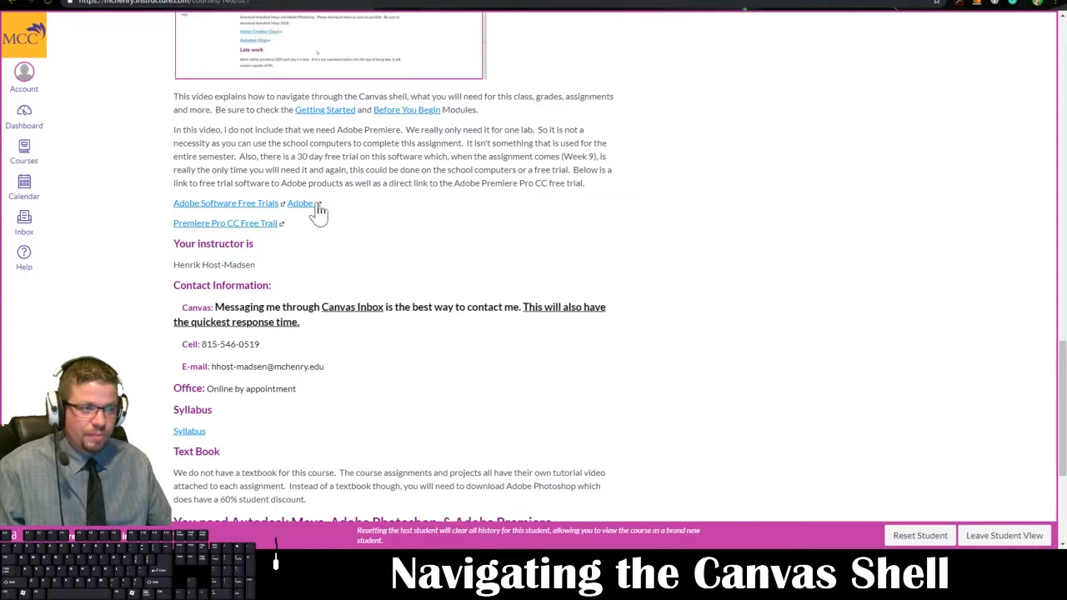
pyautogui.moveTo(344, 207)
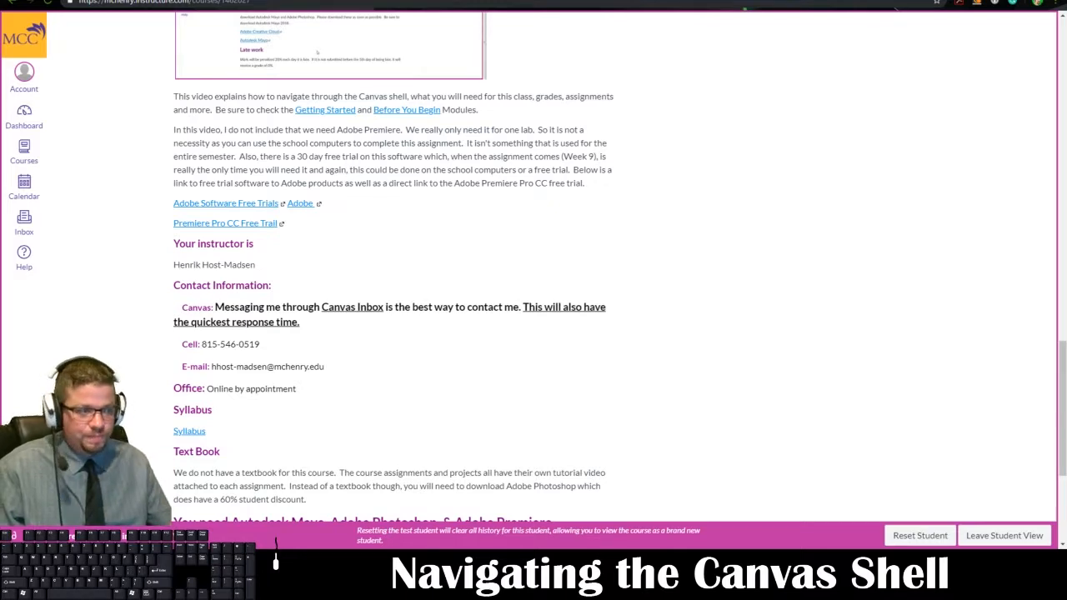
# Step: Scroll through the Maya/Photoshop/Premiere download links and Late work policy, then return to the top of the home page
pyautogui.scroll(-3)
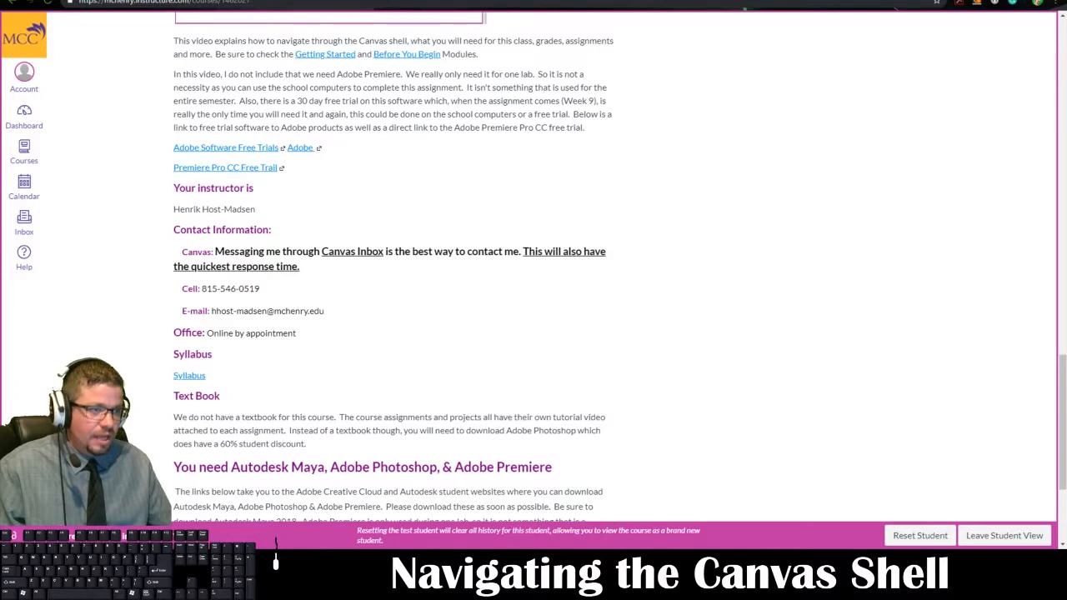
pyautogui.moveTo(603, 270)
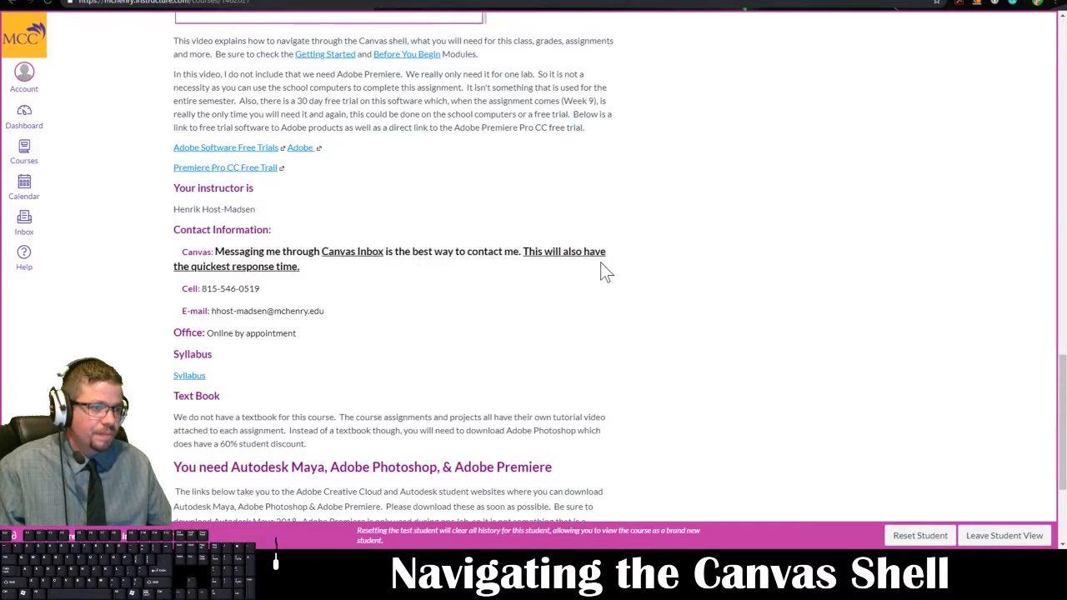
pyautogui.moveTo(173, 250); pyautogui.dragTo(347, 250)
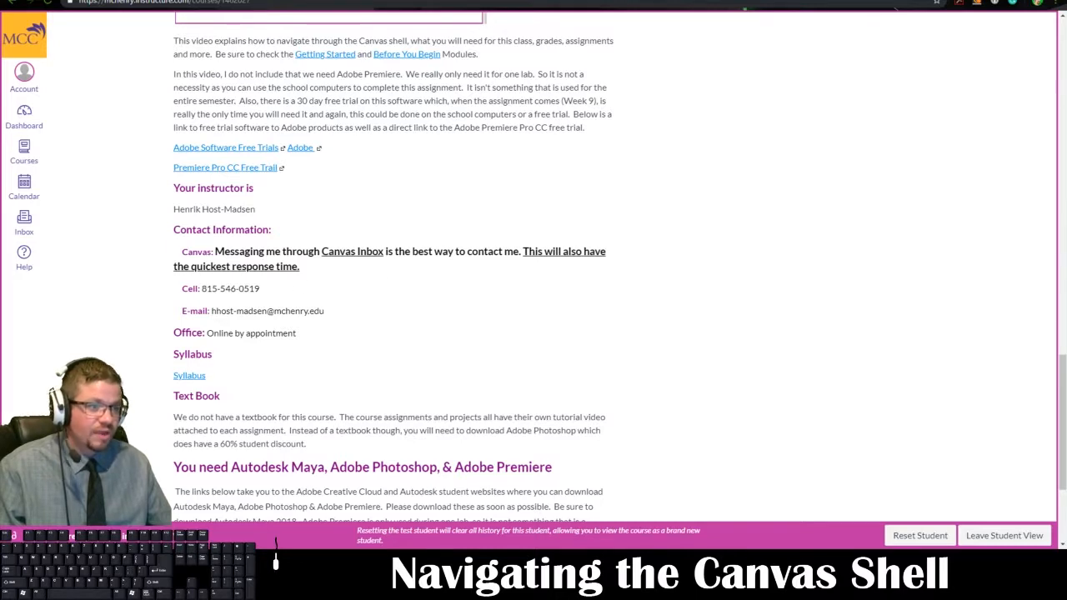
pyautogui.scroll(-3)
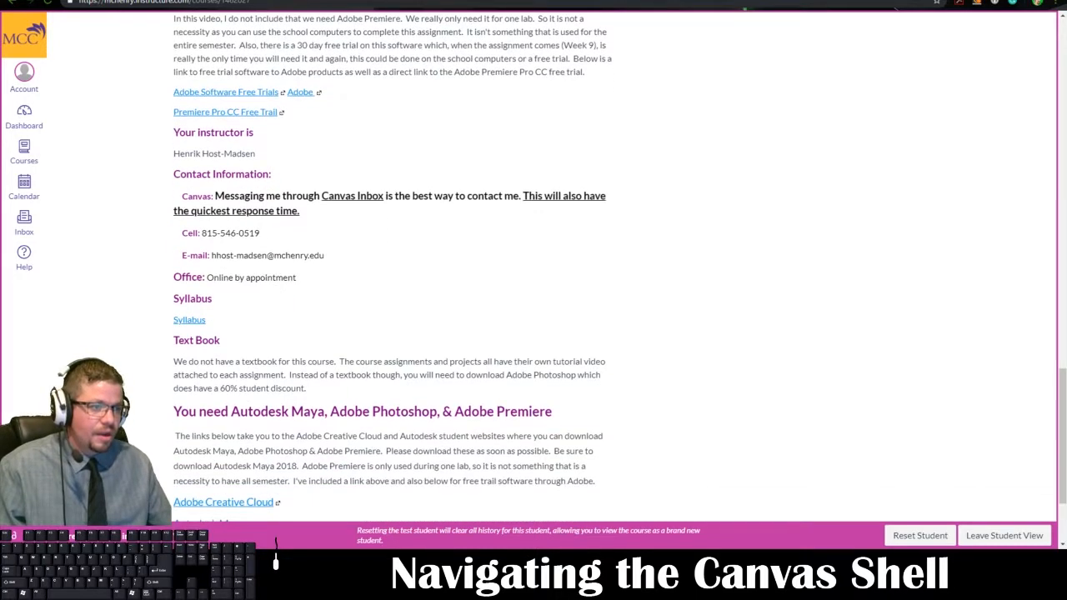
pyautogui.scroll(-3)
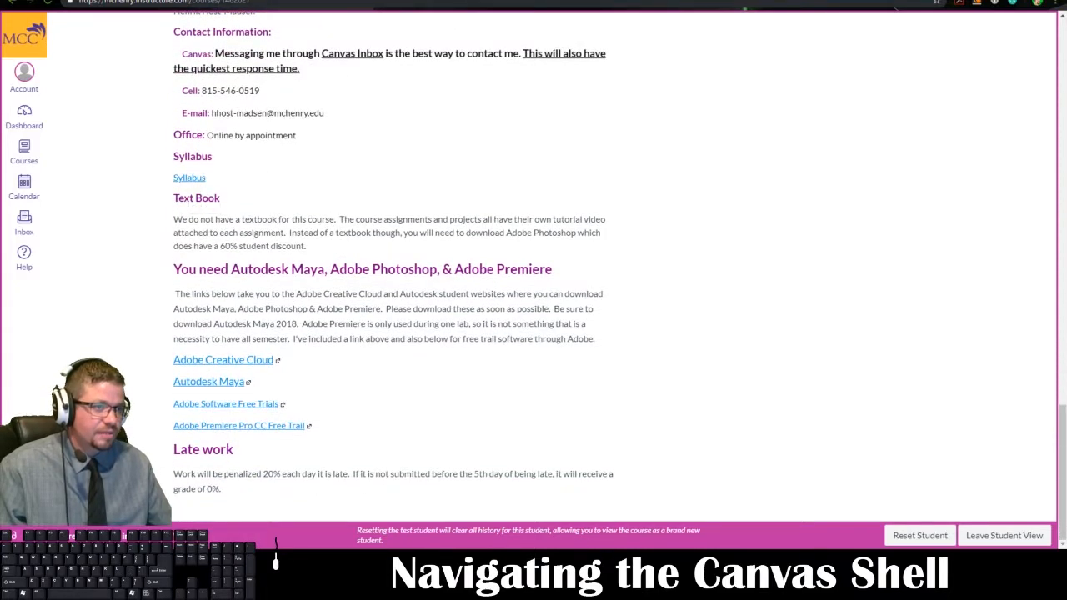
pyautogui.moveTo(175, 268); pyautogui.dragTo(340, 268)
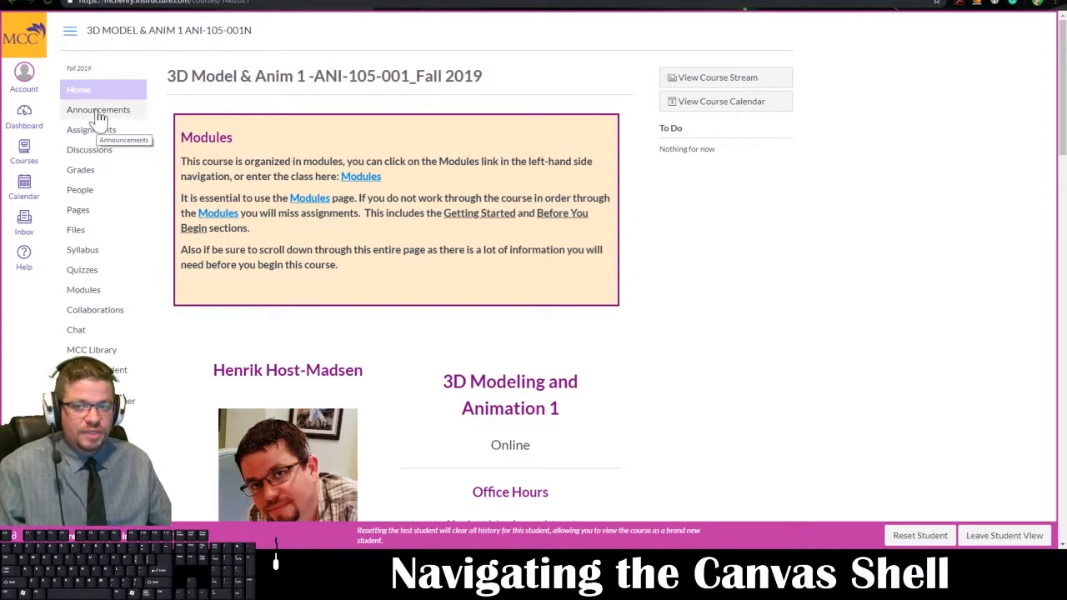
# Step: View the Announcements list with the 'Finals due on the 14th' post, then return to the home page
pyautogui.click(98, 110)
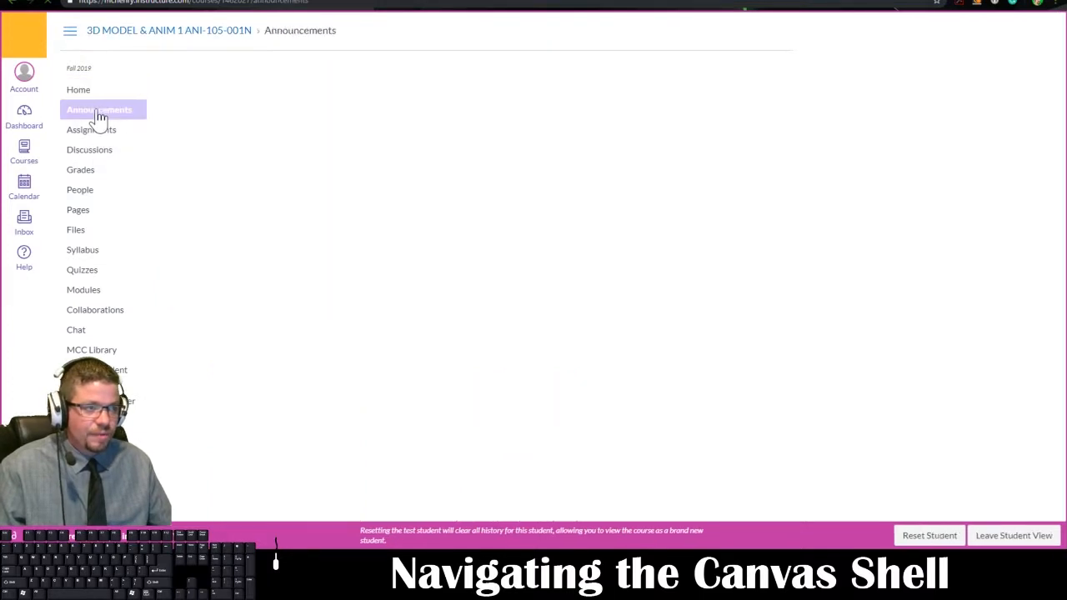
pyautogui.click(100, 110)
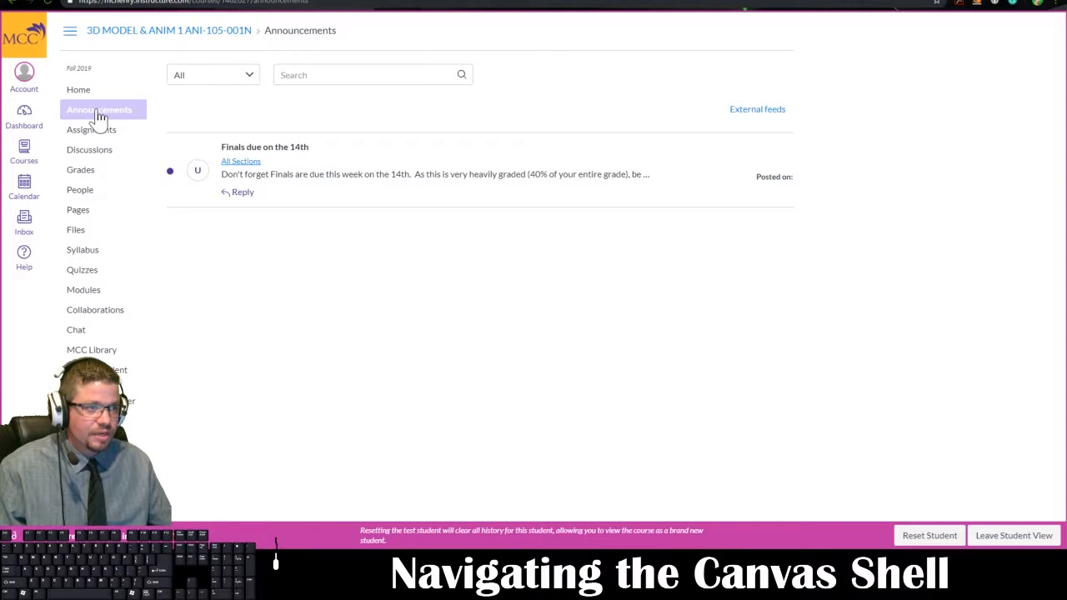
pyautogui.moveTo(397, 182)
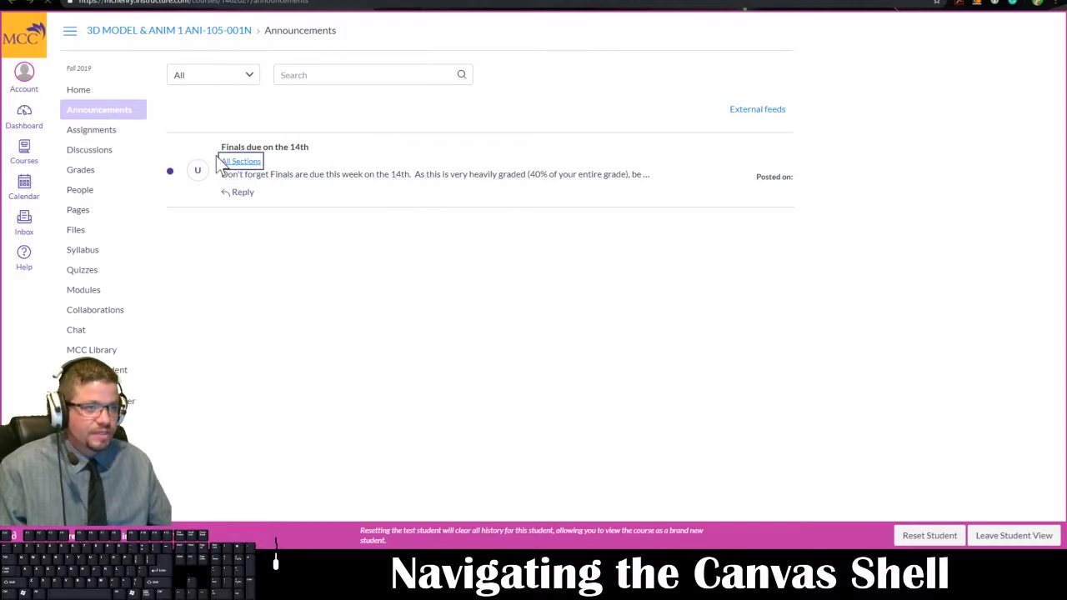
pyautogui.click(78, 90)
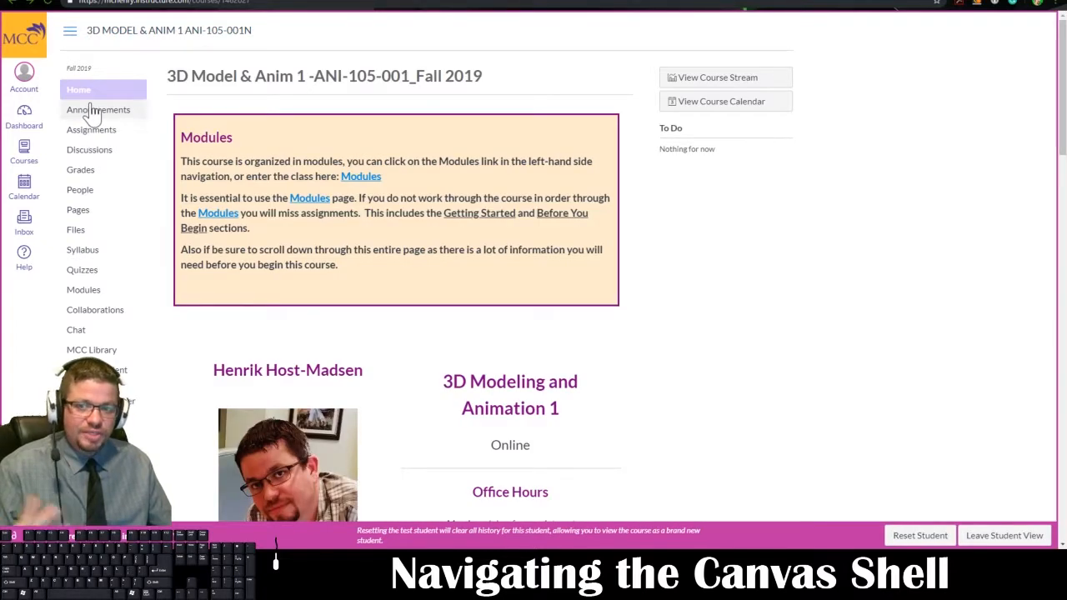
pyautogui.moveTo(90, 130)
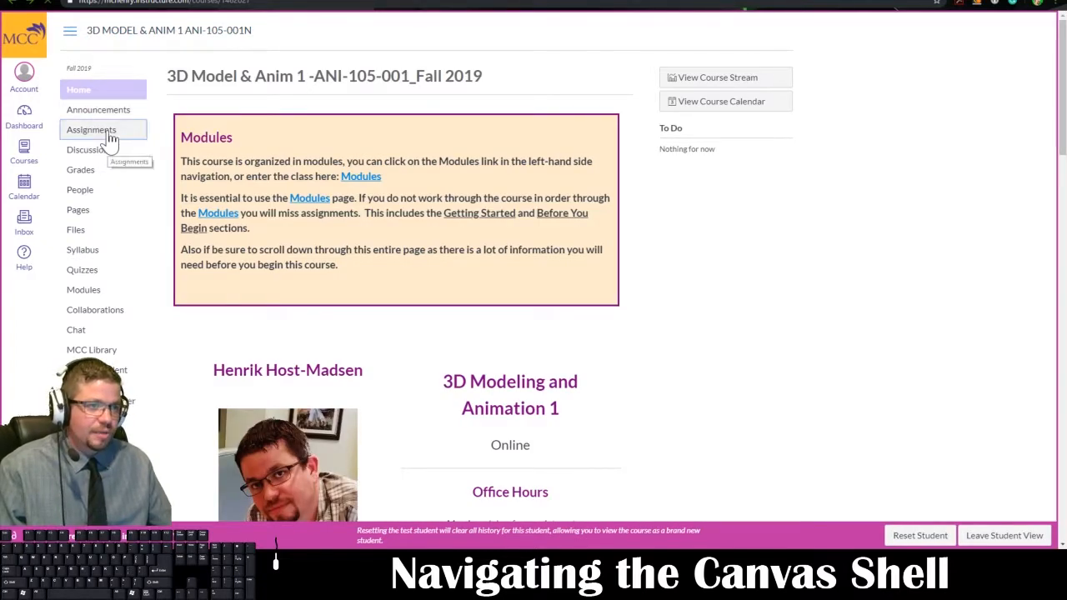
# Step: Go to the Assignments page showing discussion, undated labs and past assignments like the Final
pyautogui.click(90, 130)
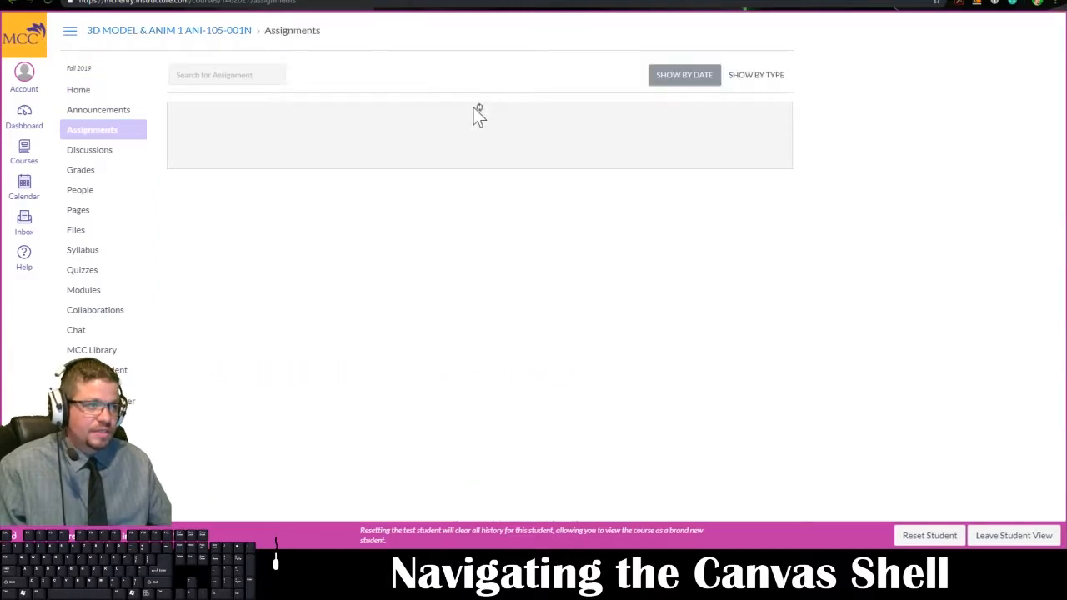
pyautogui.click(92, 130)
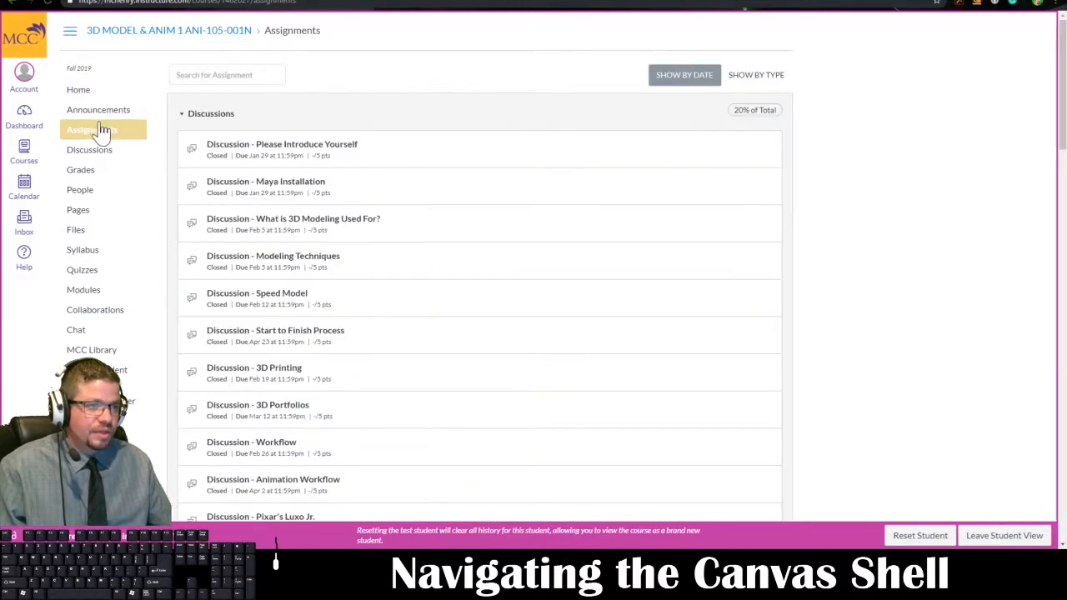
pyautogui.scroll(-3)
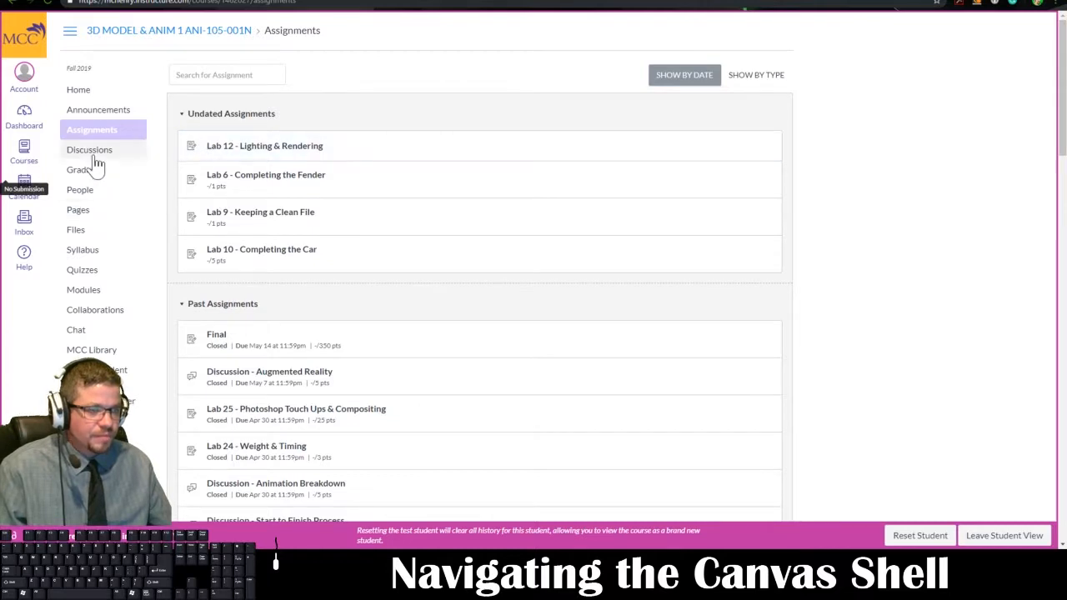
pyautogui.moveTo(90, 150)
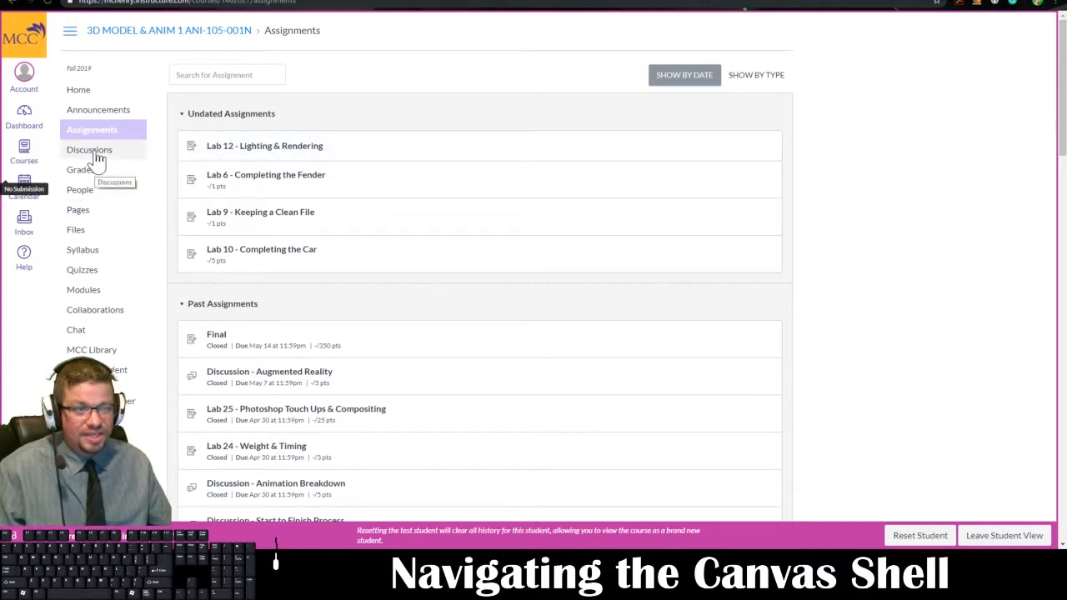
# Step: Review the Discussions list of weekly Troubleshooting Q&A threads, then return to the home page
pyautogui.click(90, 150)
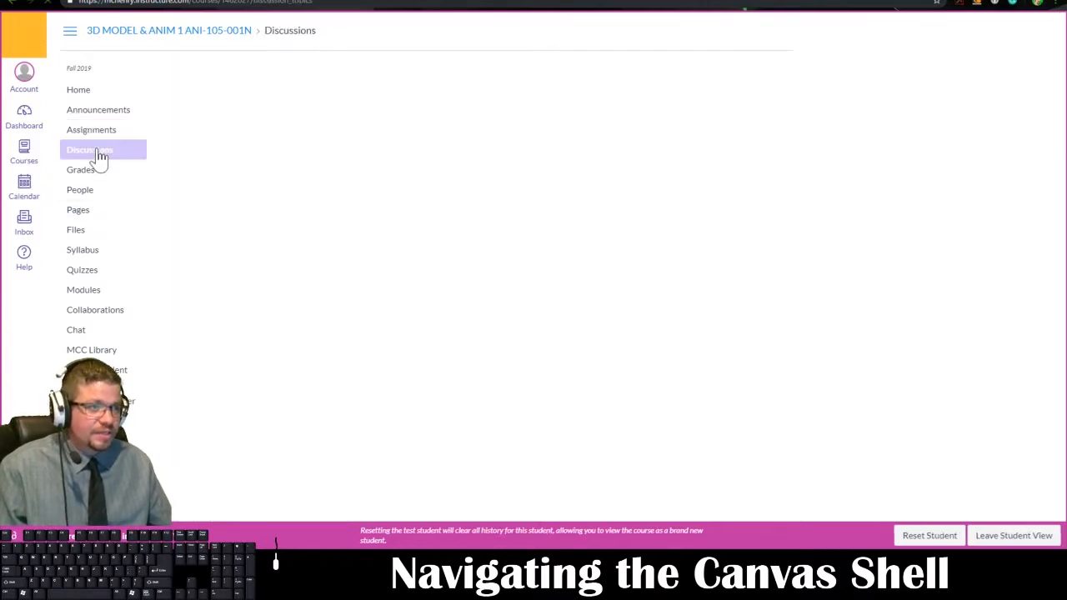
pyautogui.click(90, 150)
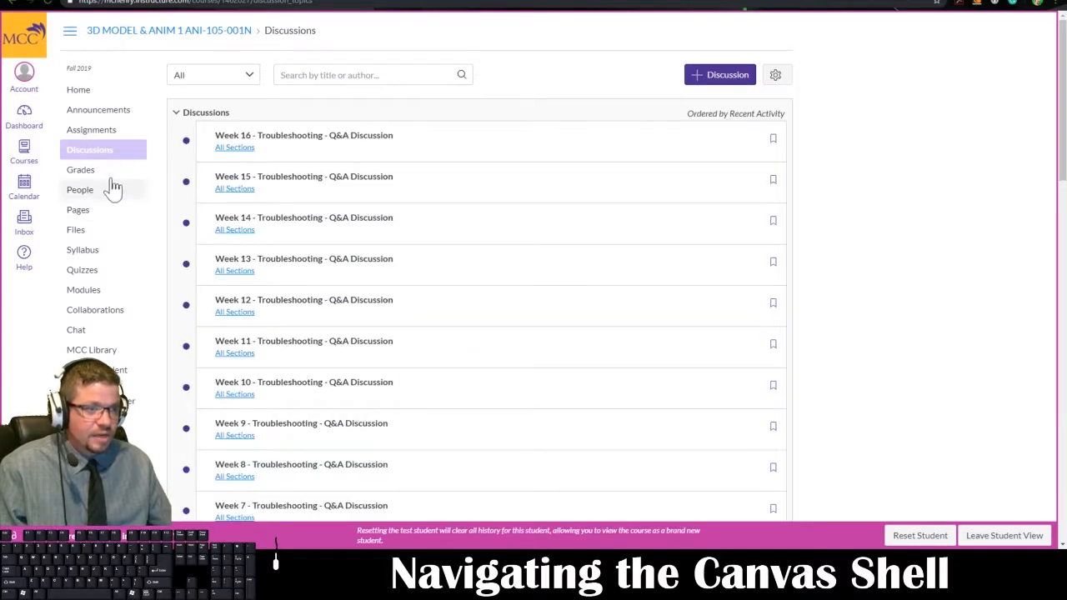
pyautogui.moveTo(113, 175)
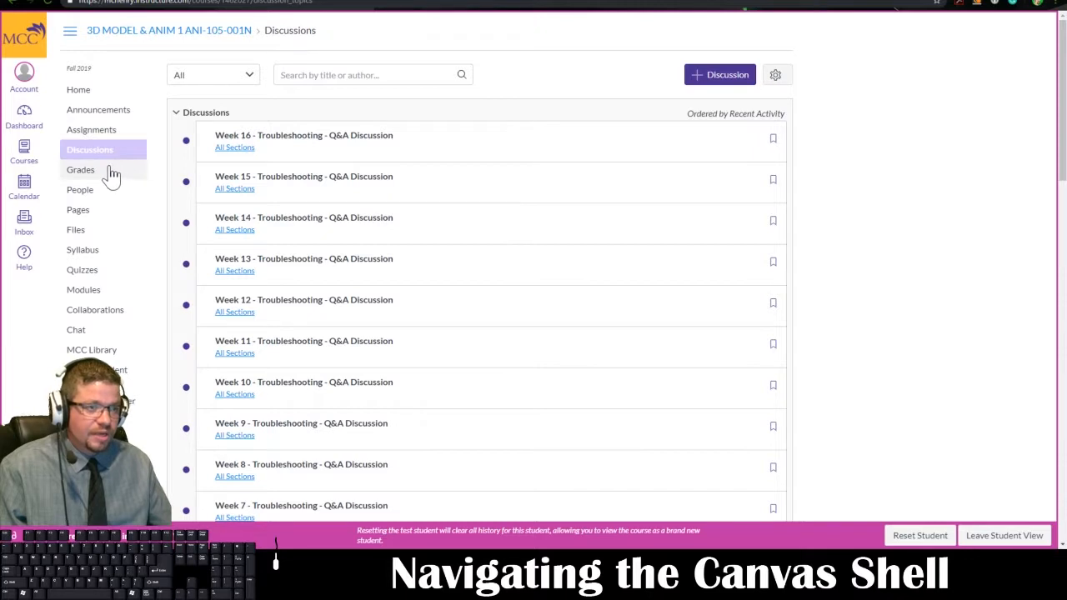
pyautogui.moveTo(80, 170)
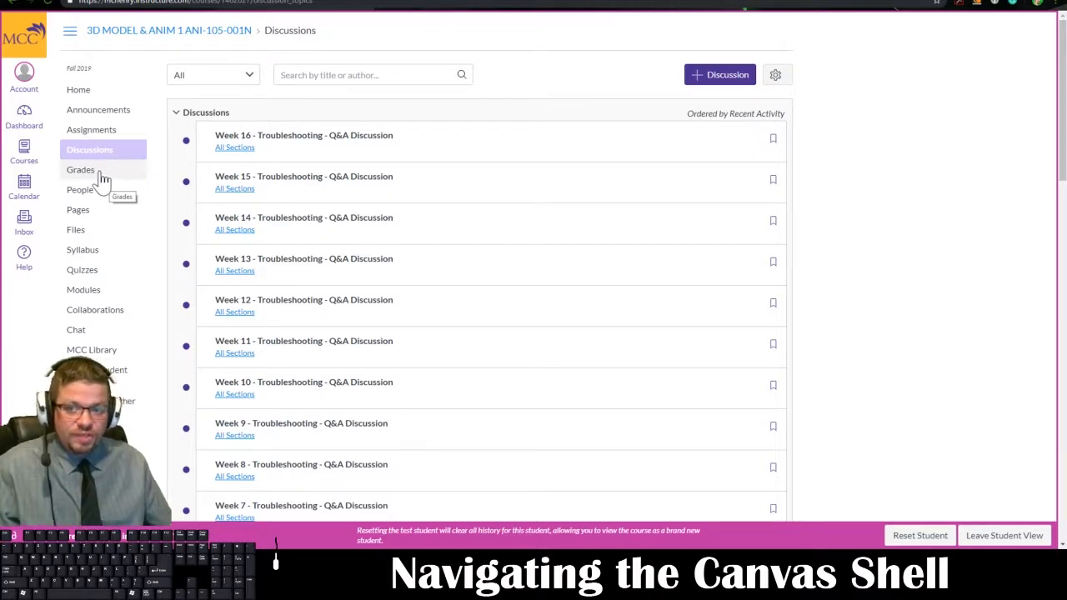
pyautogui.moveTo(80, 190)
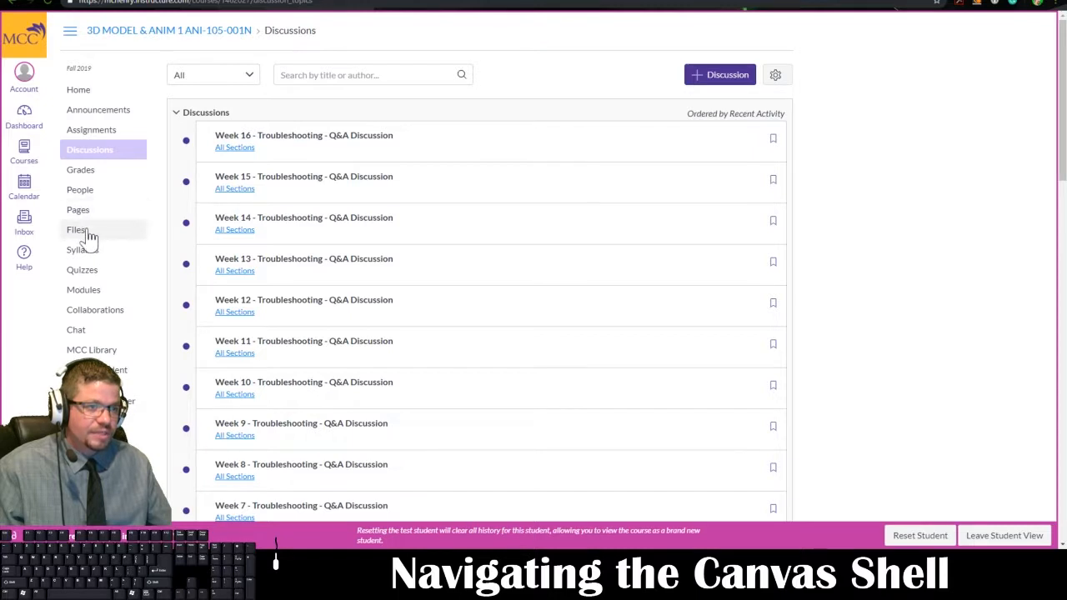
pyautogui.moveTo(90, 290)
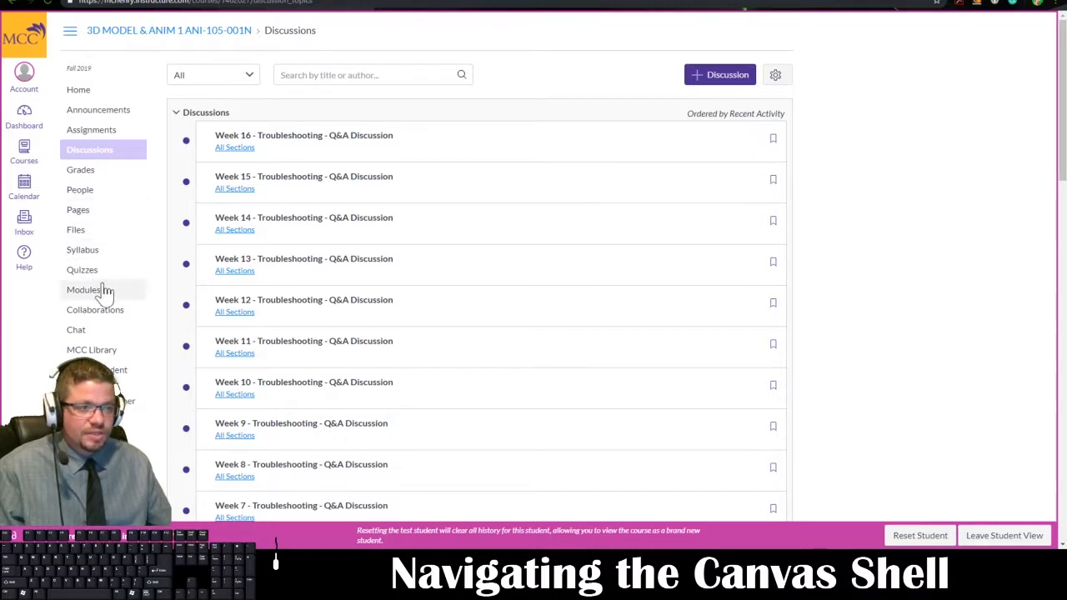
pyautogui.moveTo(81, 270)
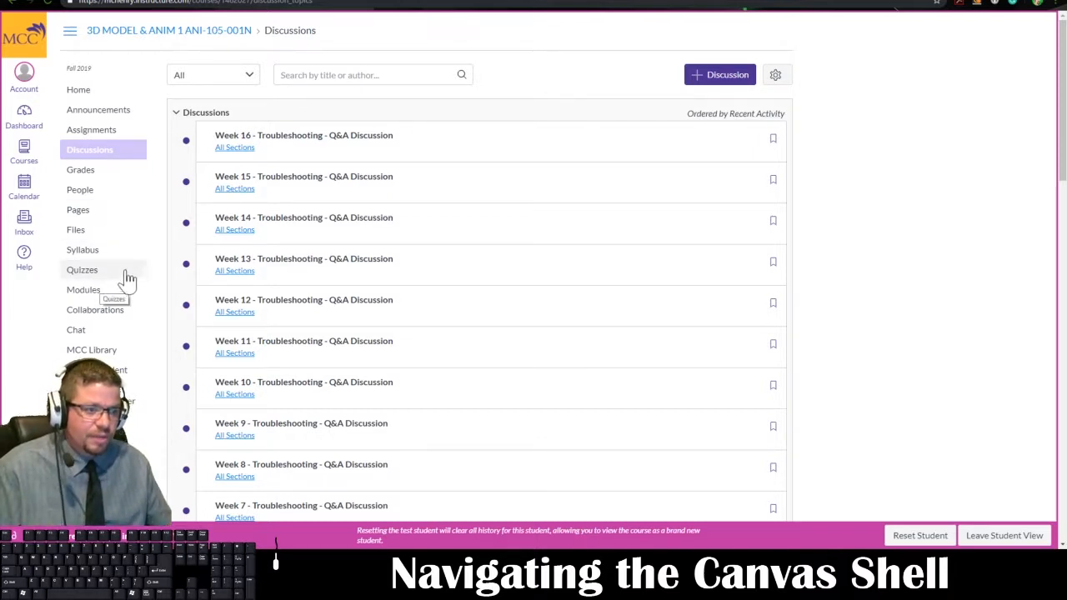
pyautogui.moveTo(133, 370)
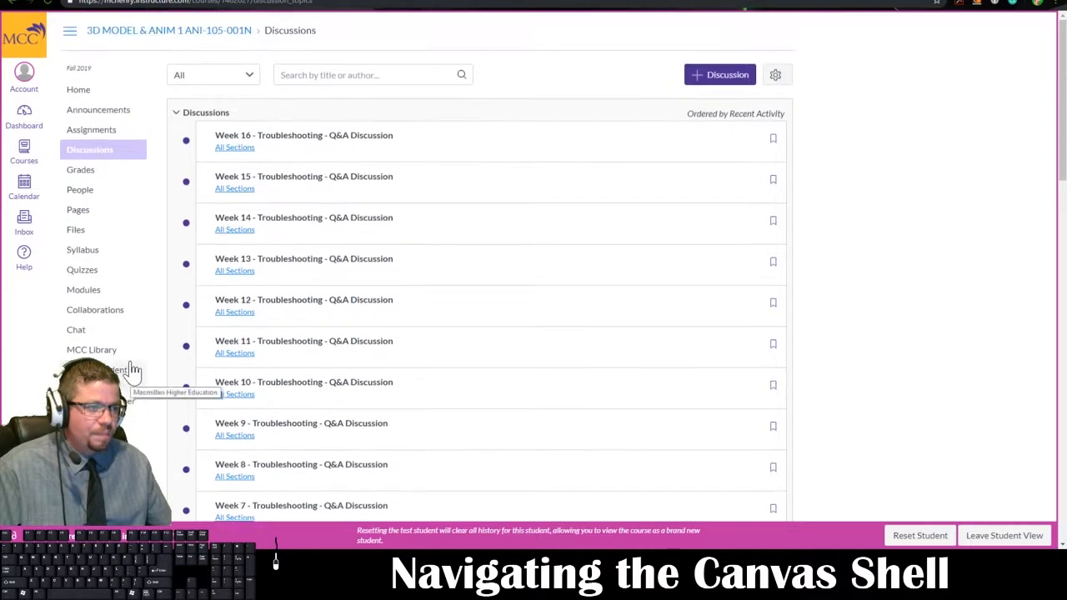
pyautogui.moveTo(79, 90)
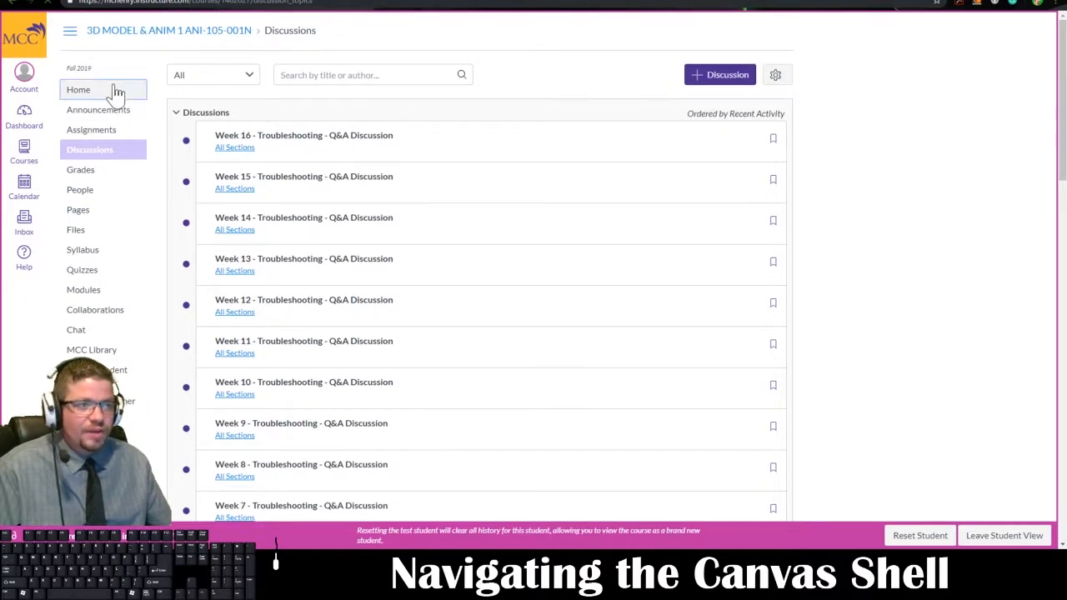
pyautogui.click(78, 90)
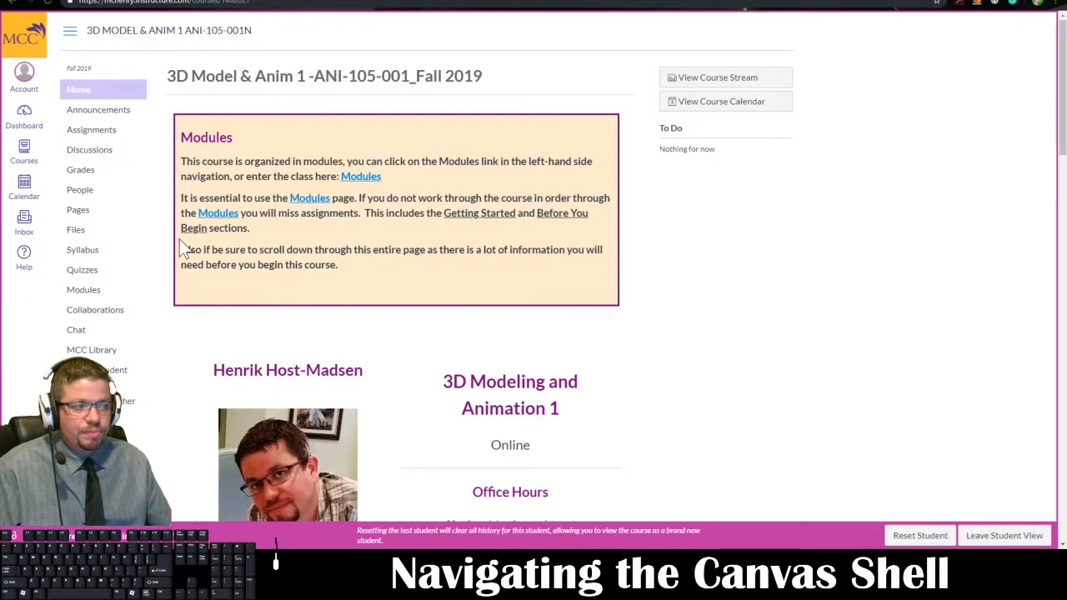
pyautogui.moveTo(95, 309)
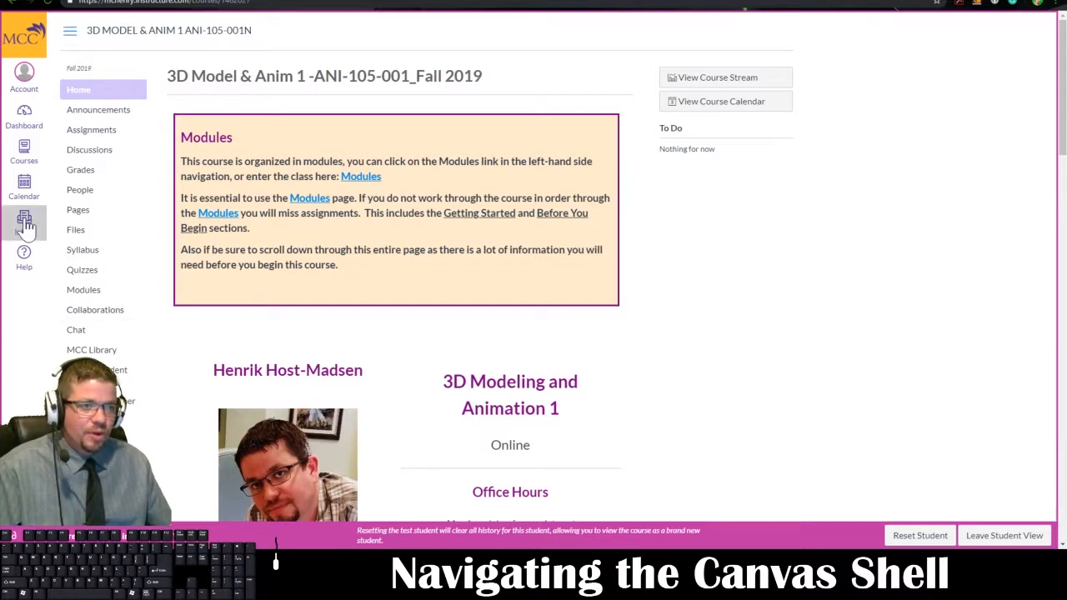
pyautogui.click(24, 223)
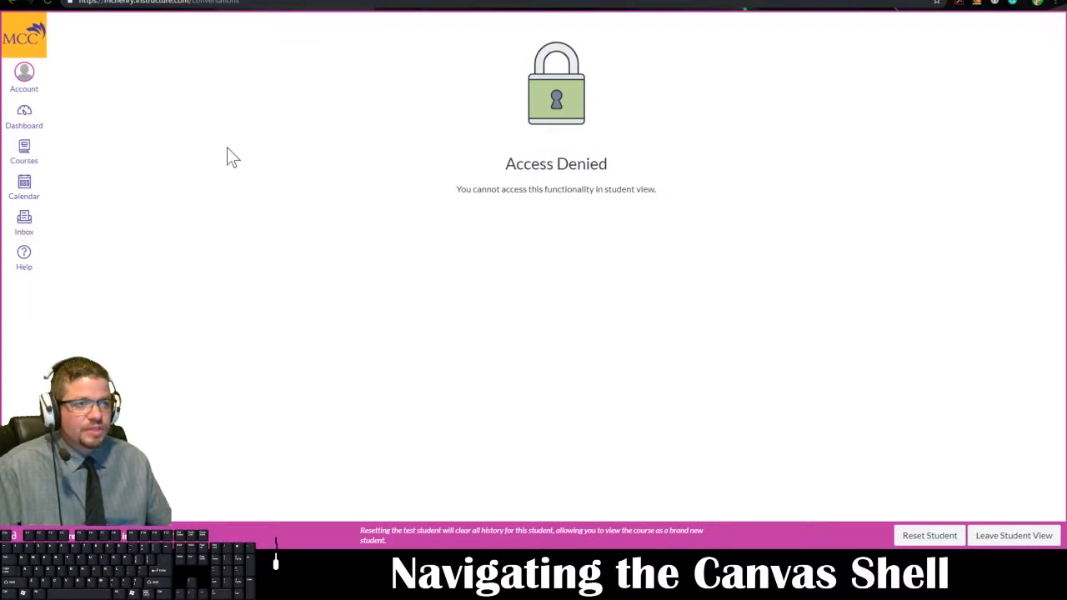
pyautogui.moveTo(170, 37)
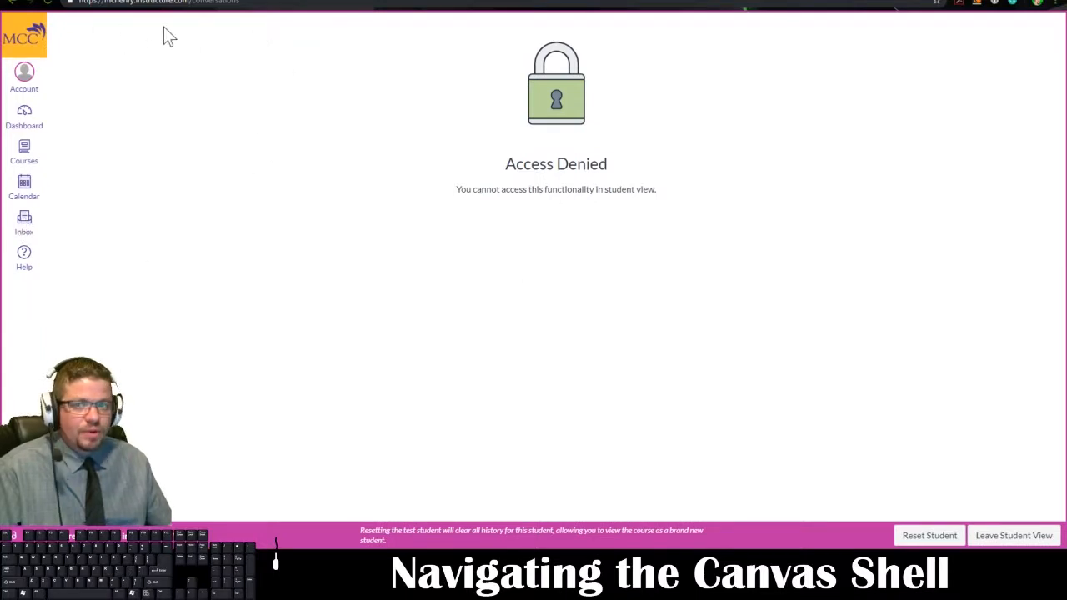
pyautogui.moveTo(125, 35)
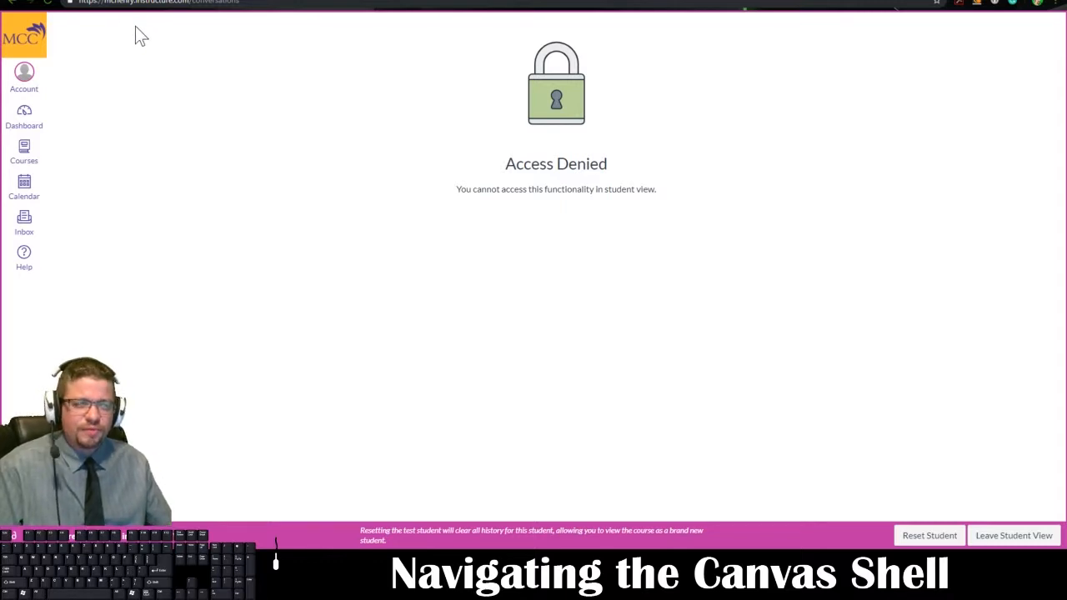
pyautogui.moveTo(217, 67)
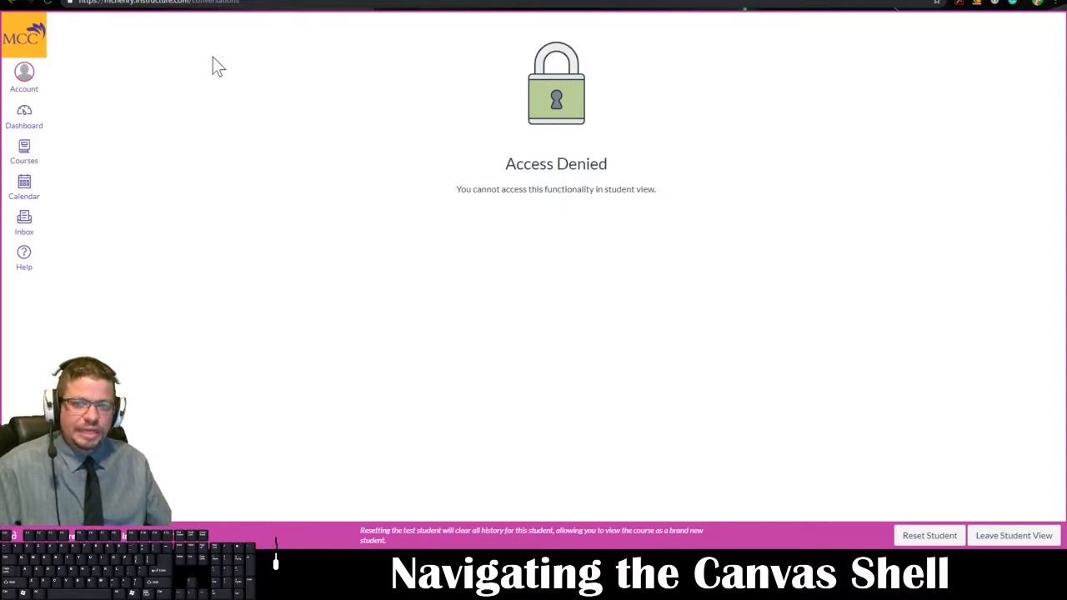
pyautogui.moveTo(276, 103)
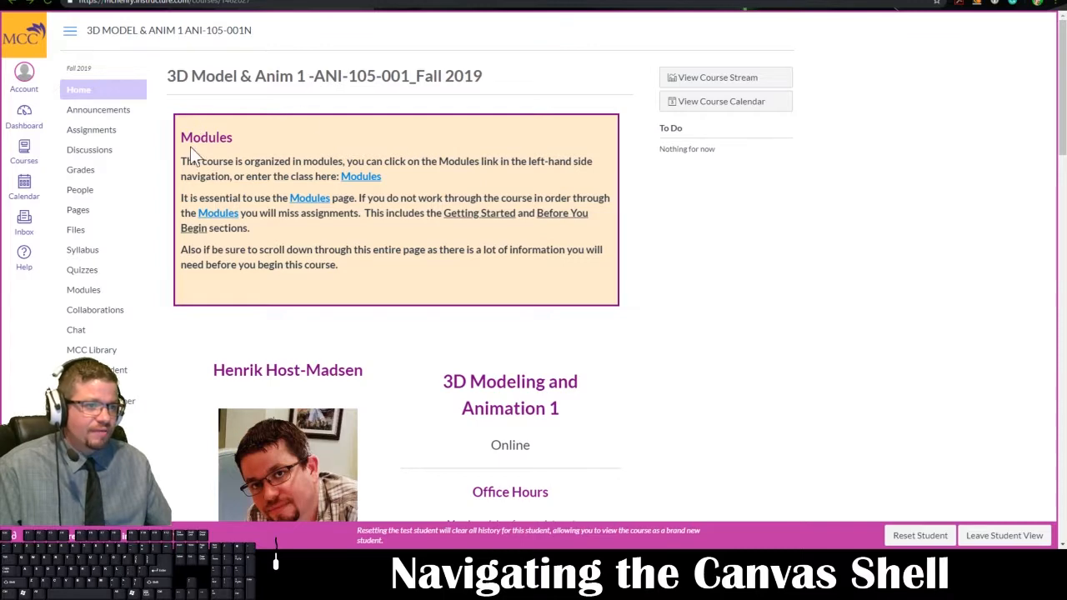
pyautogui.moveTo(360, 177)
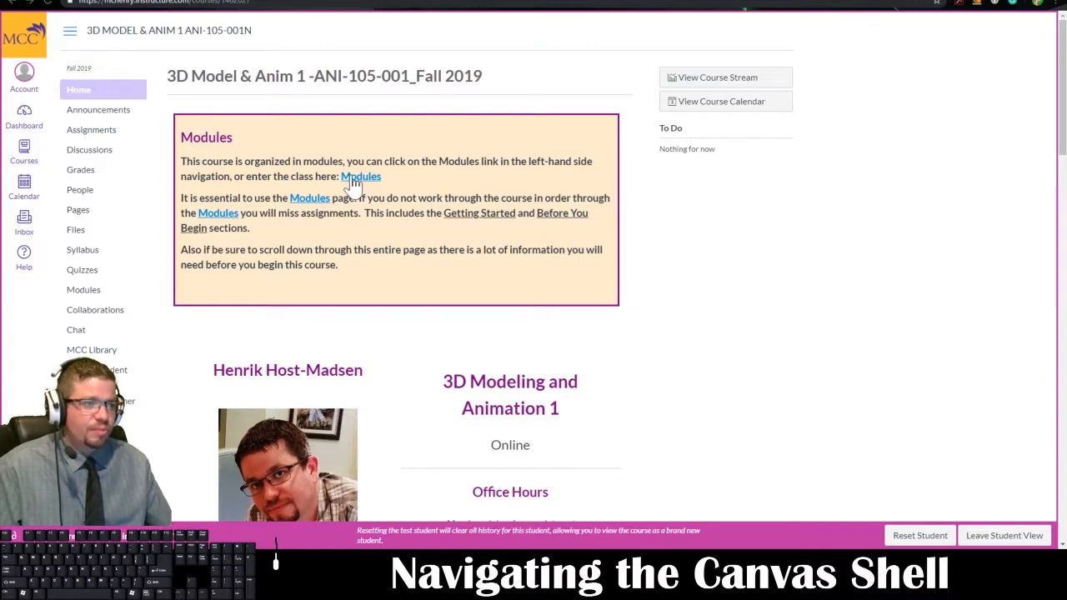
# Step: Scroll the home page down to the Office Hours and Contact Information sections
pyautogui.scroll(-3)
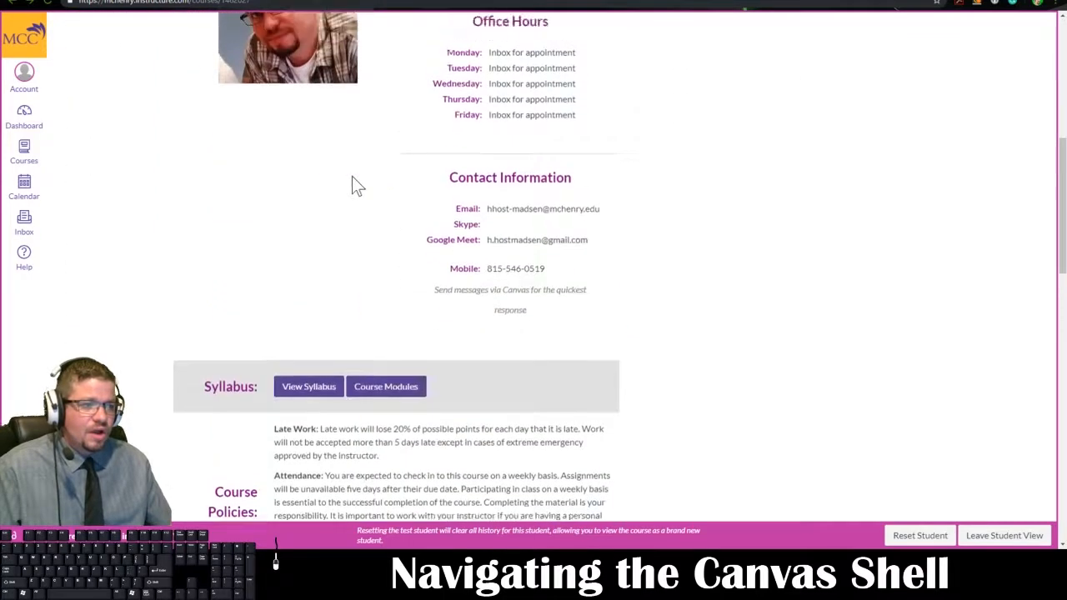